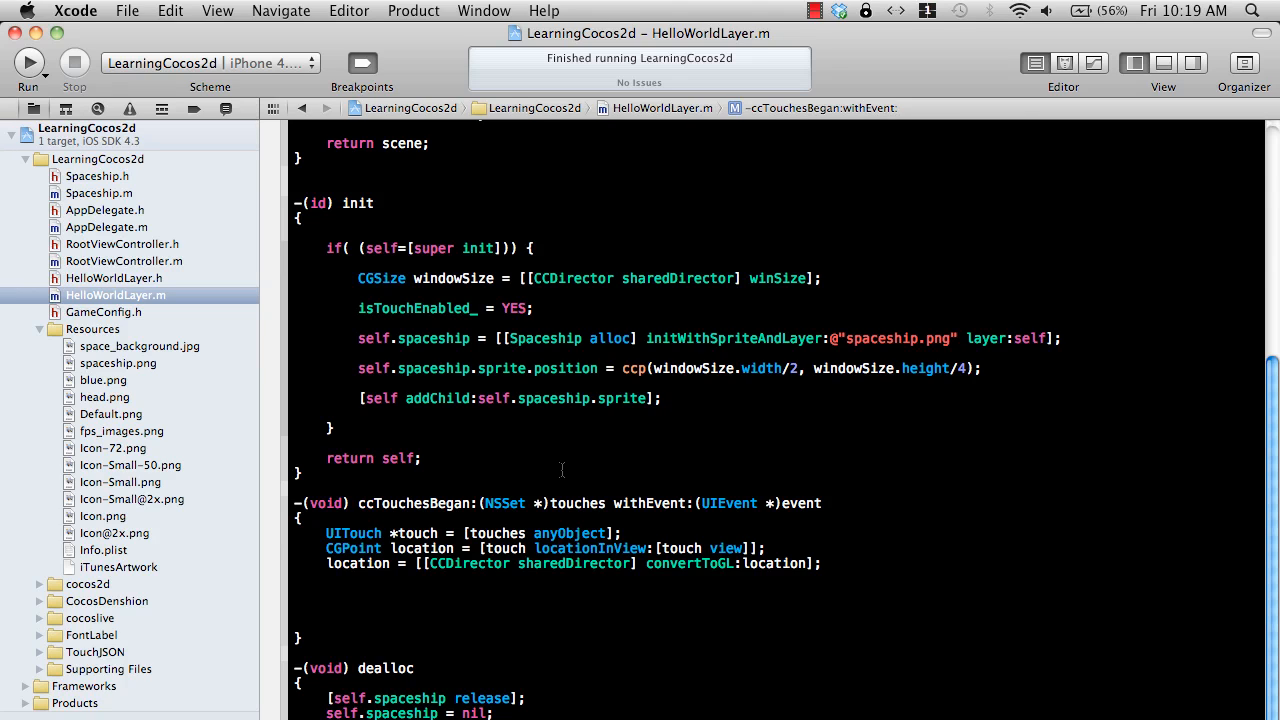
# Build and run LearningCocos2d in iOS Simulator and watch the spaceship appear on the black screen.
pyautogui.click(326, 592)
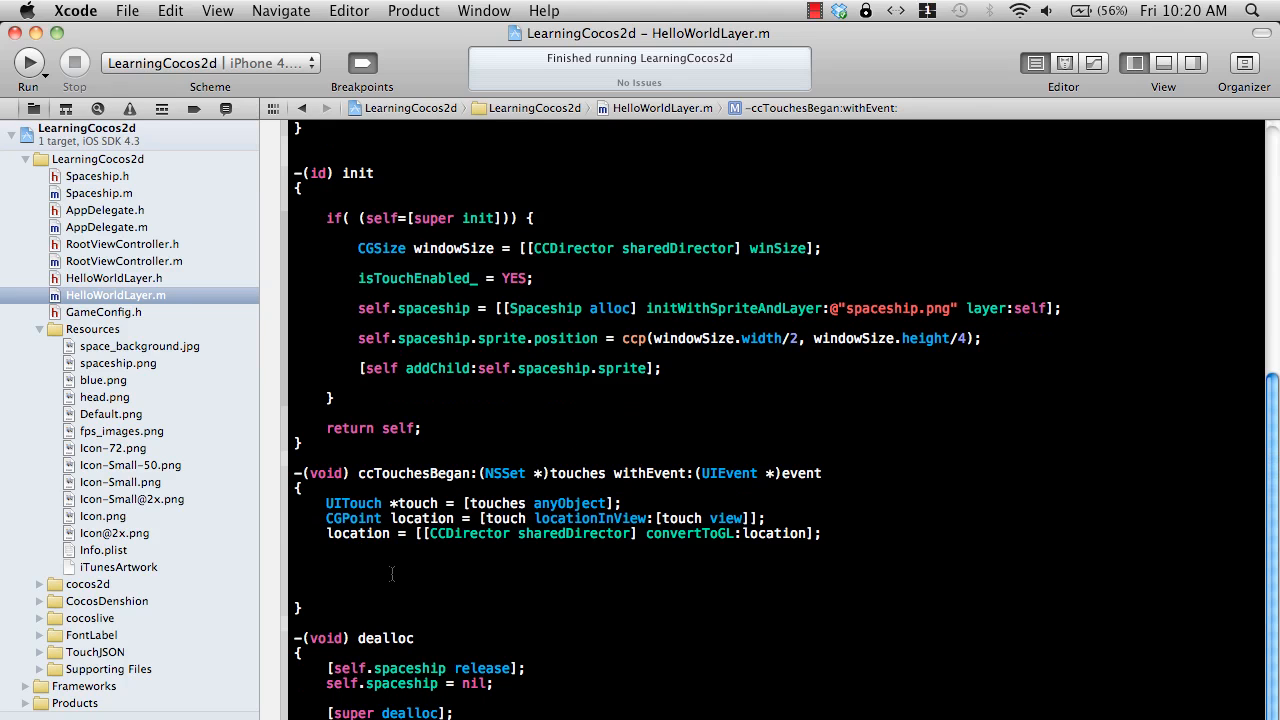
pyautogui.click(28, 62)
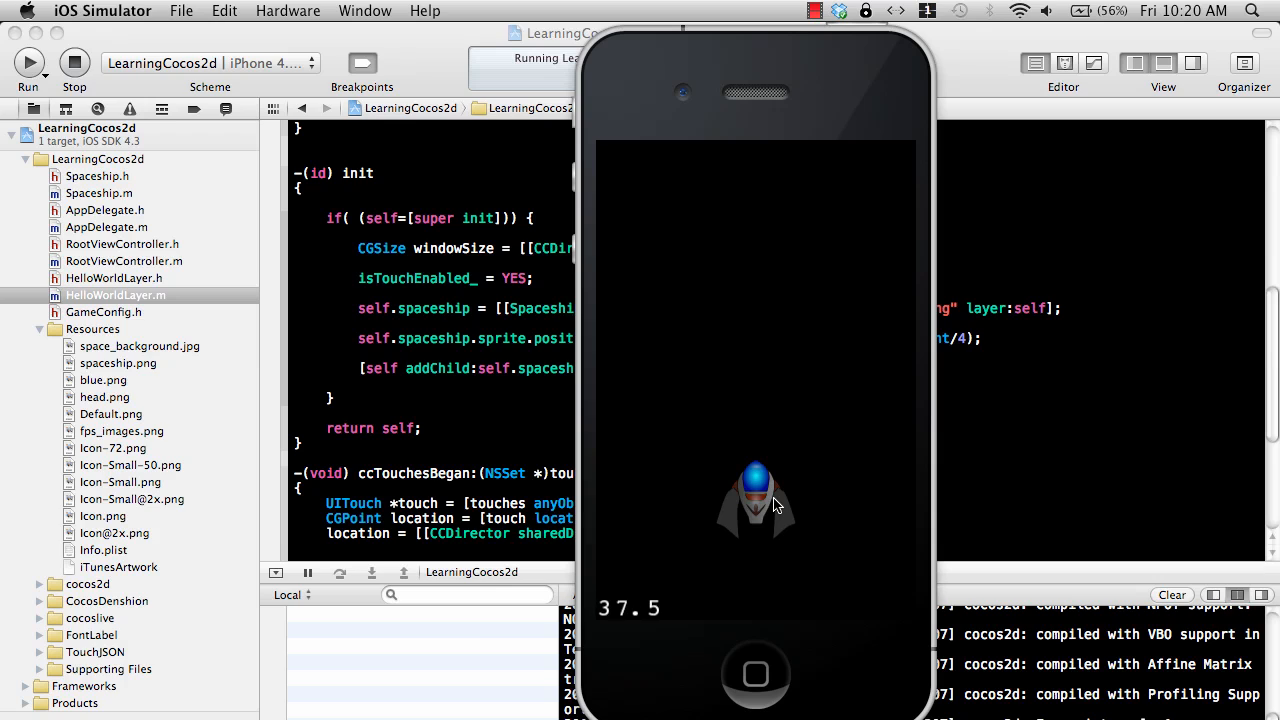
pyautogui.moveTo(754, 386)
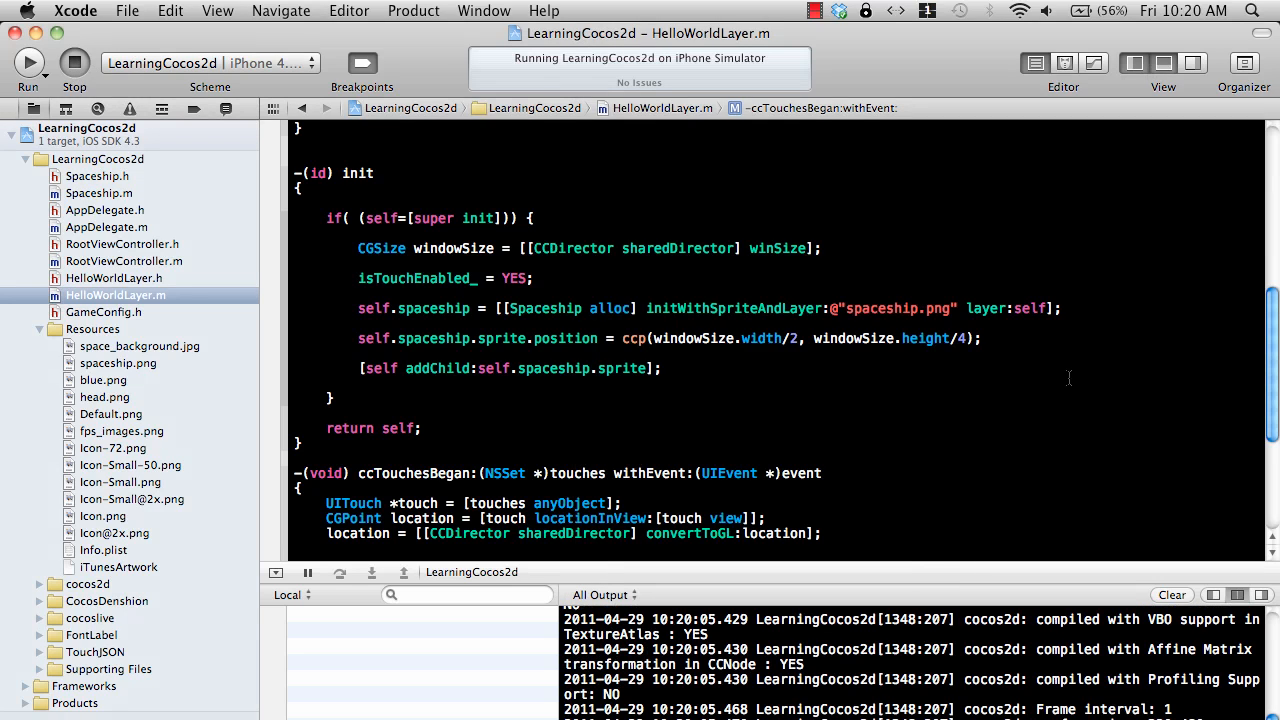
pyautogui.scroll(3)
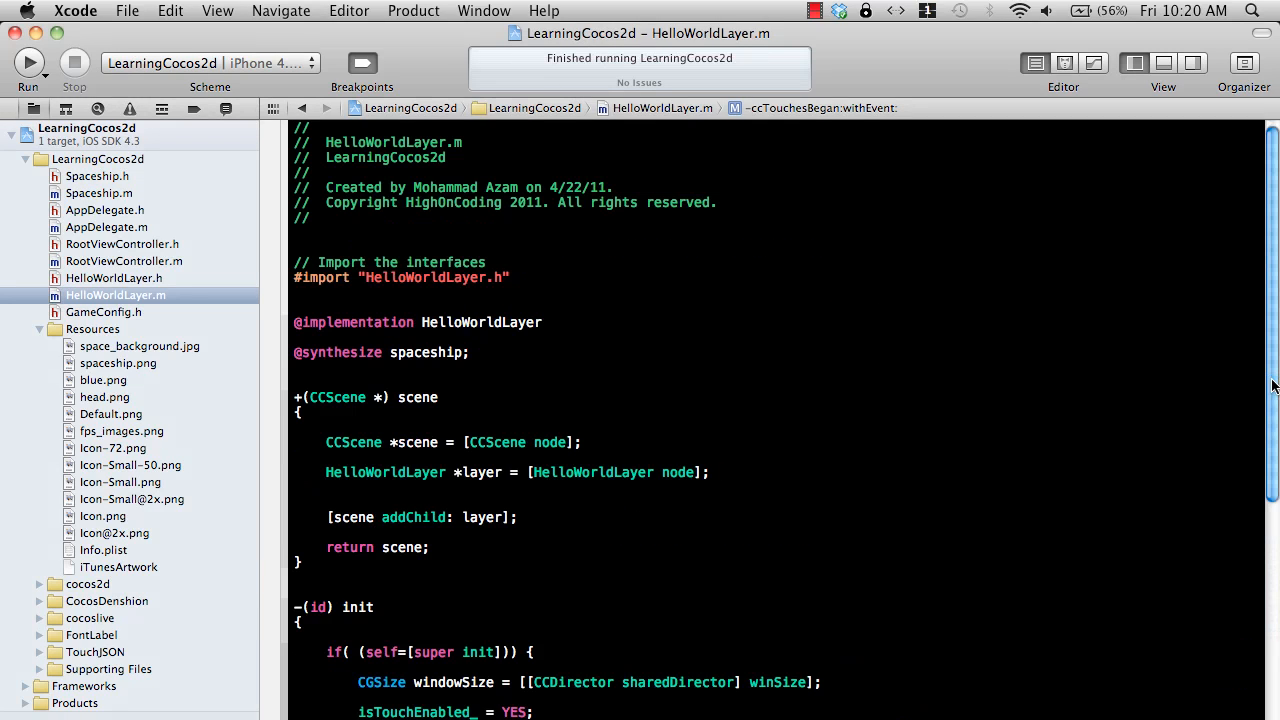
pyautogui.scroll(-3)
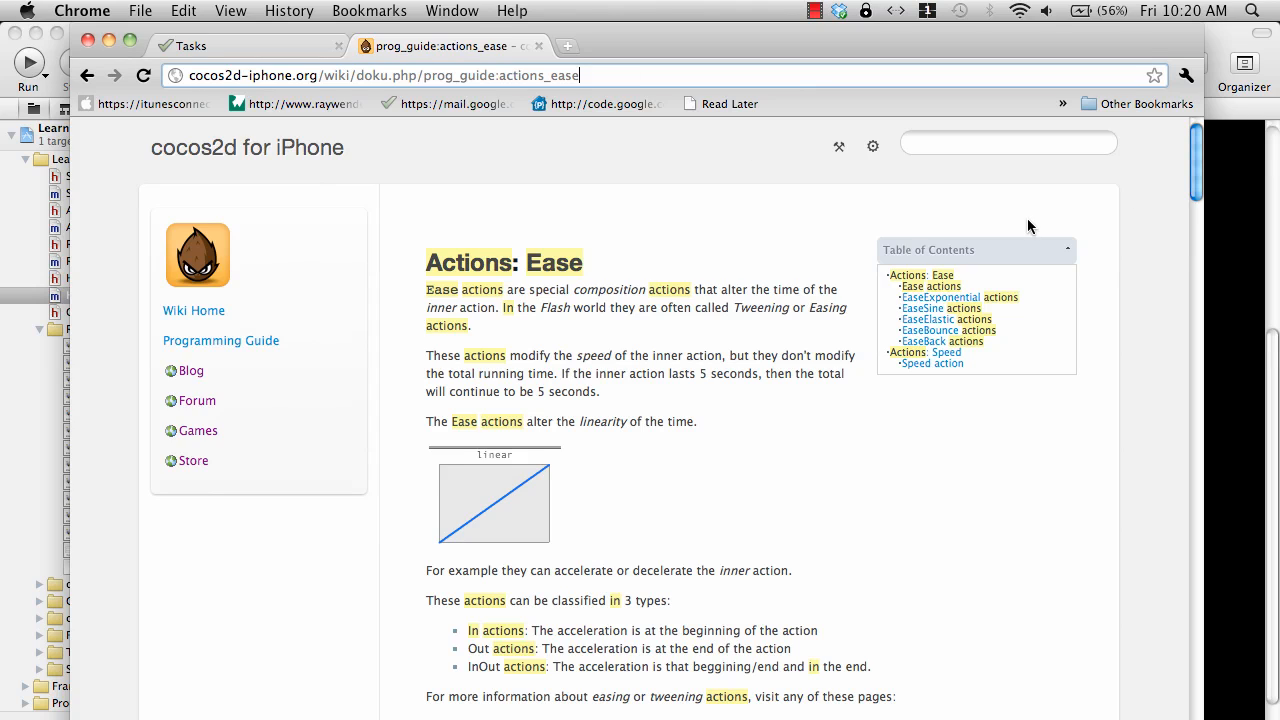
pyautogui.moveTo(1196, 172)
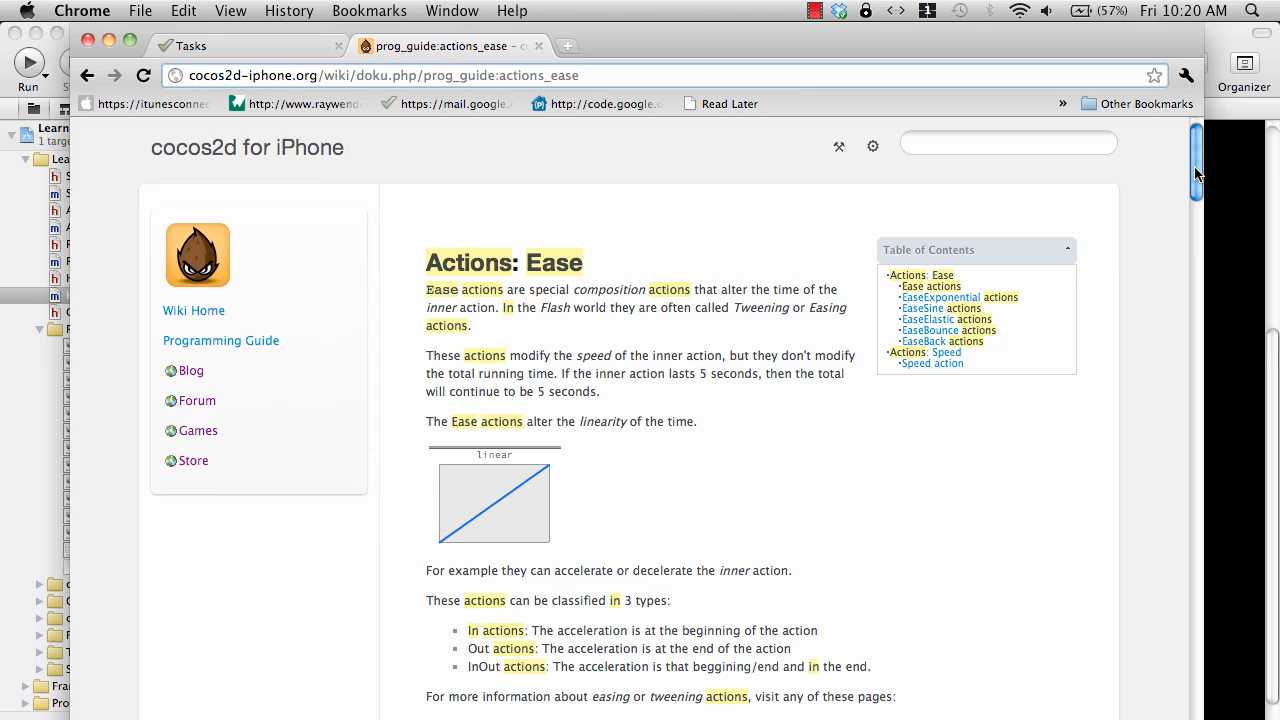
# Scroll the cocos2d Actions: Ease wiki page down through EaseExponential, EaseElastic and EaseBounce.
pyautogui.scroll(-3)
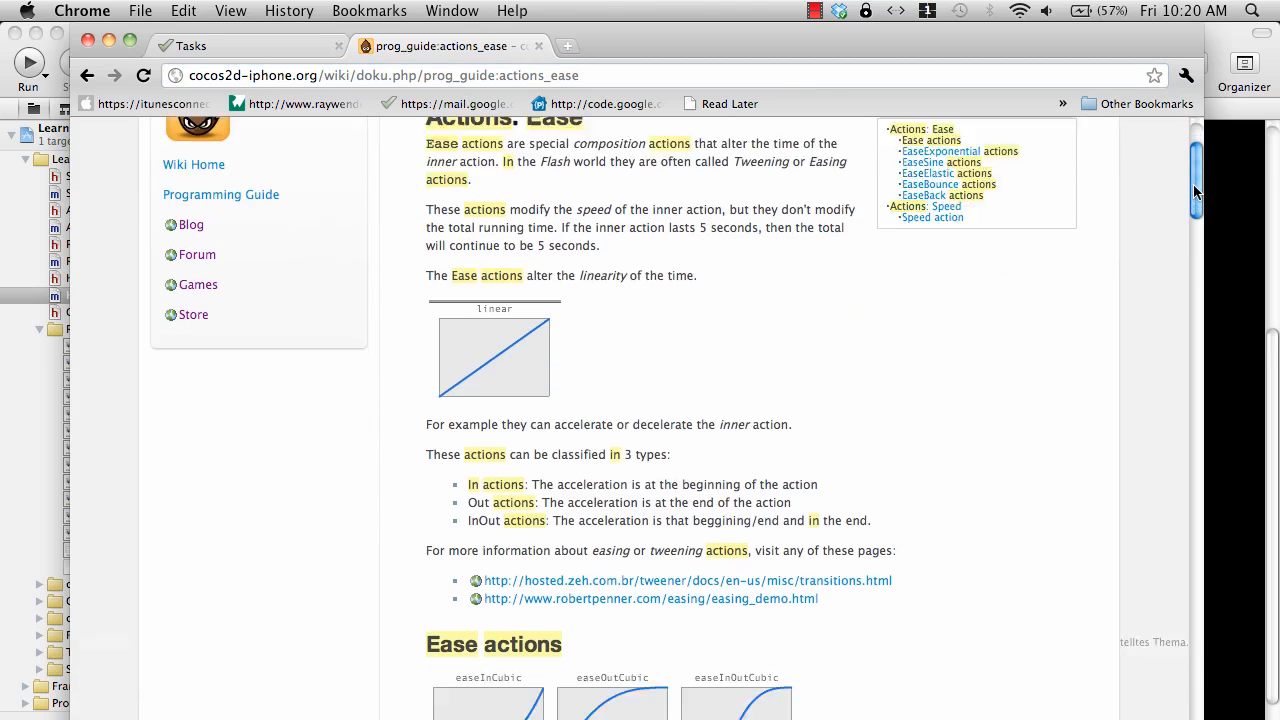
pyautogui.scroll(-3)
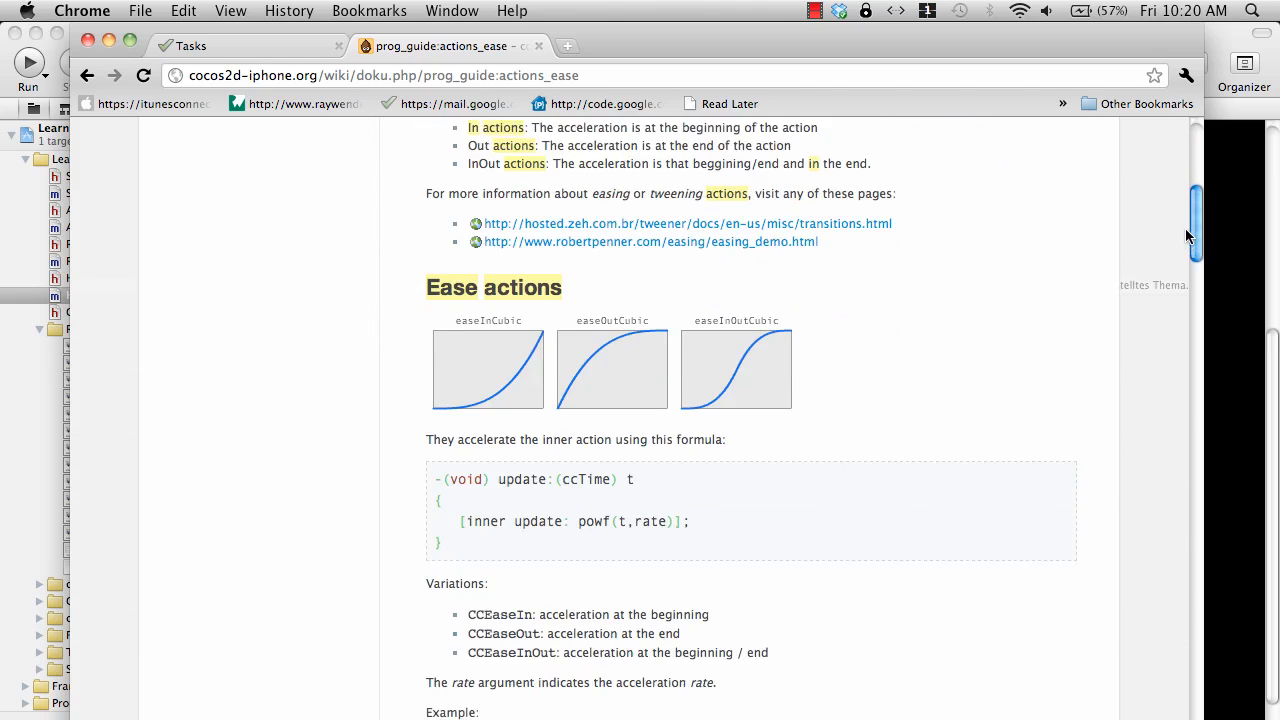
pyautogui.scroll(-3)
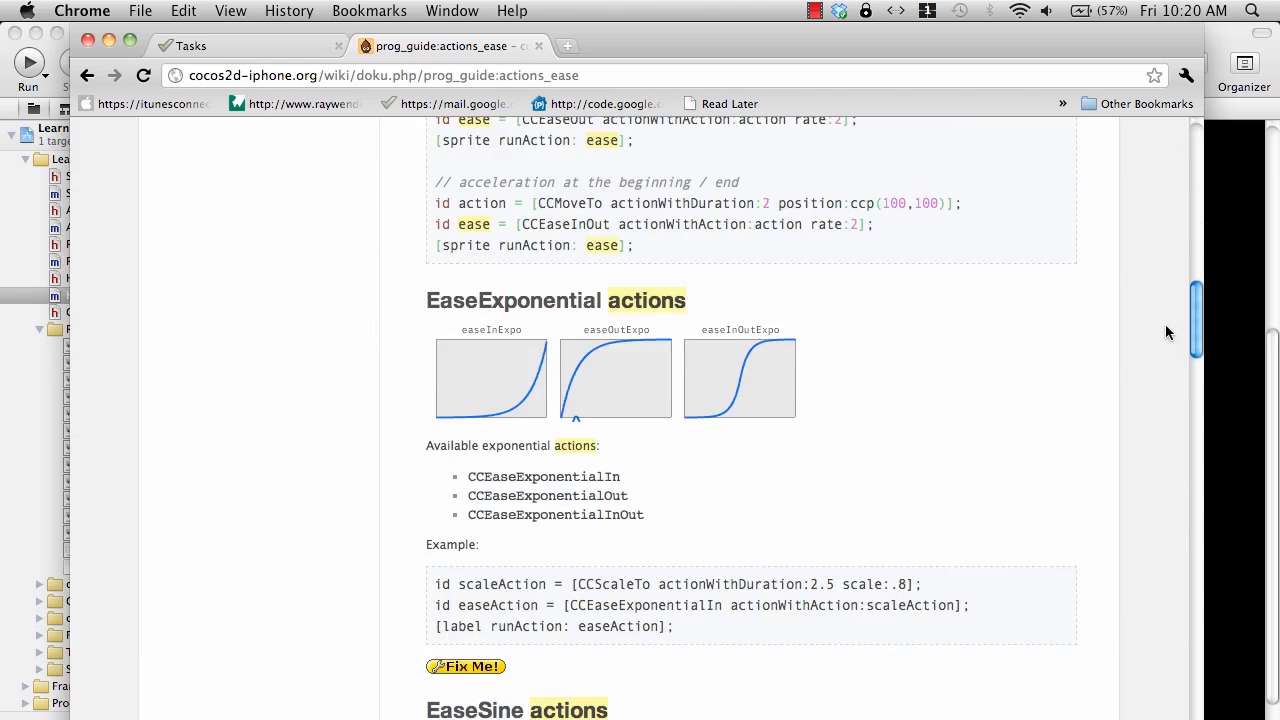
pyautogui.scroll(-3)
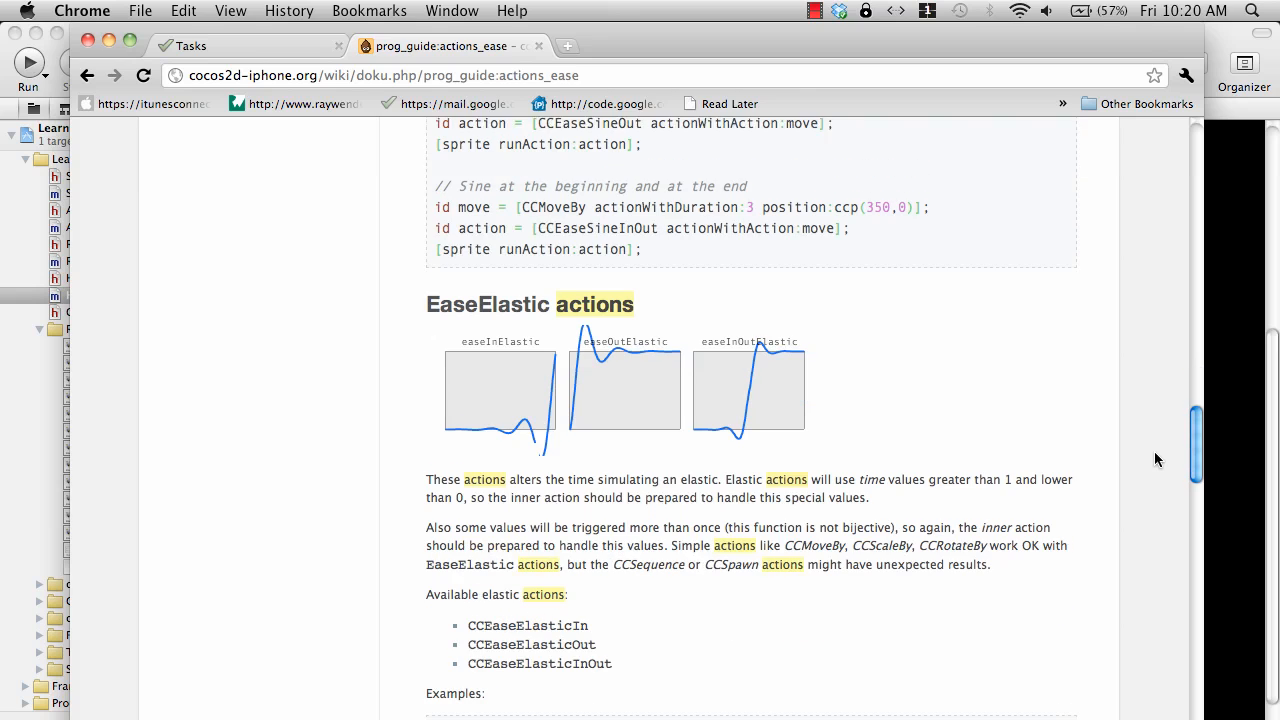
pyautogui.scroll(-3)
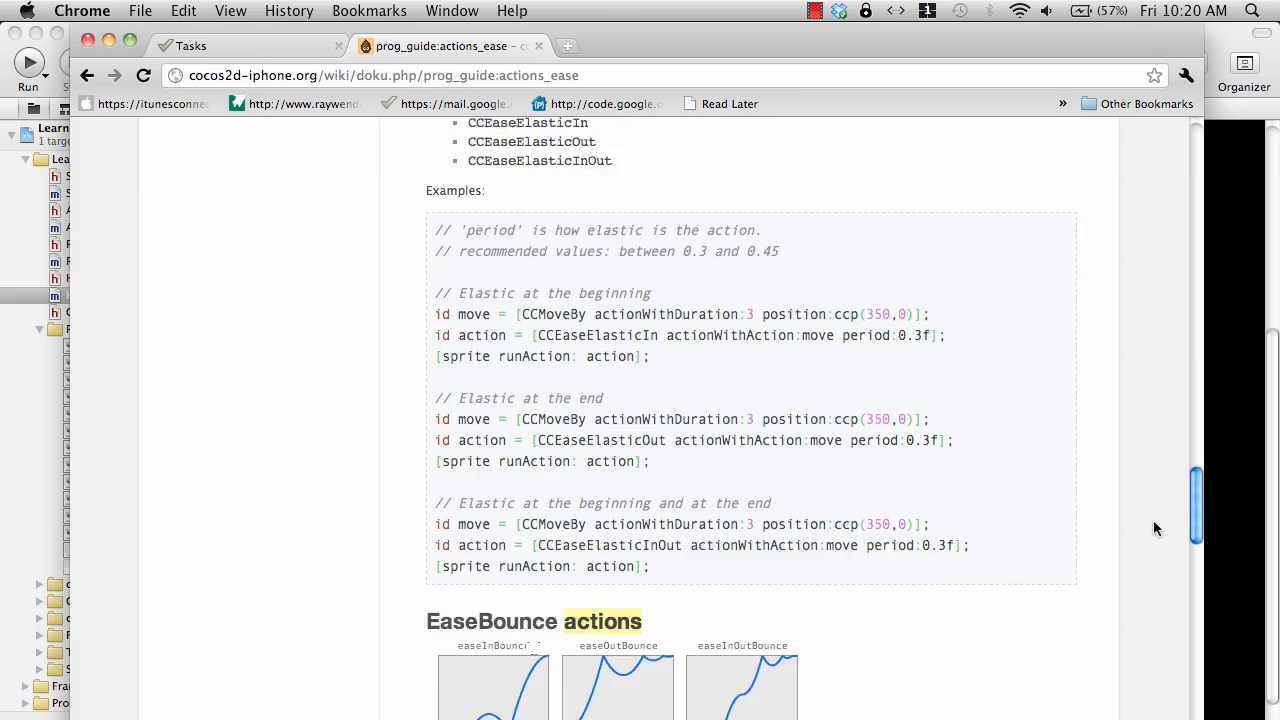
pyautogui.scroll(-3)
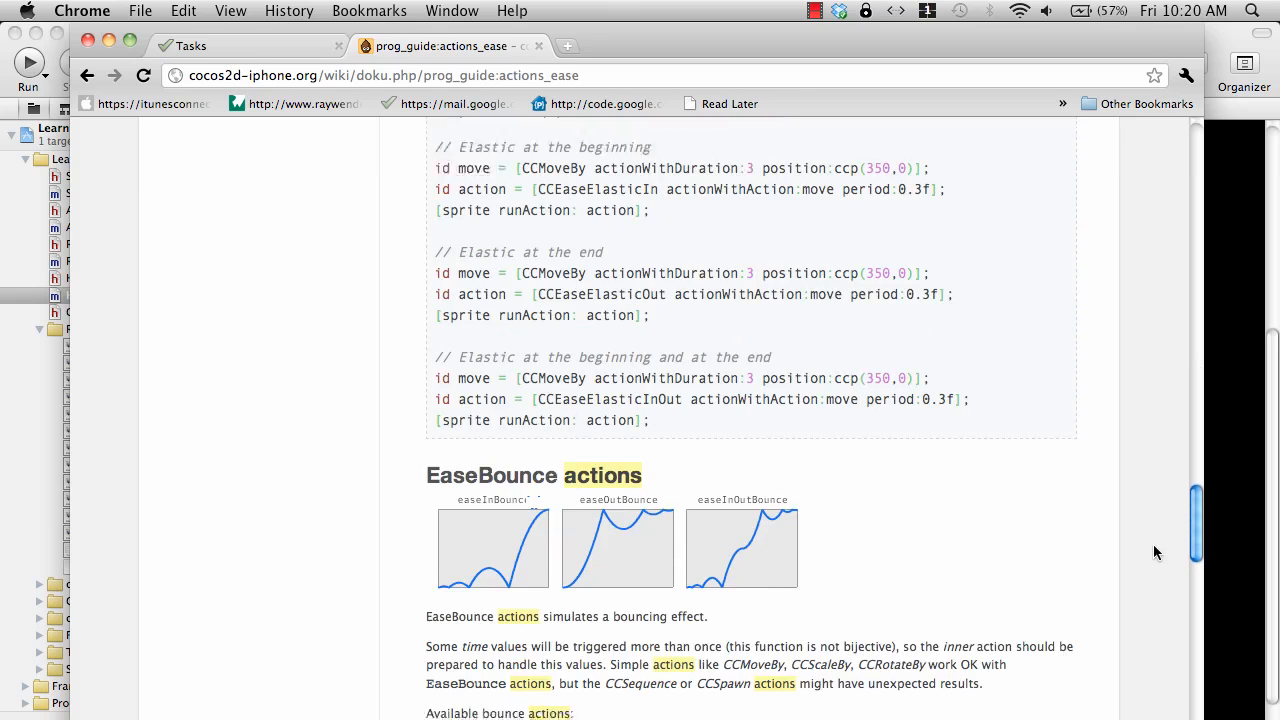
pyautogui.scroll(-3)
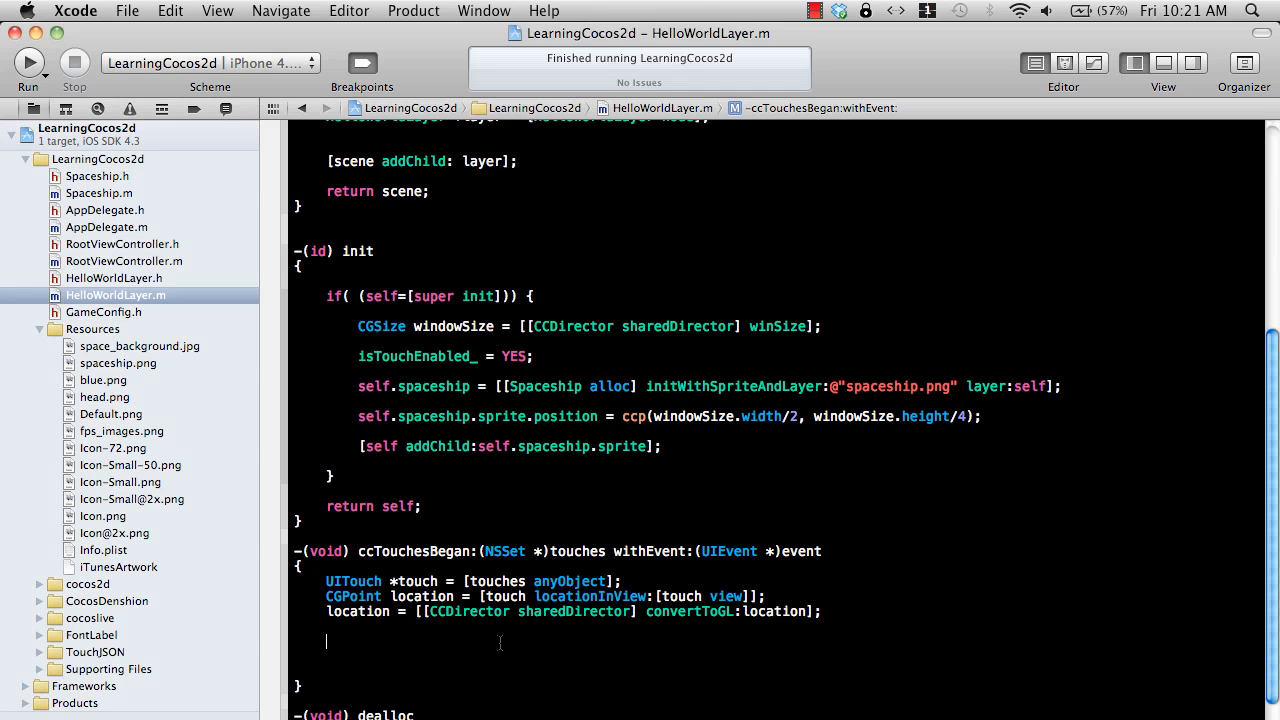
# Declare id action = [CCMoveTo actionWithDuration:2.0 position:ccp(320/2,480)] in ccTouchesBegan.
pyautogui.write('id actio')
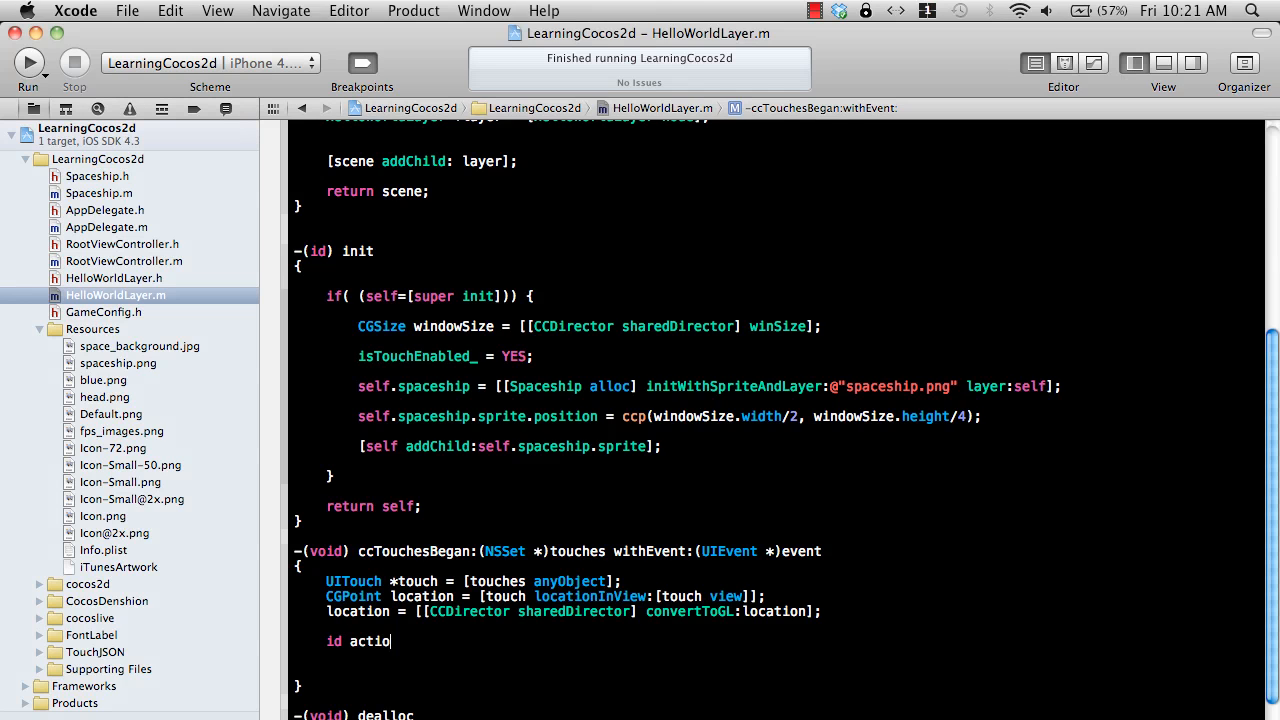
pyautogui.write('n = [CCMoveTo')
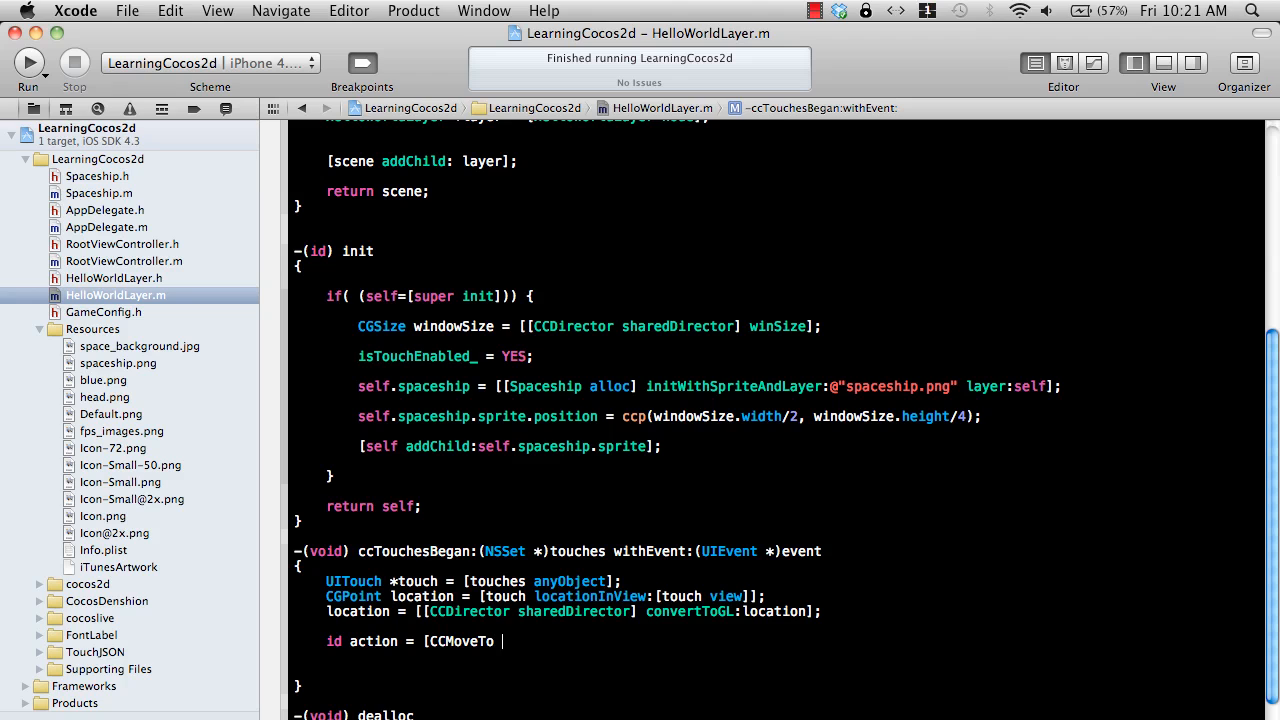
pyautogui.write('actionWithDuration:2.0 position:')
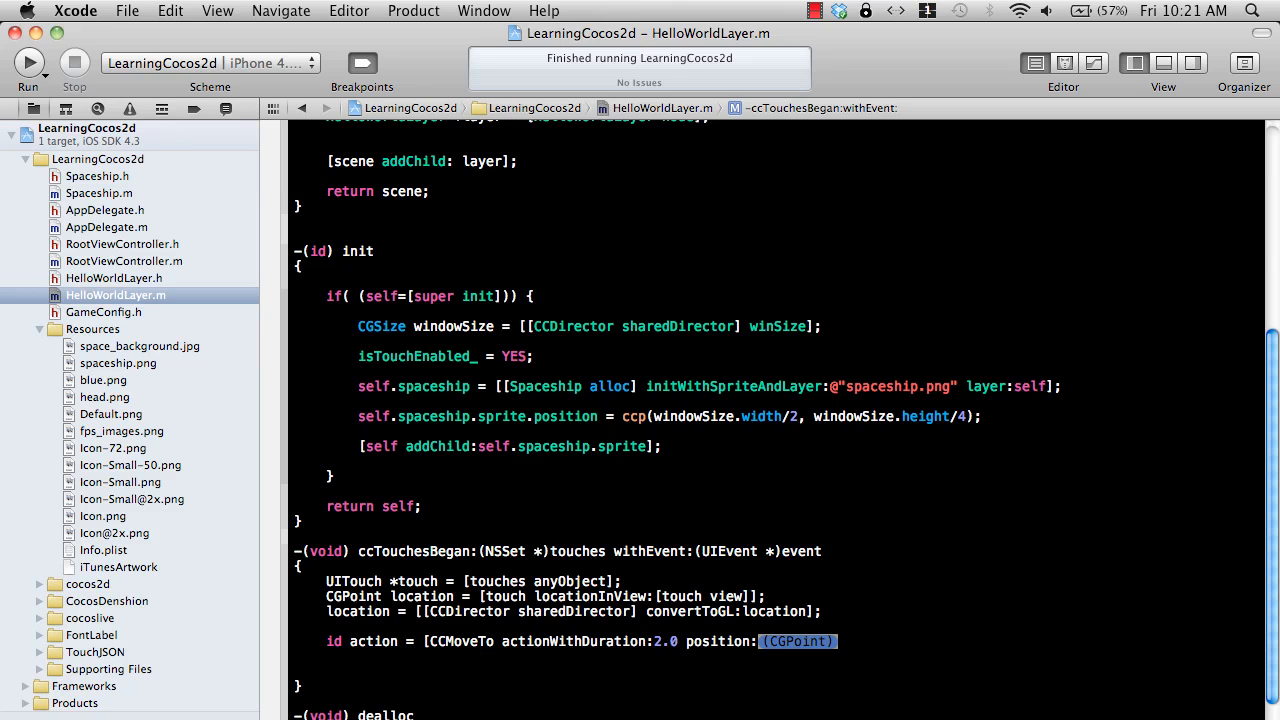
pyautogui.write('ccp(')
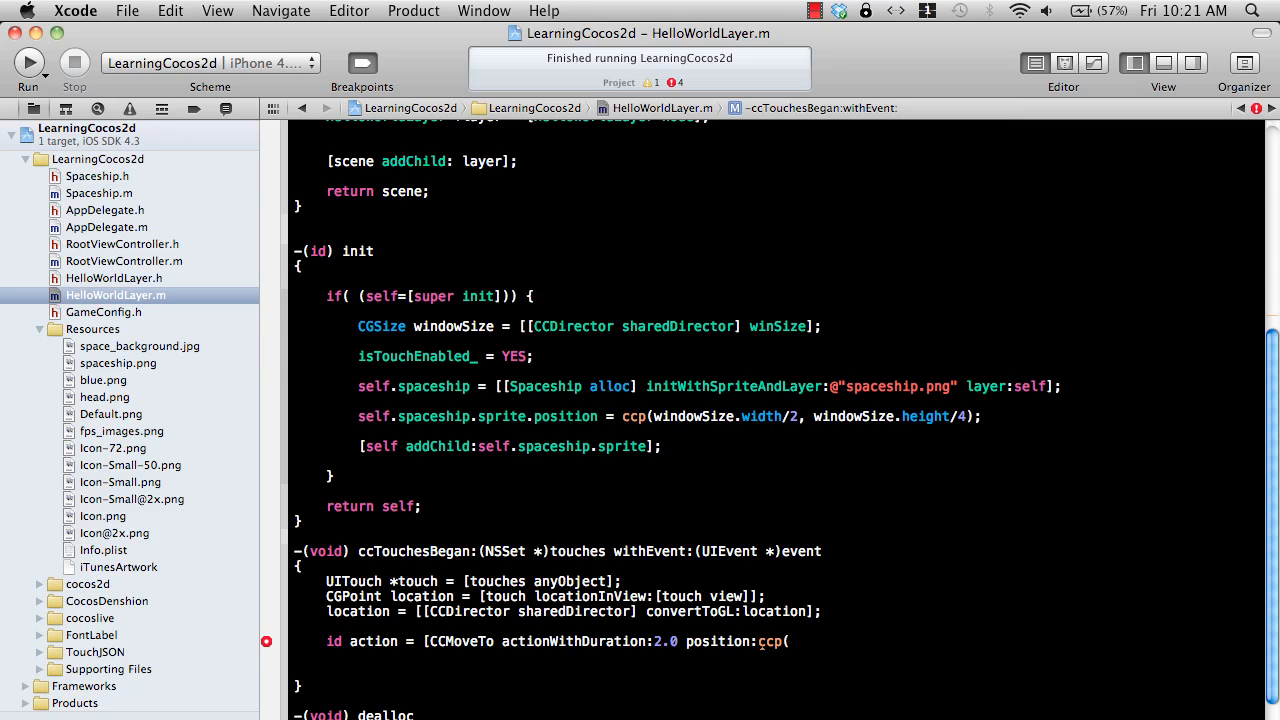
pyautogui.write('320/')
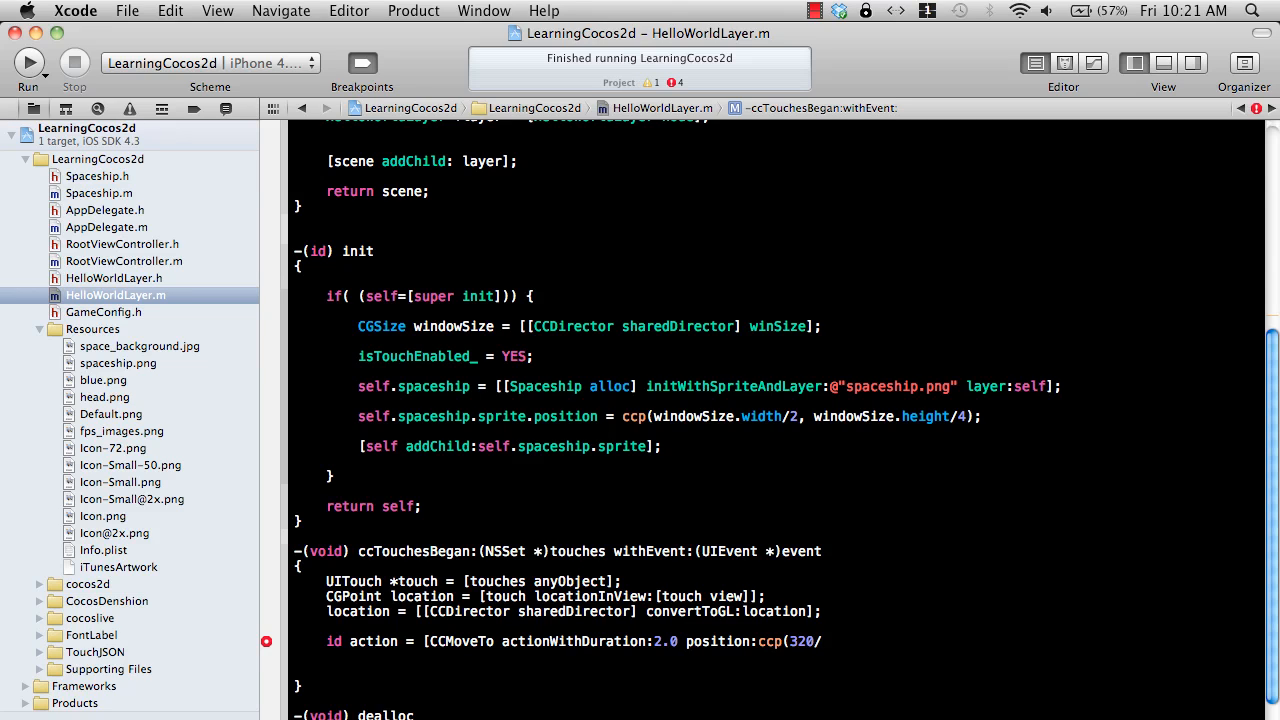
pyautogui.write('2,')
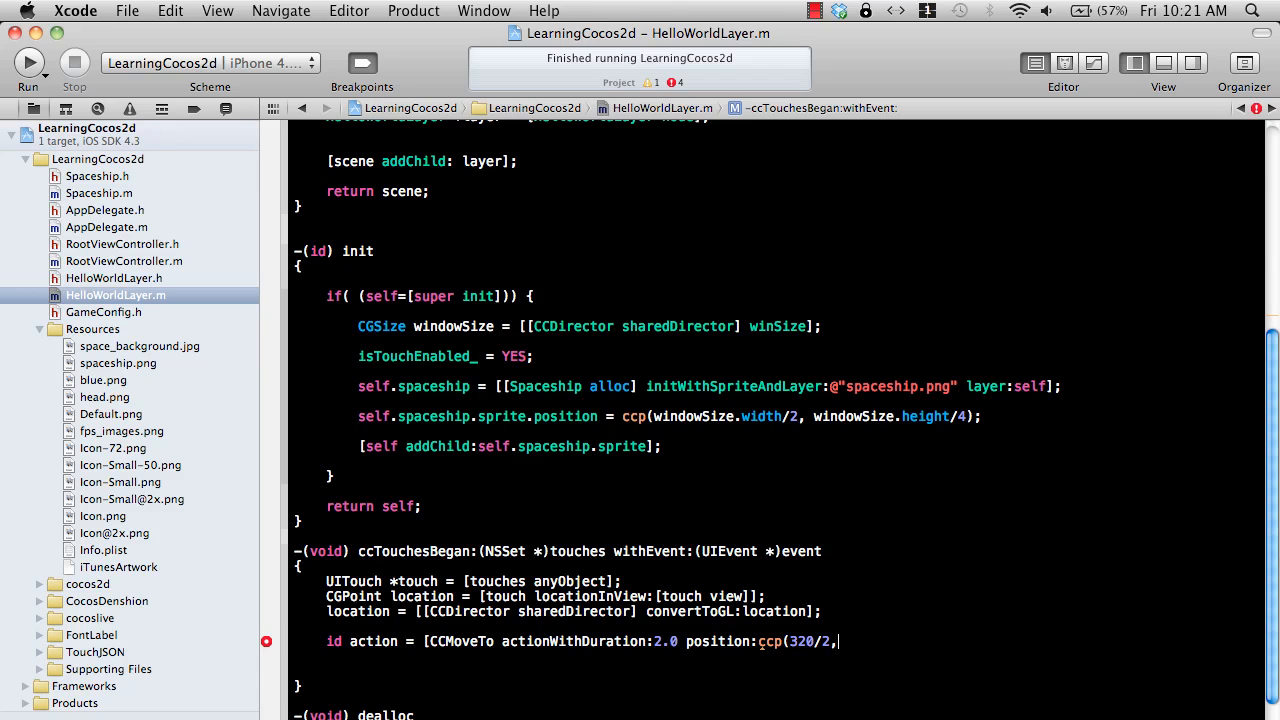
pyautogui.write('480')
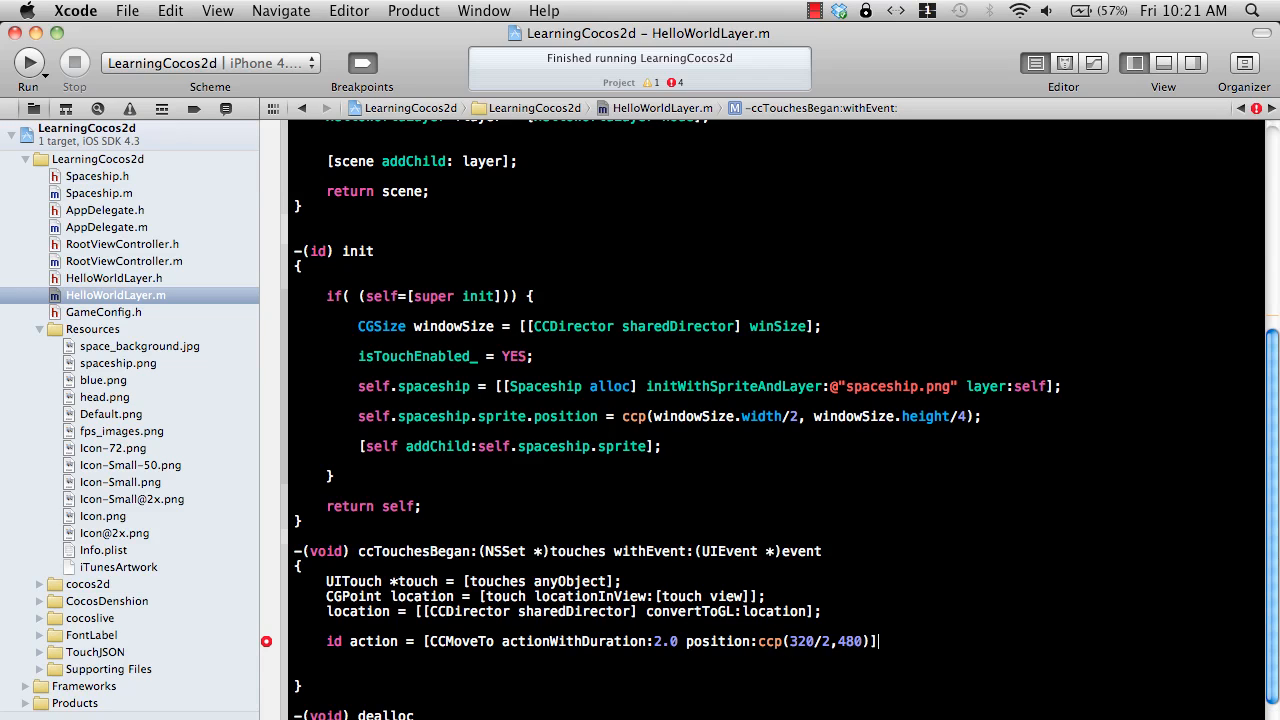
pyautogui.press('Return')
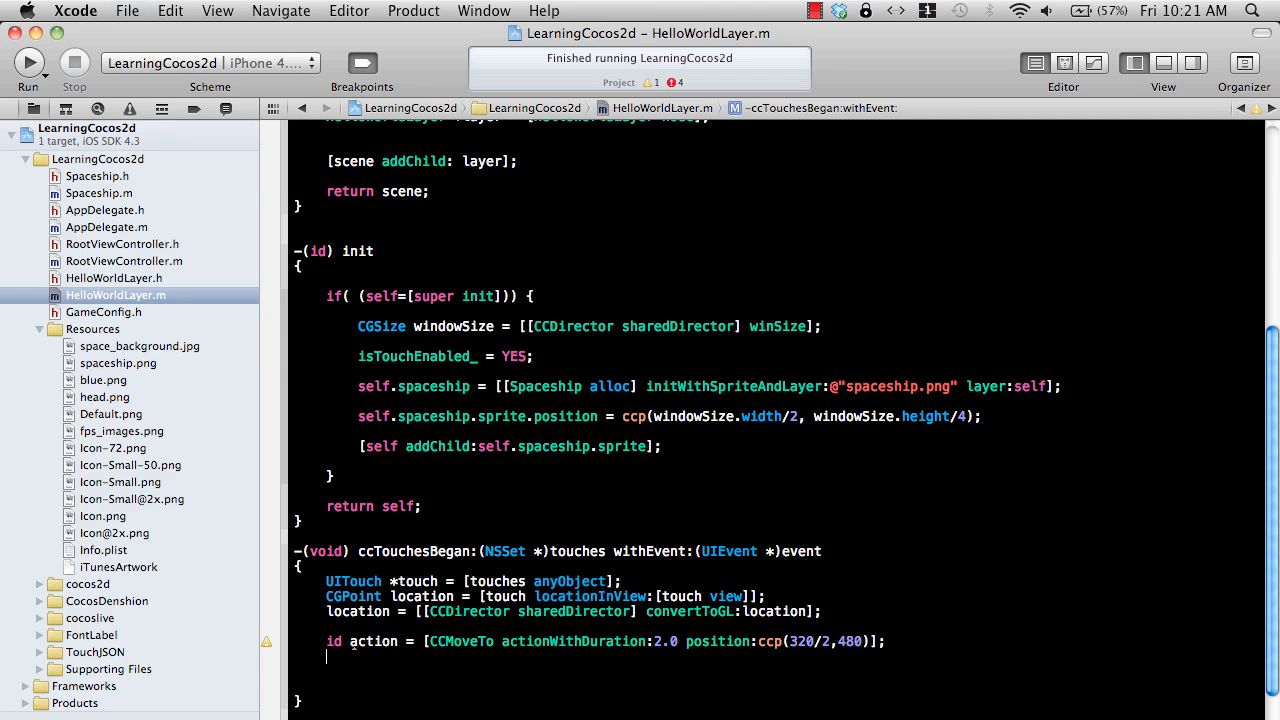
# Declare id ease = [CCEaseIn actionWithAction:action rate:1] using code completion.
pyautogui.write('id')
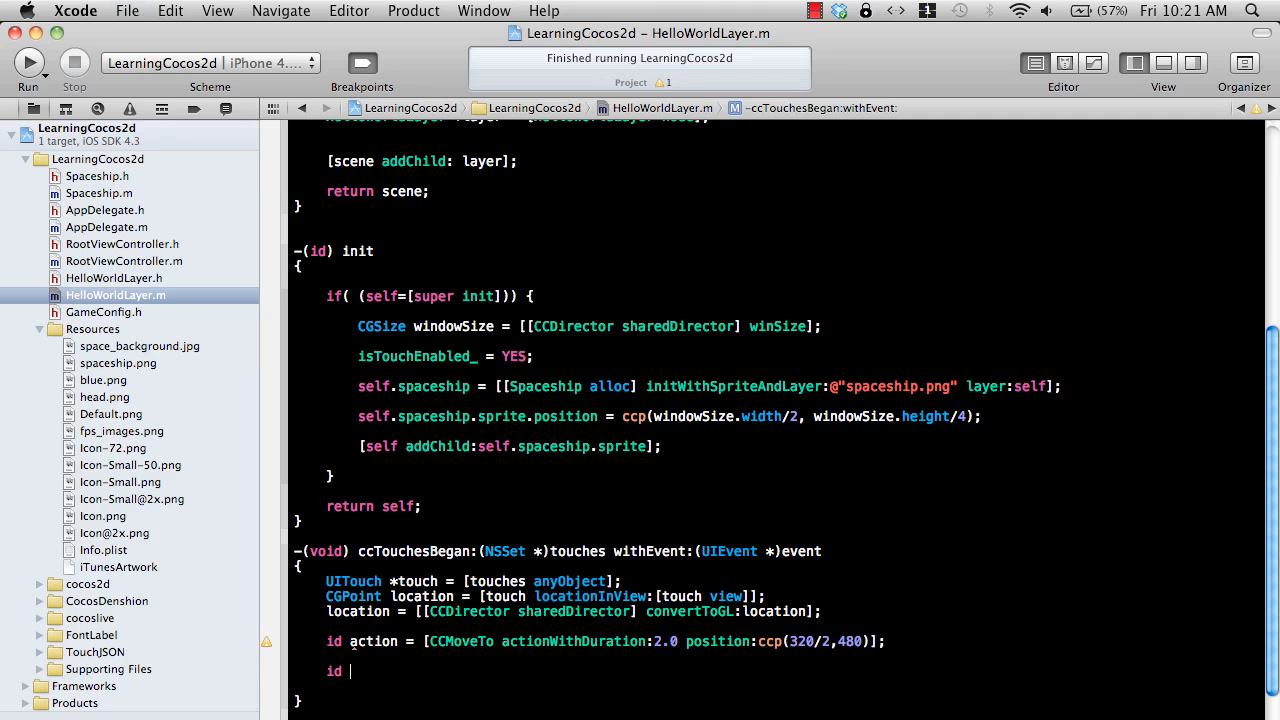
pyautogui.write('ease [')
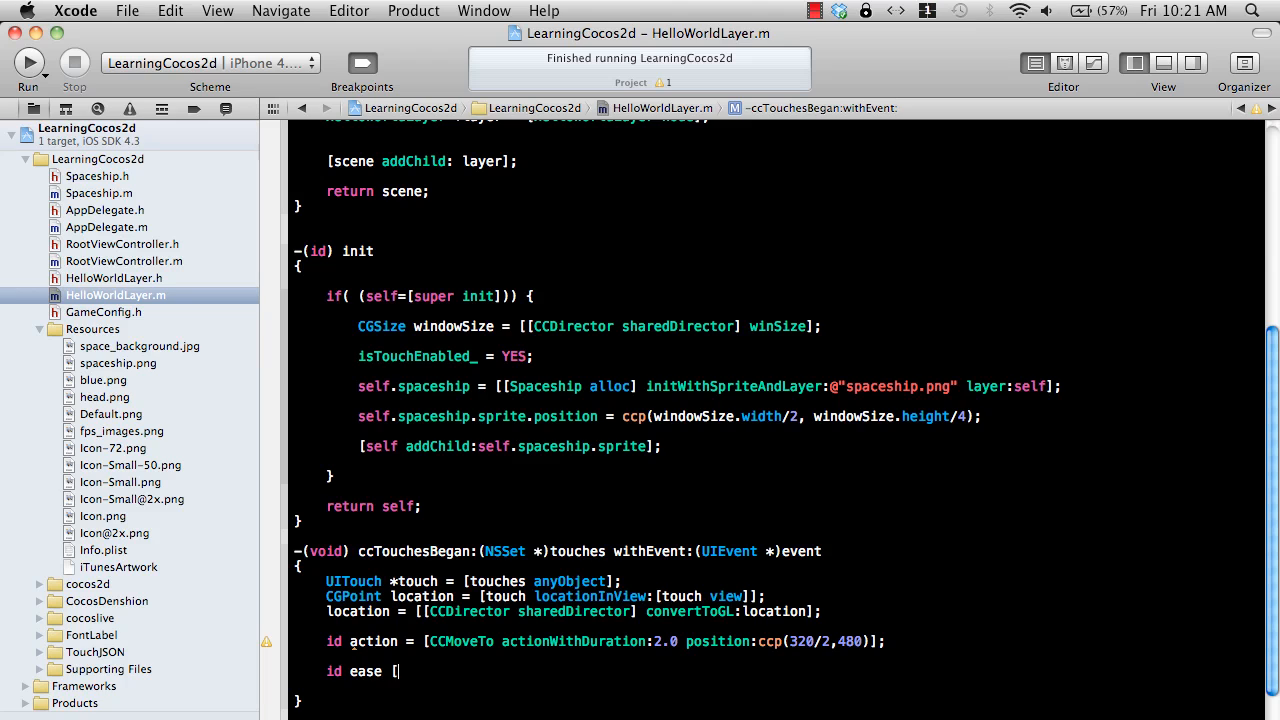
pyautogui.write('=')
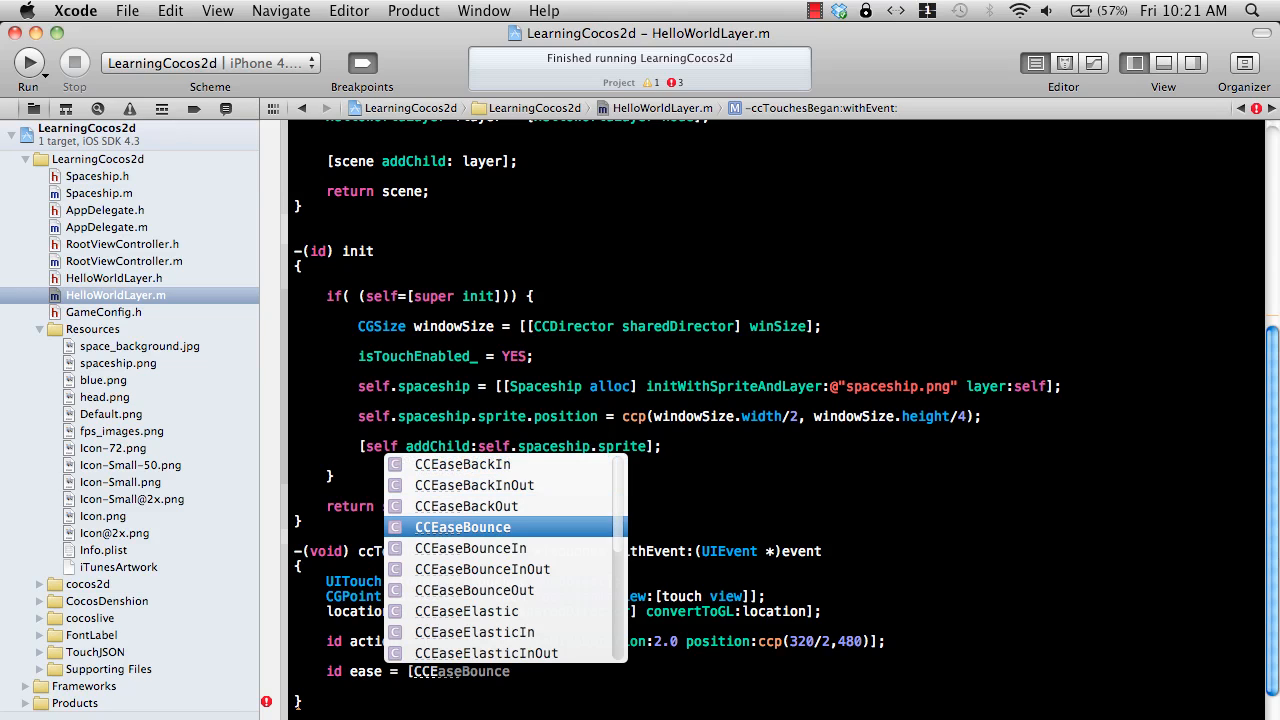
pyautogui.scroll(-3)
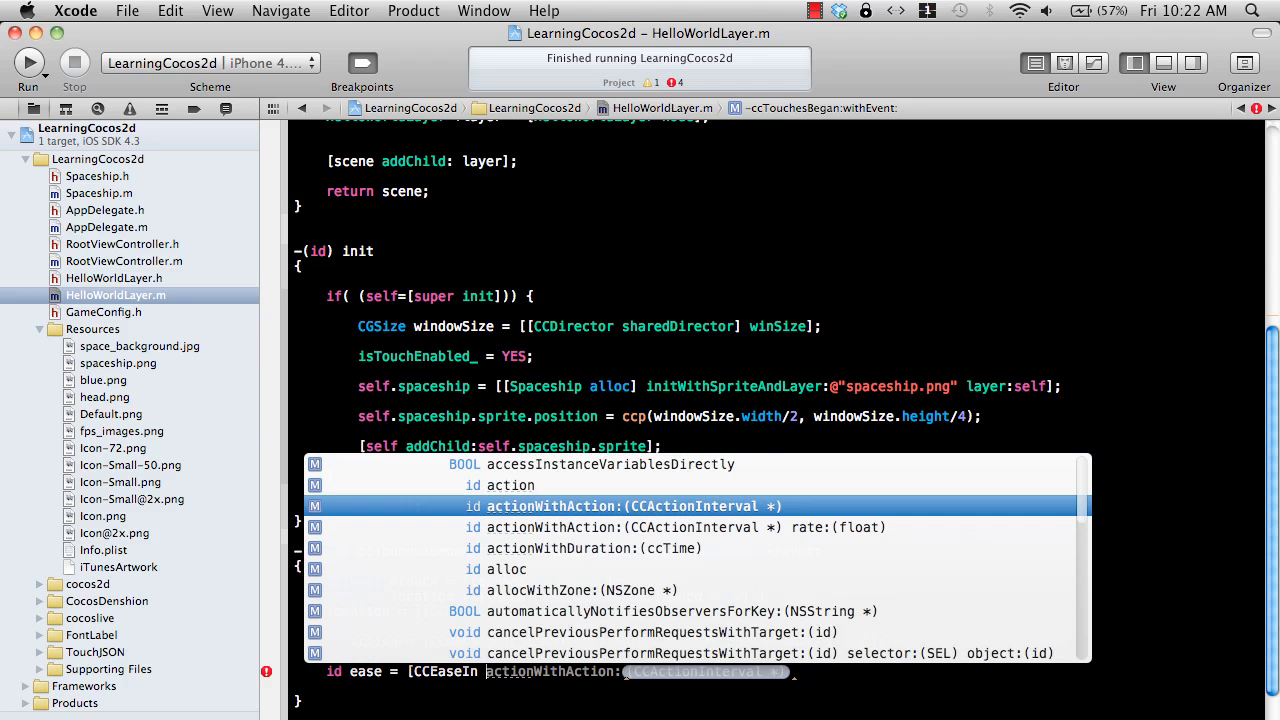
pyautogui.click(632, 528)
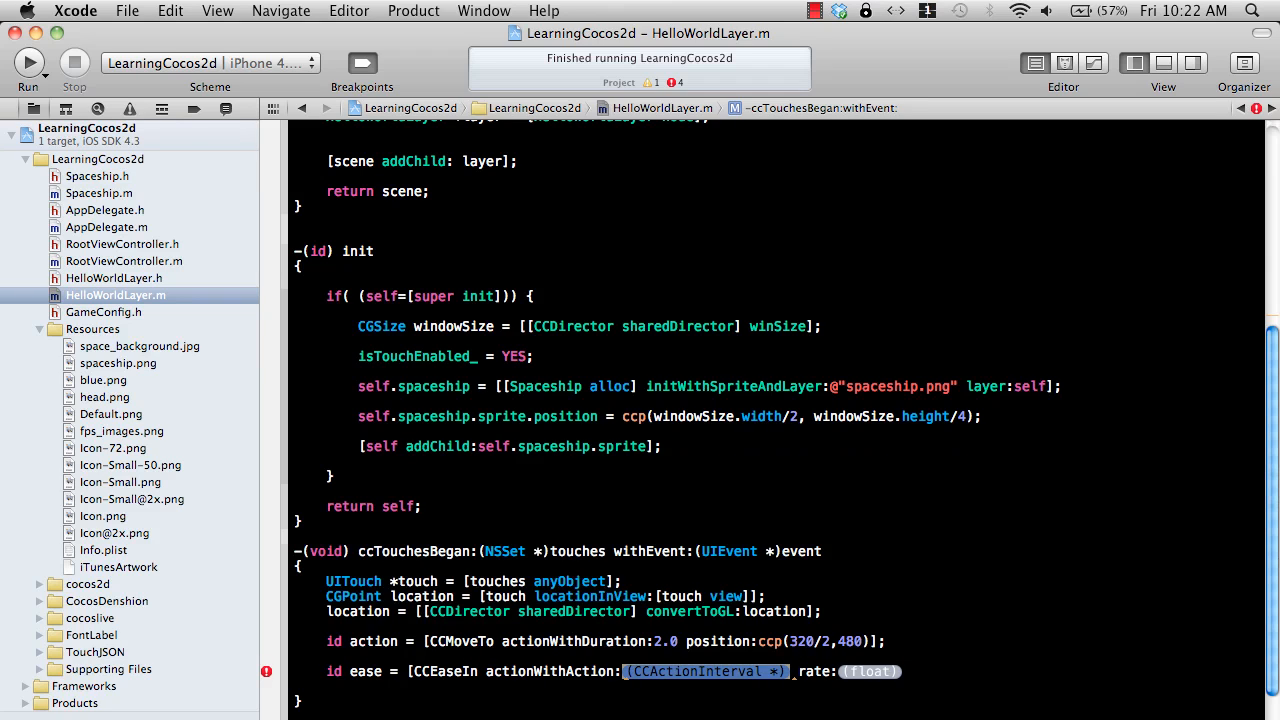
pyautogui.write('action')
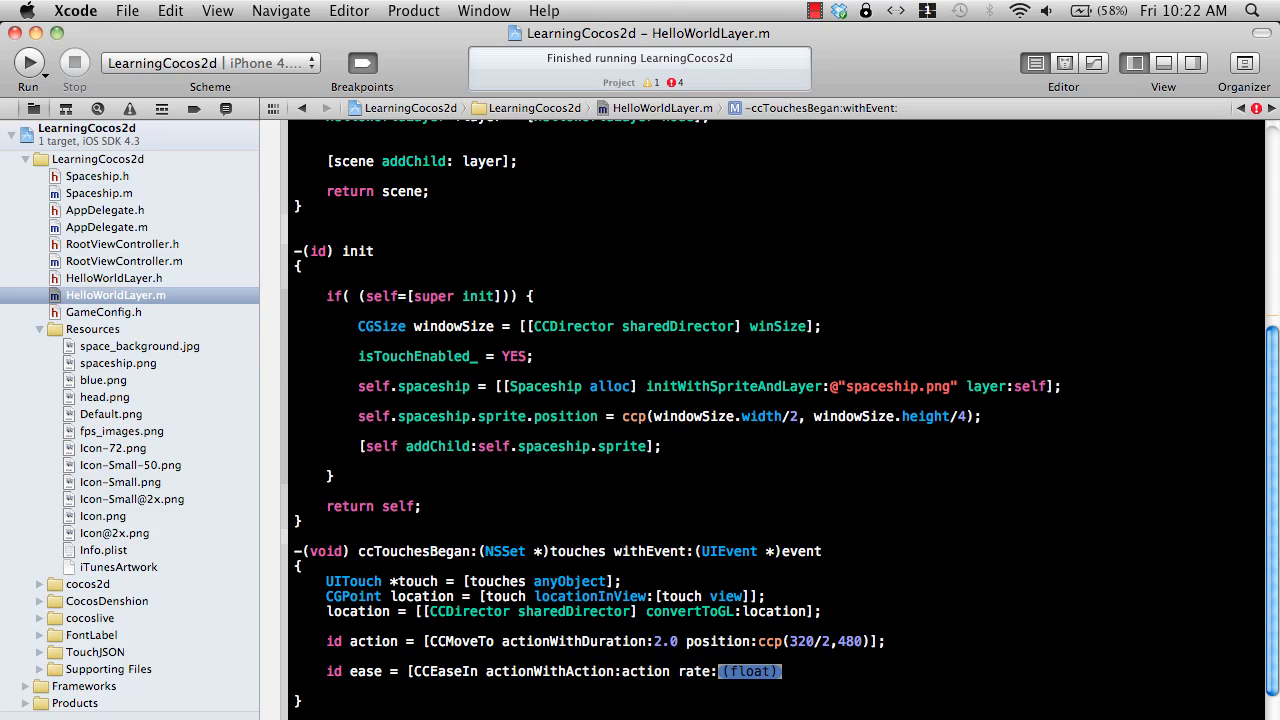
pyautogui.write('1];')
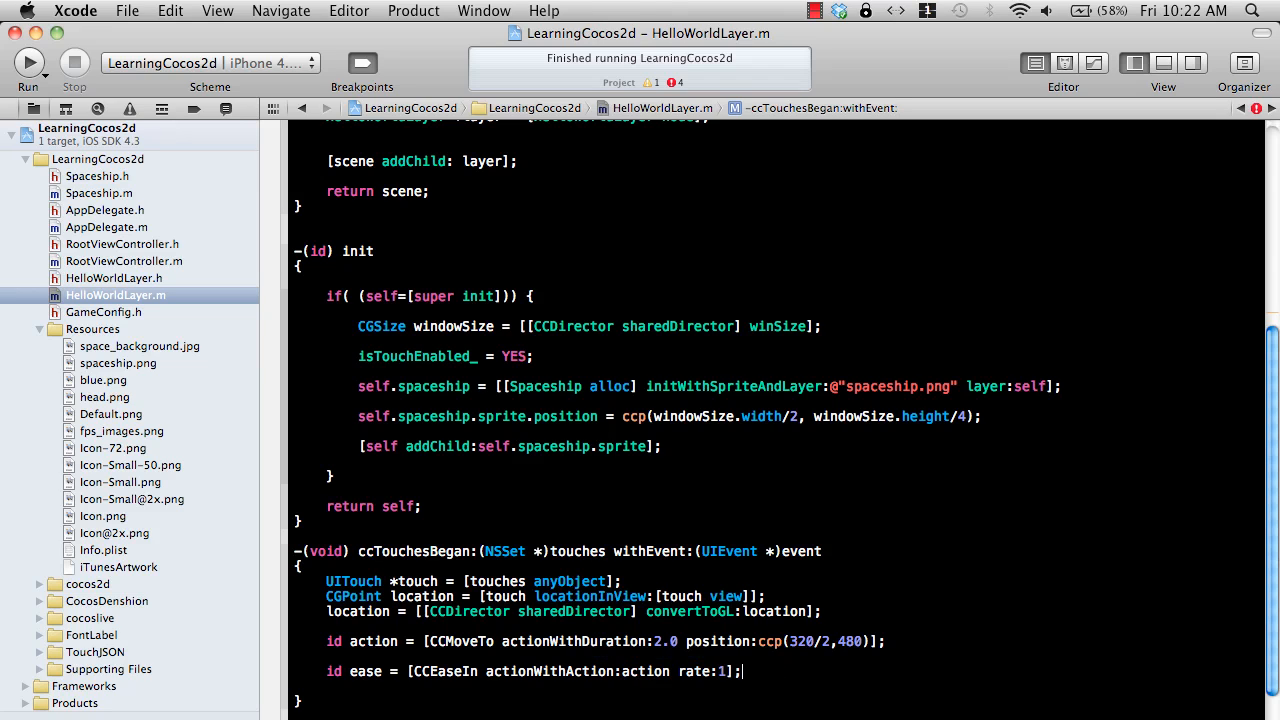
pyautogui.press('return')
pyautogui.write('[')
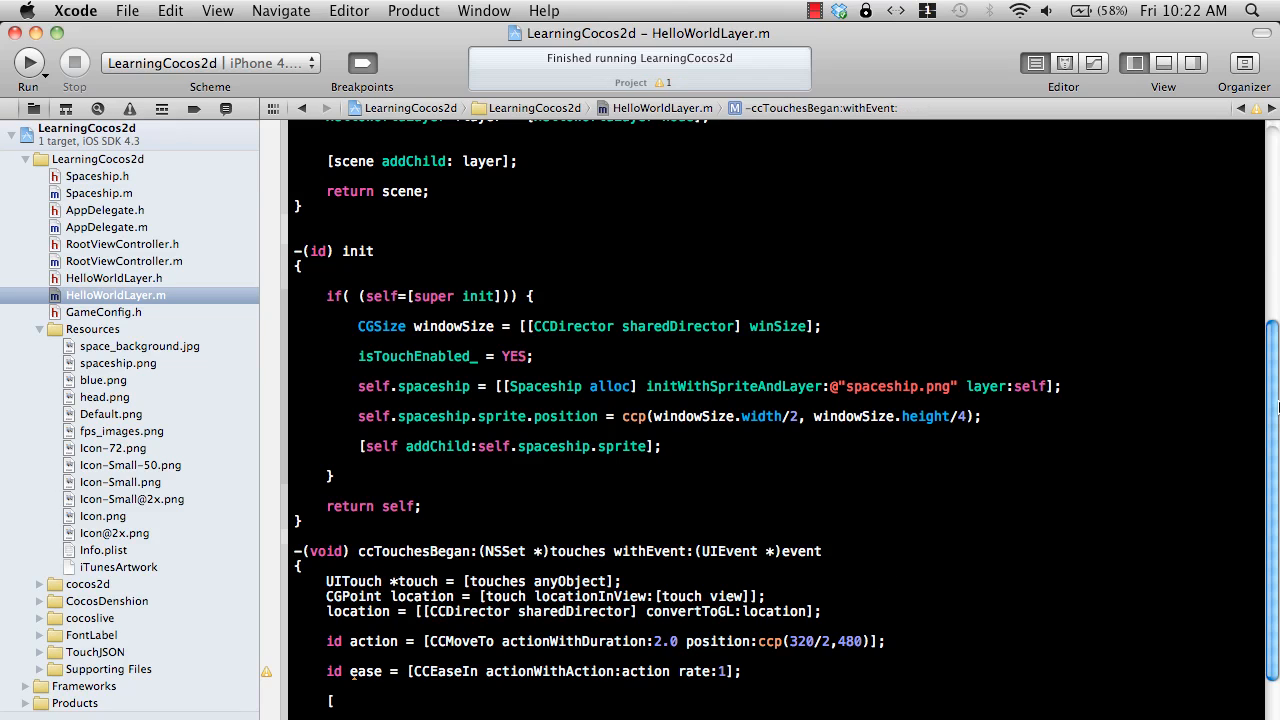
# Add [self.spaceship.sprite runAction:ease]; and build the project successfully.
pyautogui.scroll(-3)
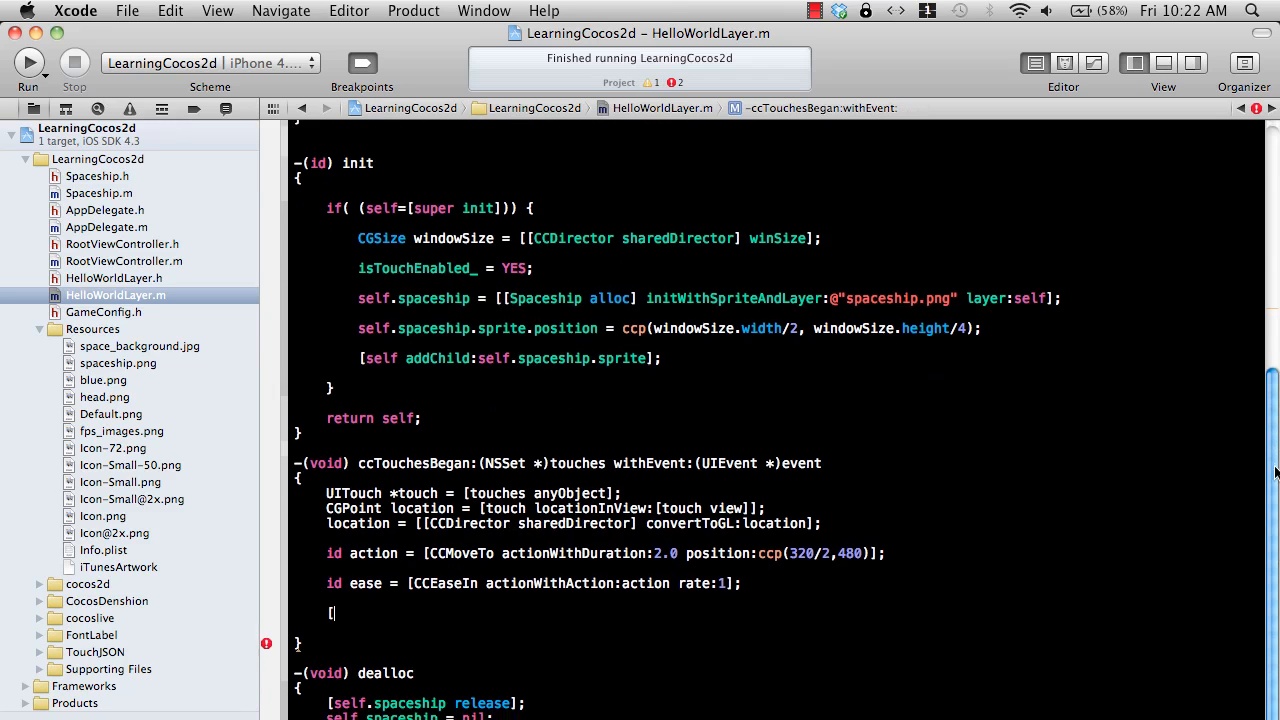
pyautogui.write('se')
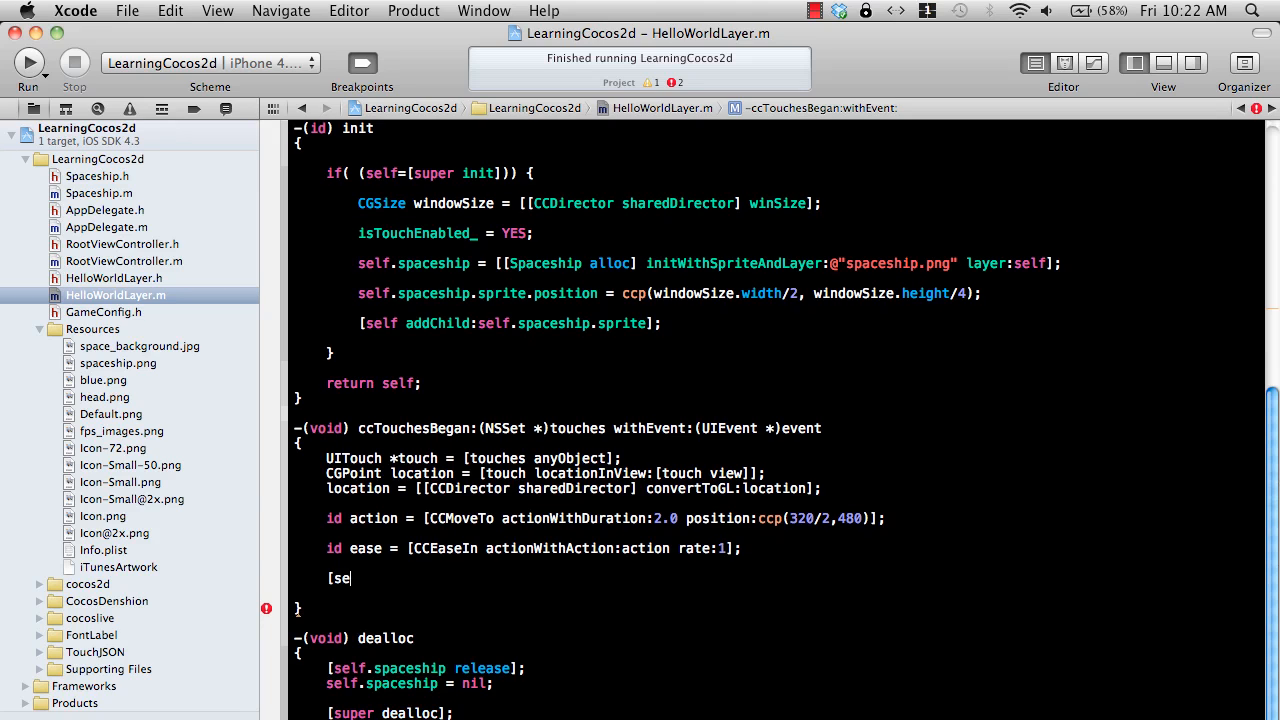
pyautogui.write('lf.')
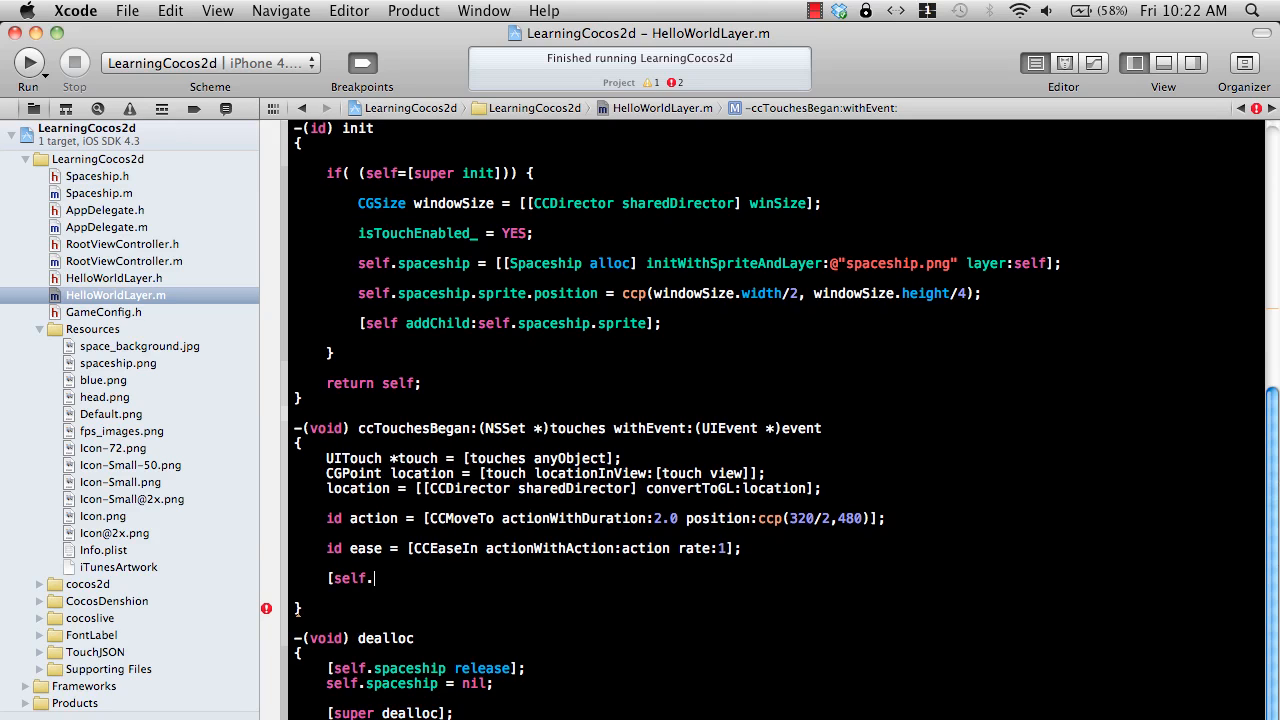
pyautogui.write('spaceship.sp')
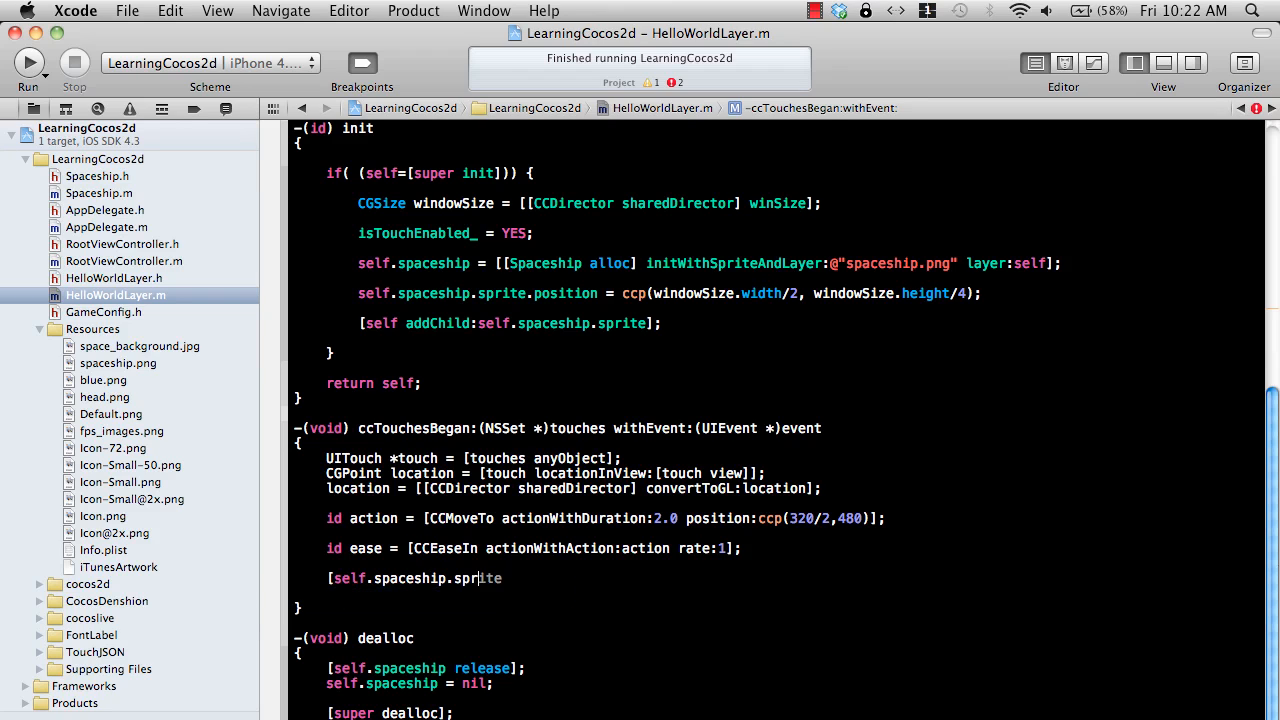
pyautogui.write('runAction:ease]')
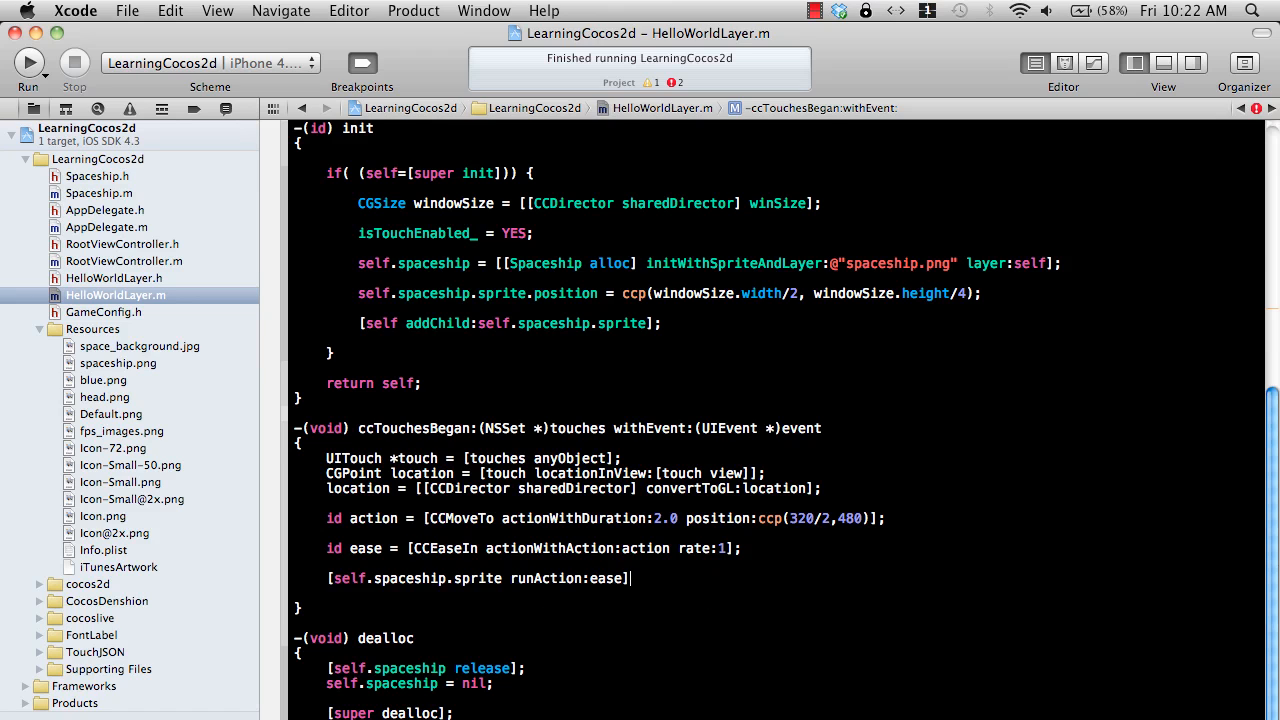
pyautogui.click(28, 62)
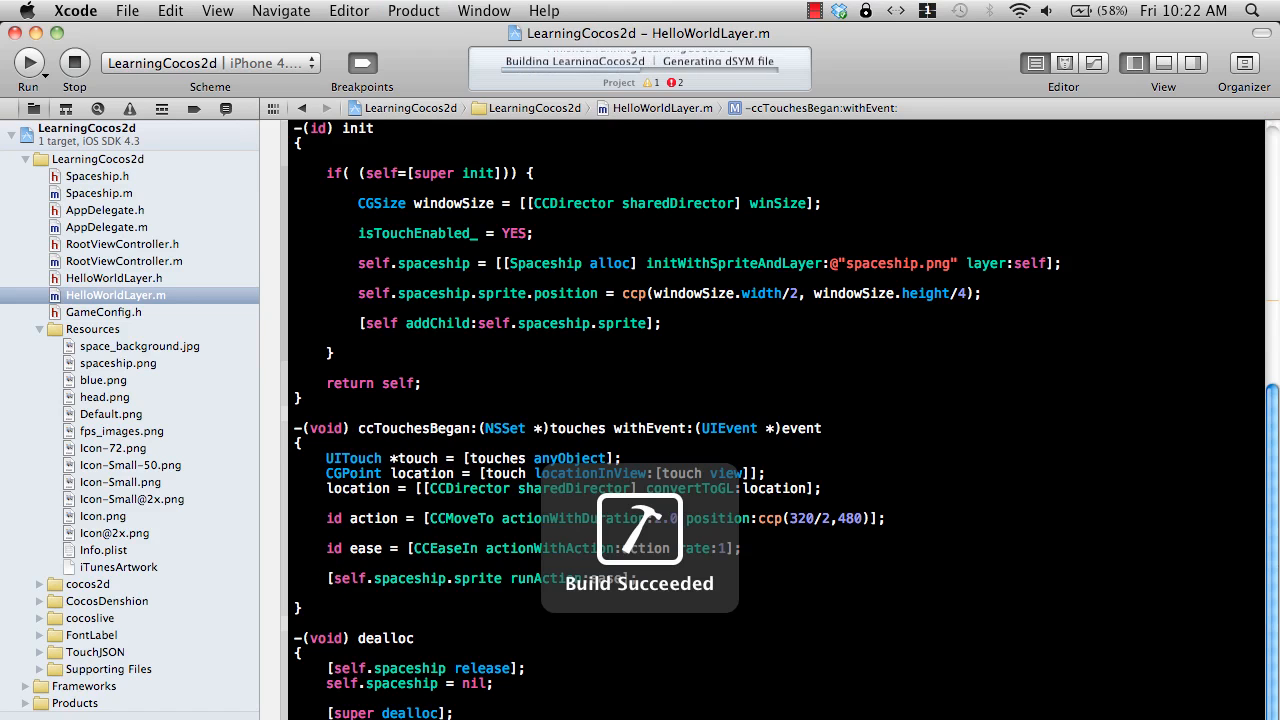
pyautogui.click(28, 62)
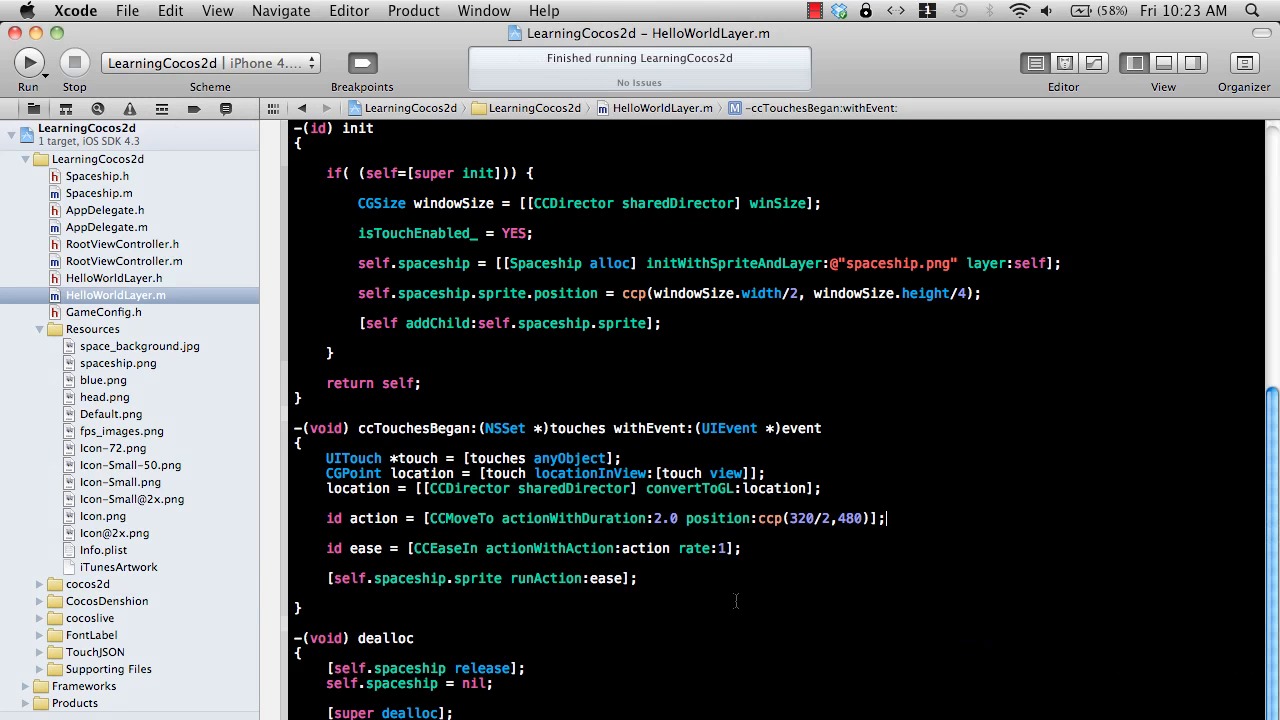
# Raise the CCEaseIn rate to 2 and rerun the app.
pyautogui.write('2')
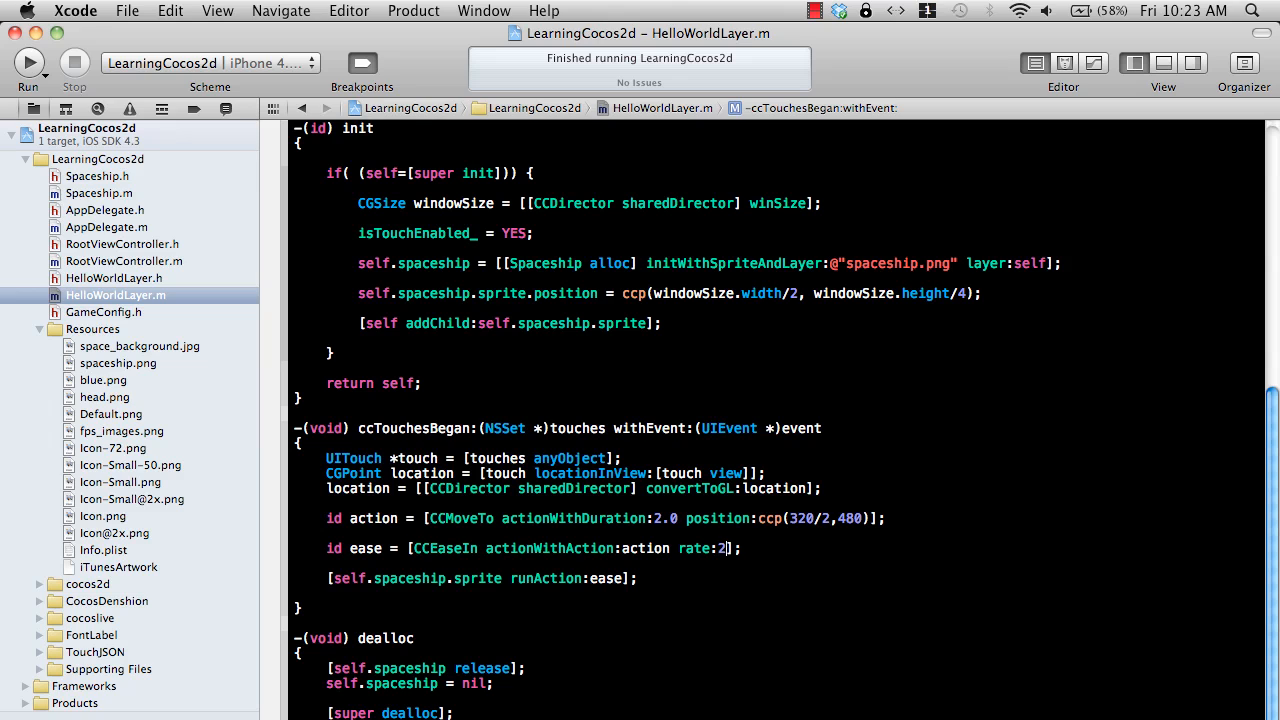
pyautogui.click(28, 62)
pyautogui.write('//')
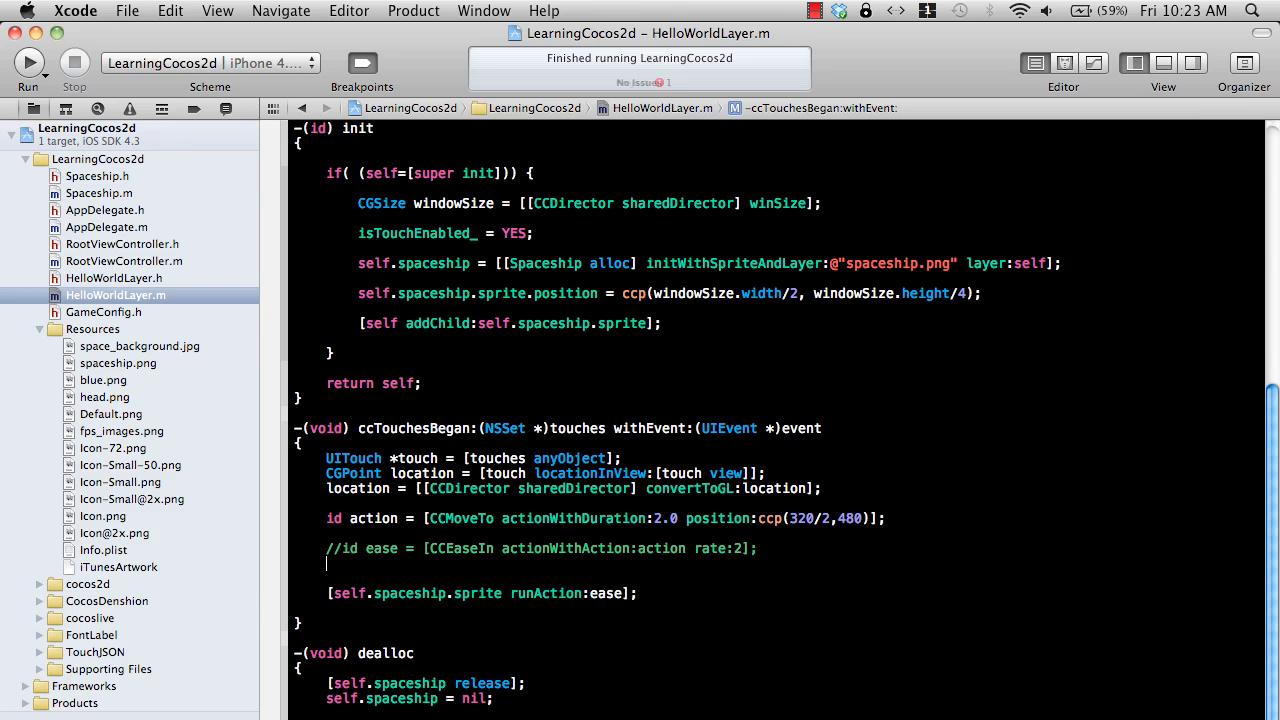
# Declare id ease = [CCEaseElasticInOut actionWithAction:action period:3] and run the app.
pyautogui.write('id eas')
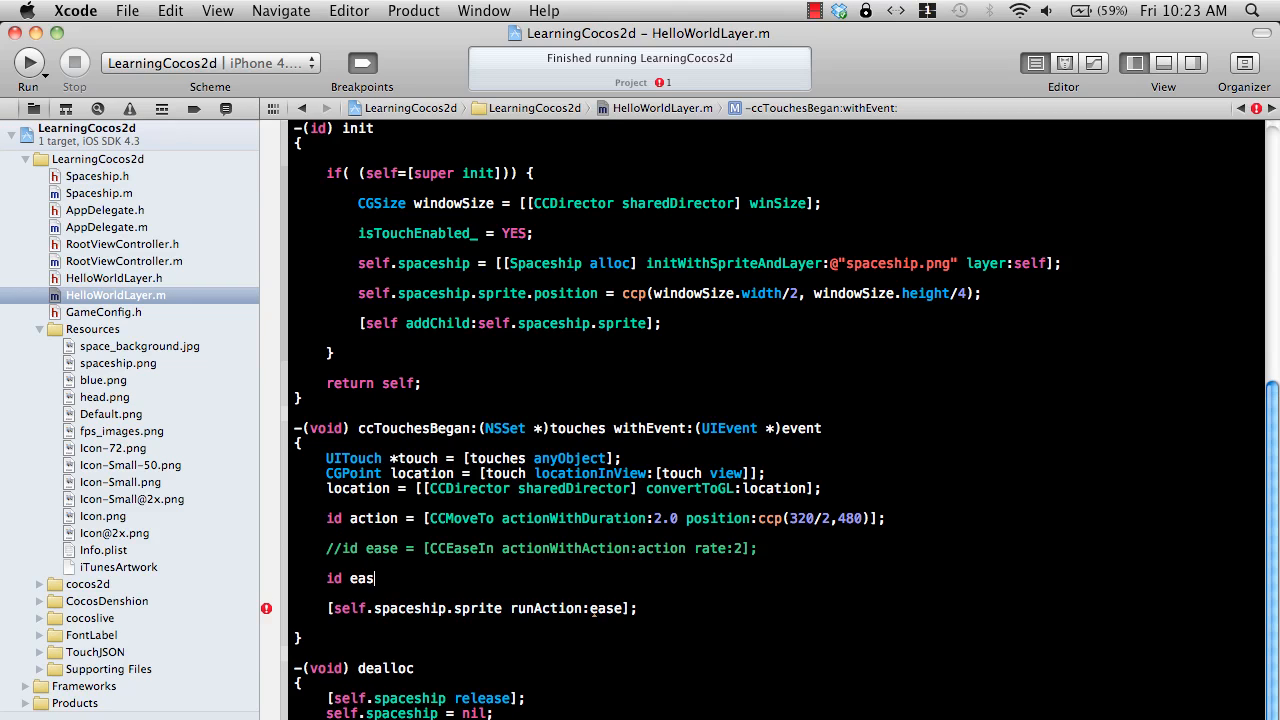
pyautogui.write('e = [CCEaseElasticInOut')
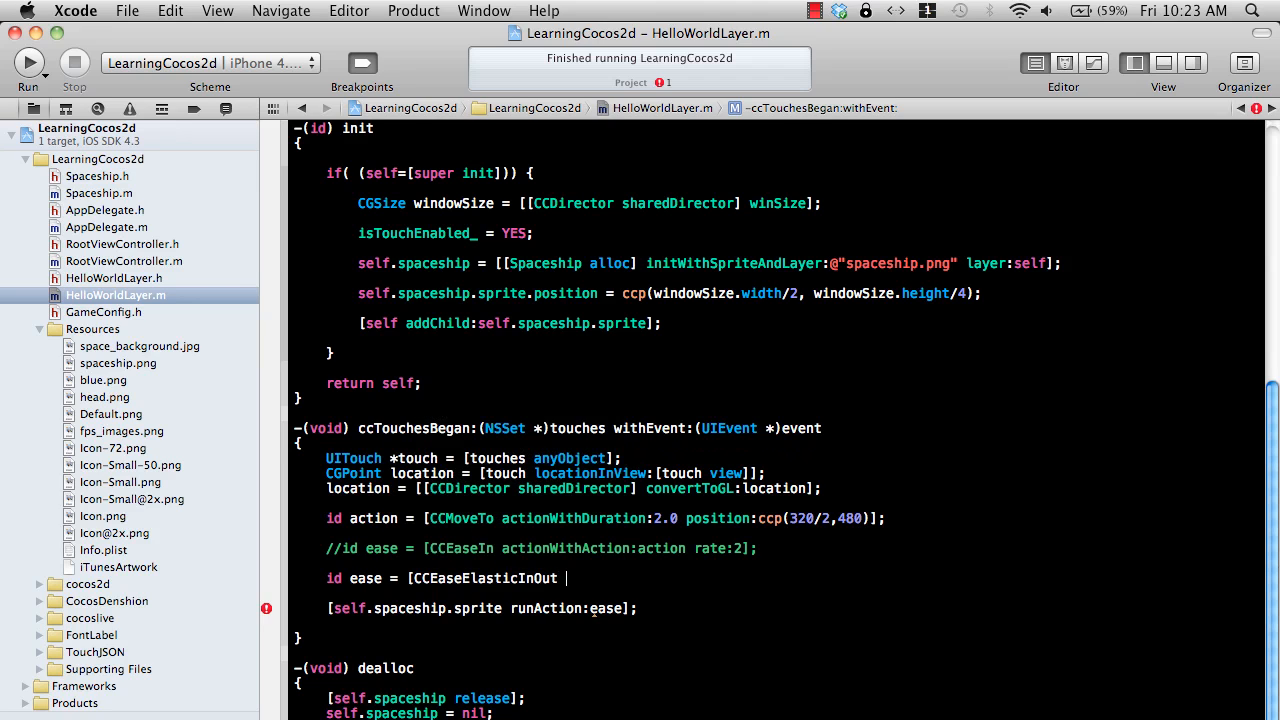
pyautogui.write('actionWithAction:action period:')
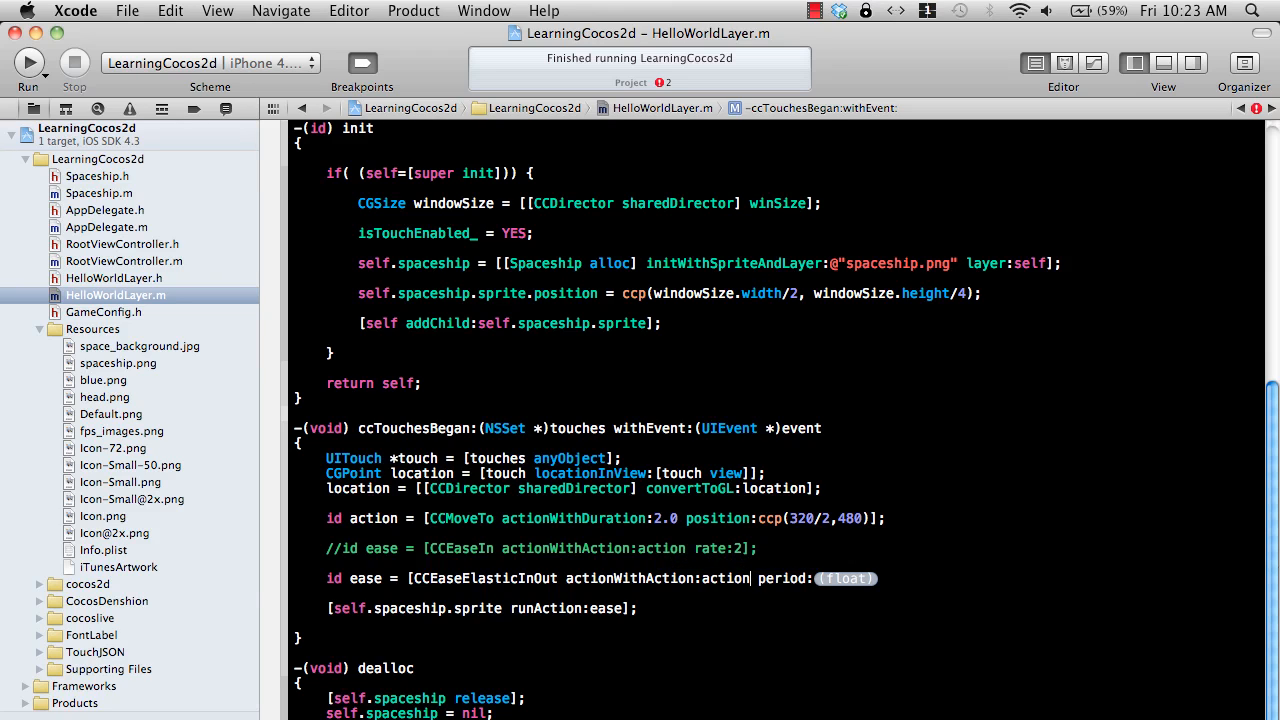
pyautogui.write('3')
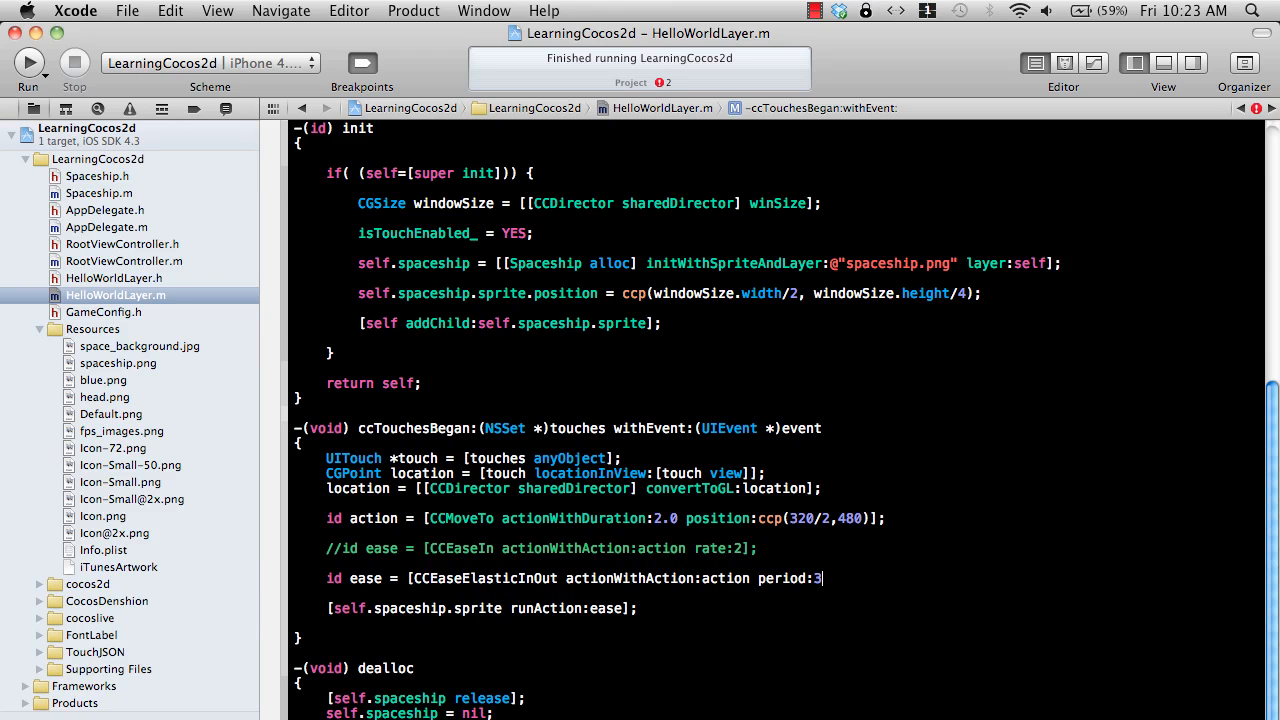
pyautogui.write('];')
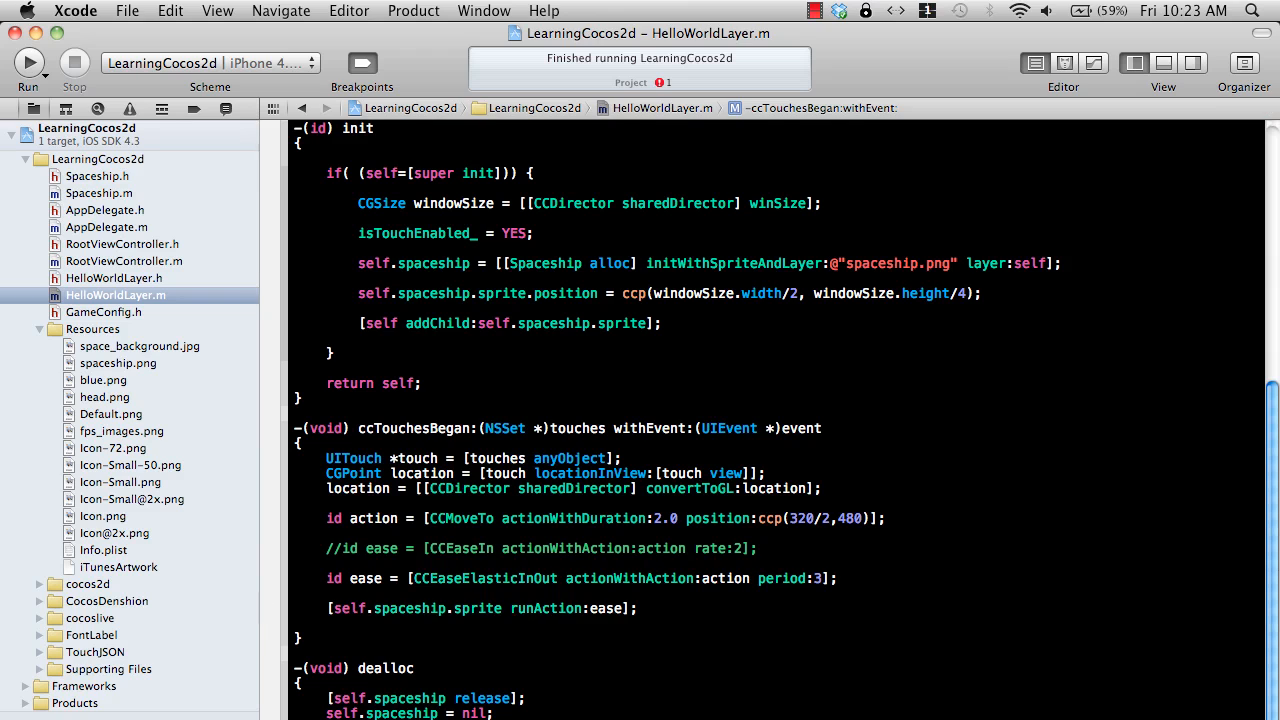
pyautogui.click(28, 62)
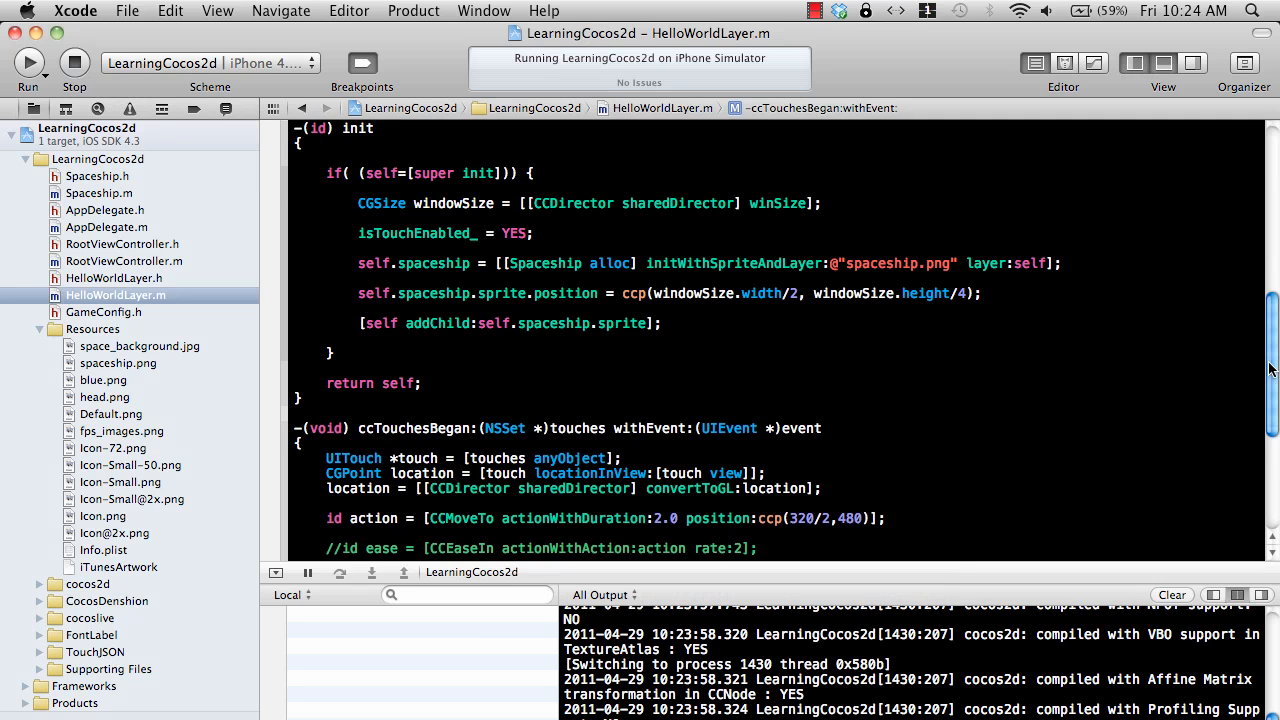
# Select the period value 3 on the CCEaseElasticInOut line for replacement.
pyautogui.scroll(-3)
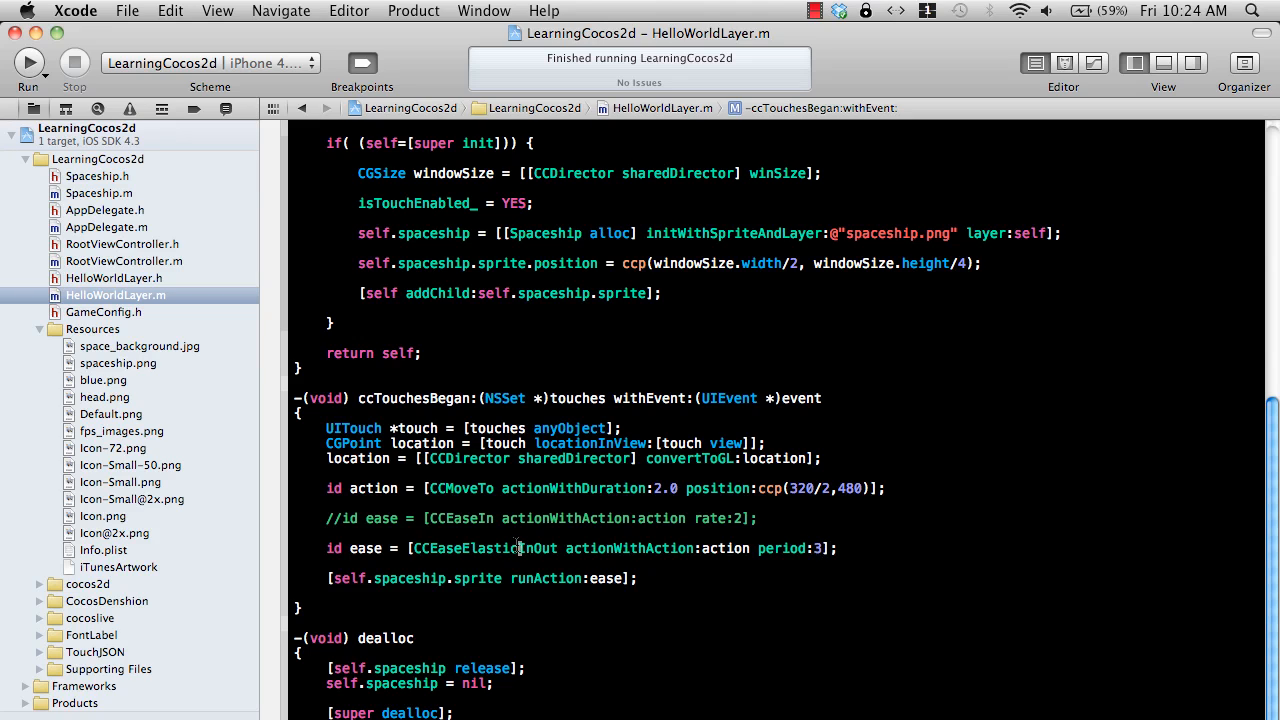
pyautogui.doubleClick(484, 548)
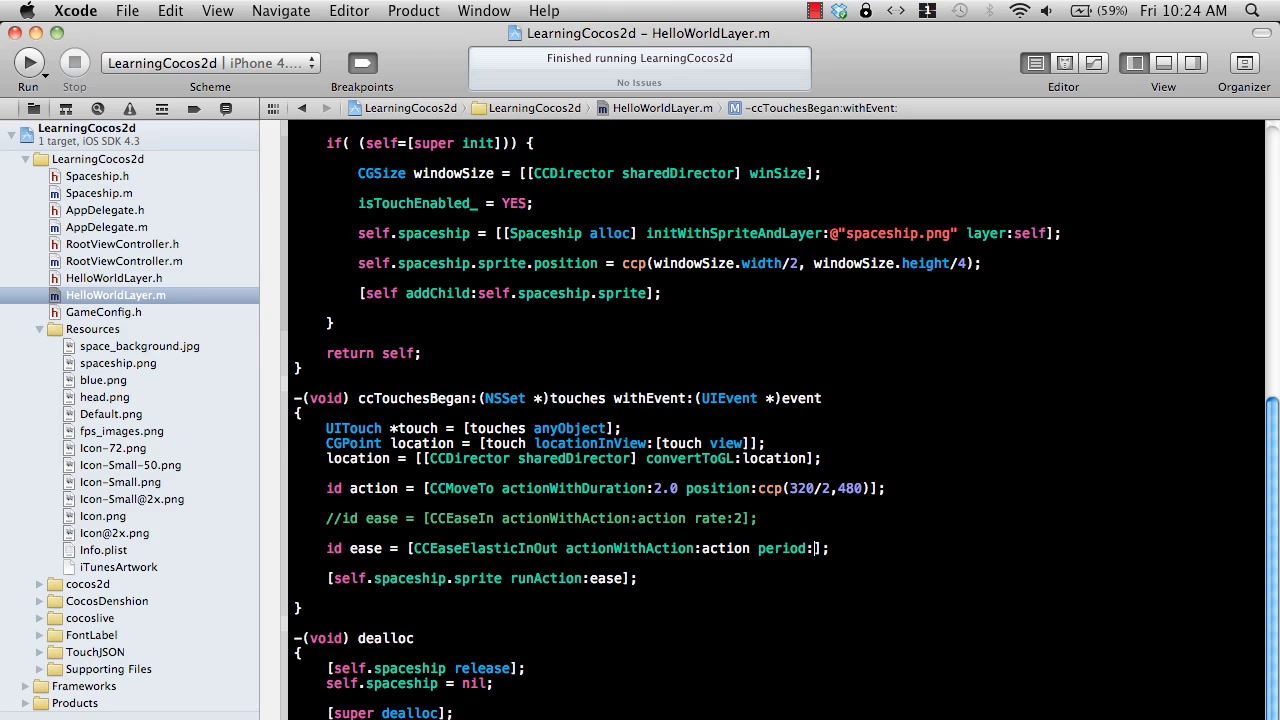
# Change the elastic ease period to 0.3 and run the app in iOS Simulator.
pyautogui.write('0.3')
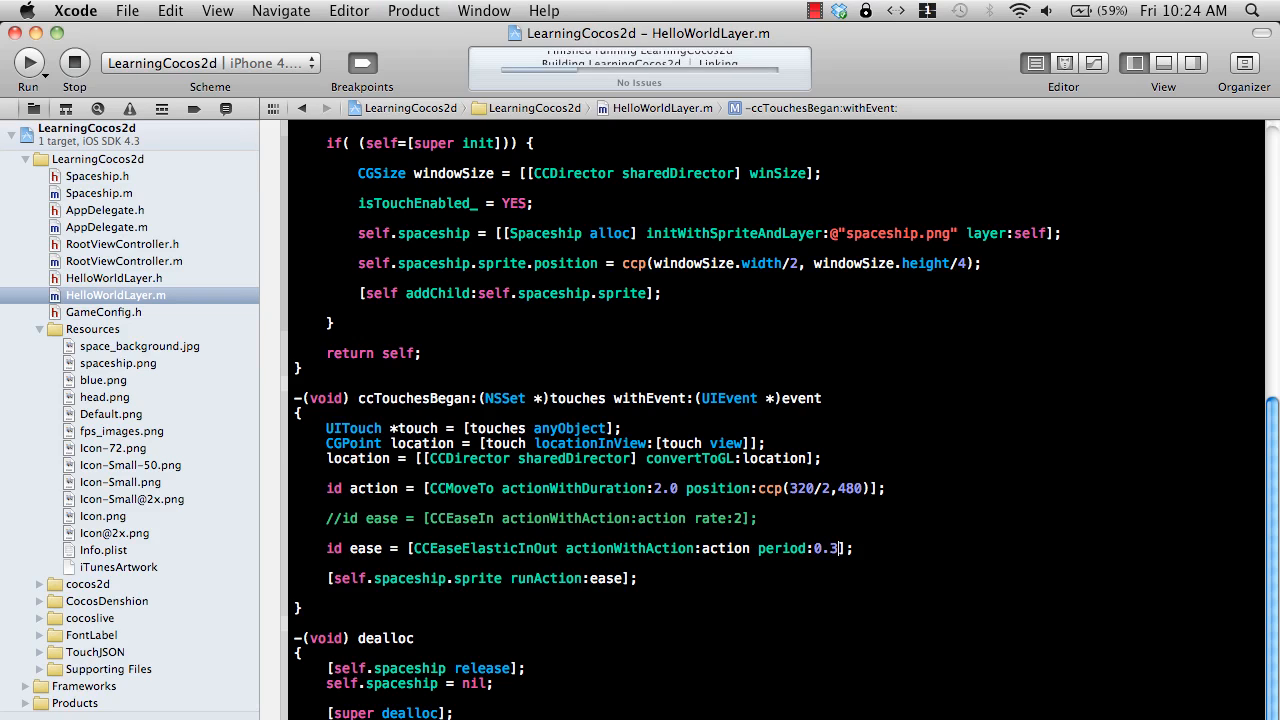
pyautogui.click(28, 62)
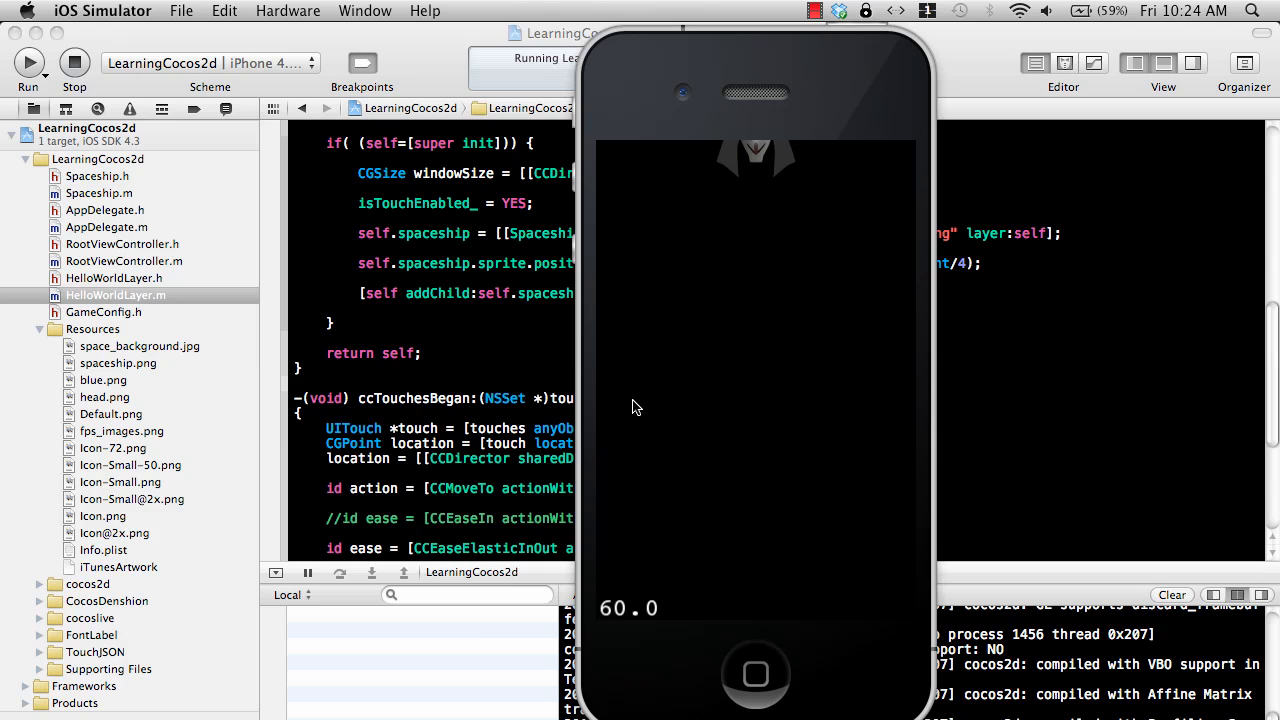
pyautogui.moveTo(484, 444)
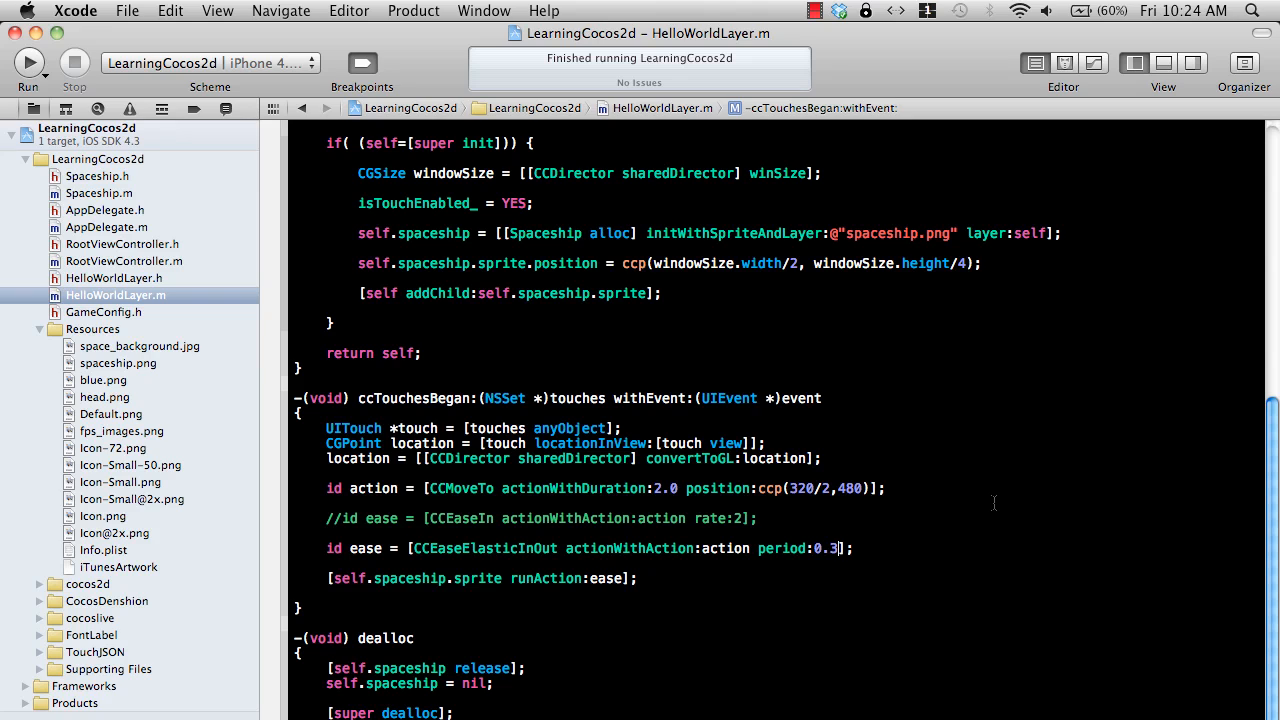
pyautogui.moveTo(994, 504)
pyautogui.write('// ')
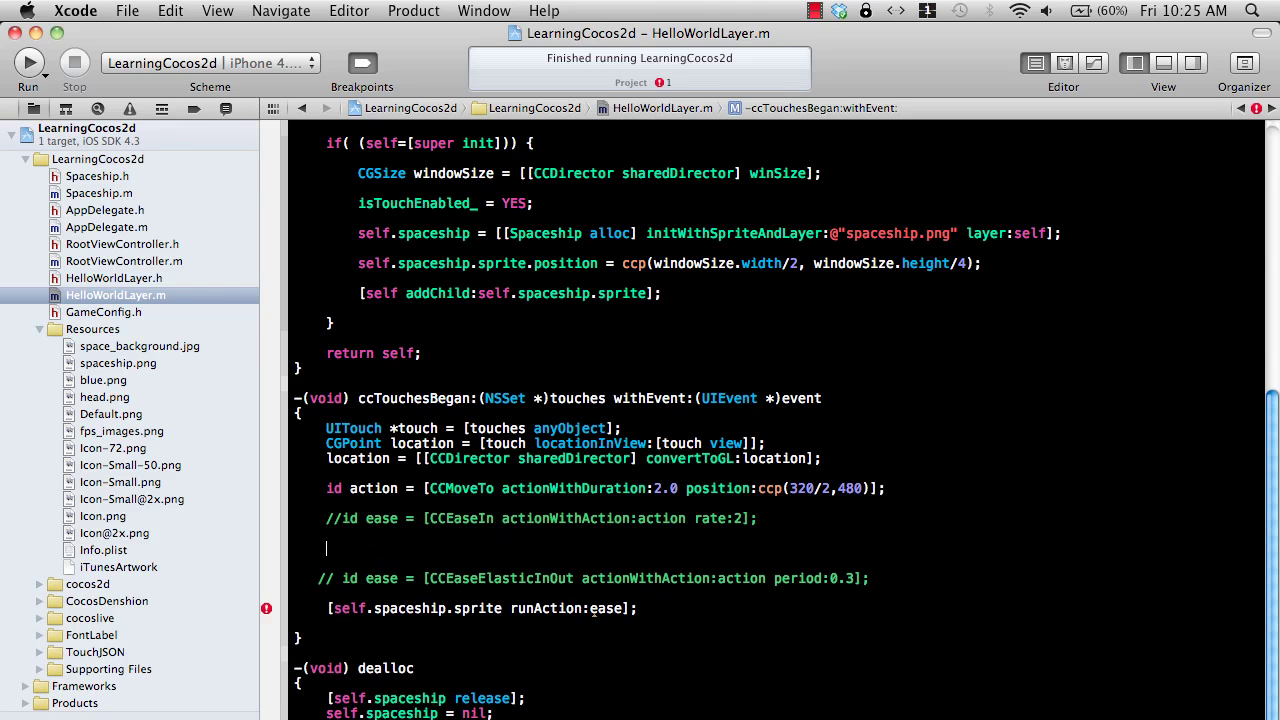
# Declare id ease = [CCEaseBounceInOut actionWithAction:action] from autocomplete and run the app.
pyautogui.write('id ease = [CCEase')
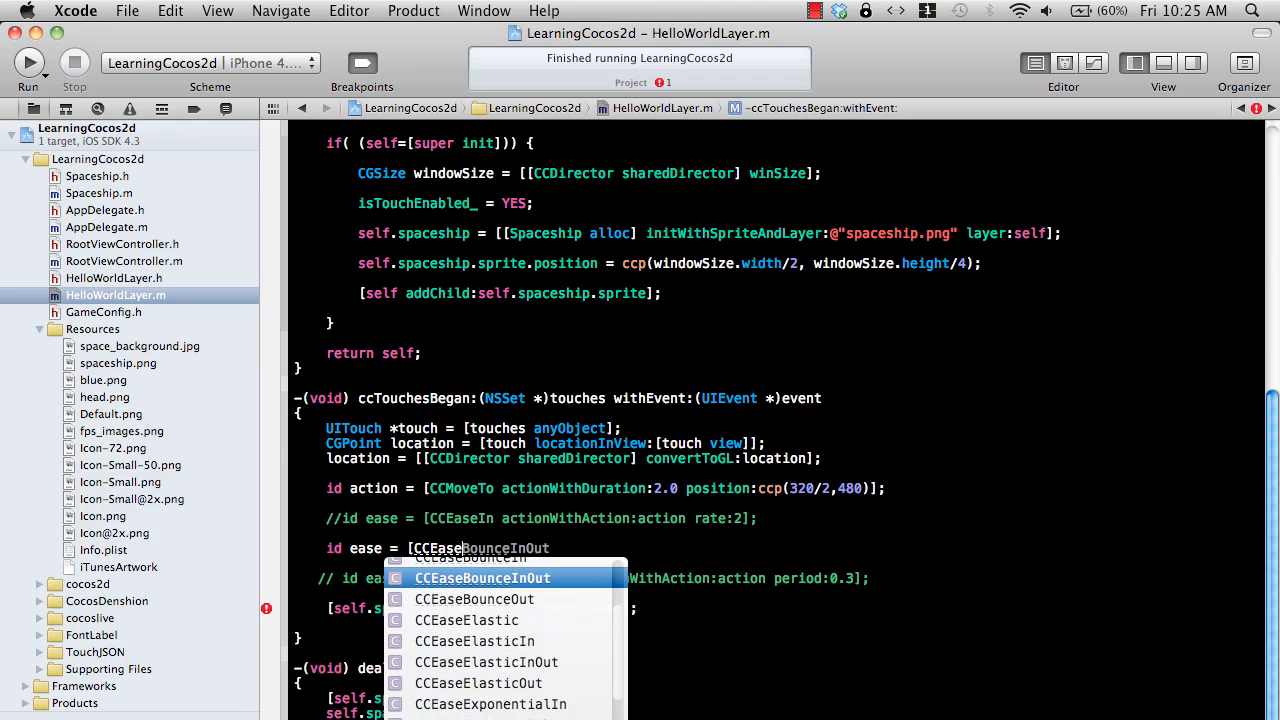
pyautogui.click(480, 576)
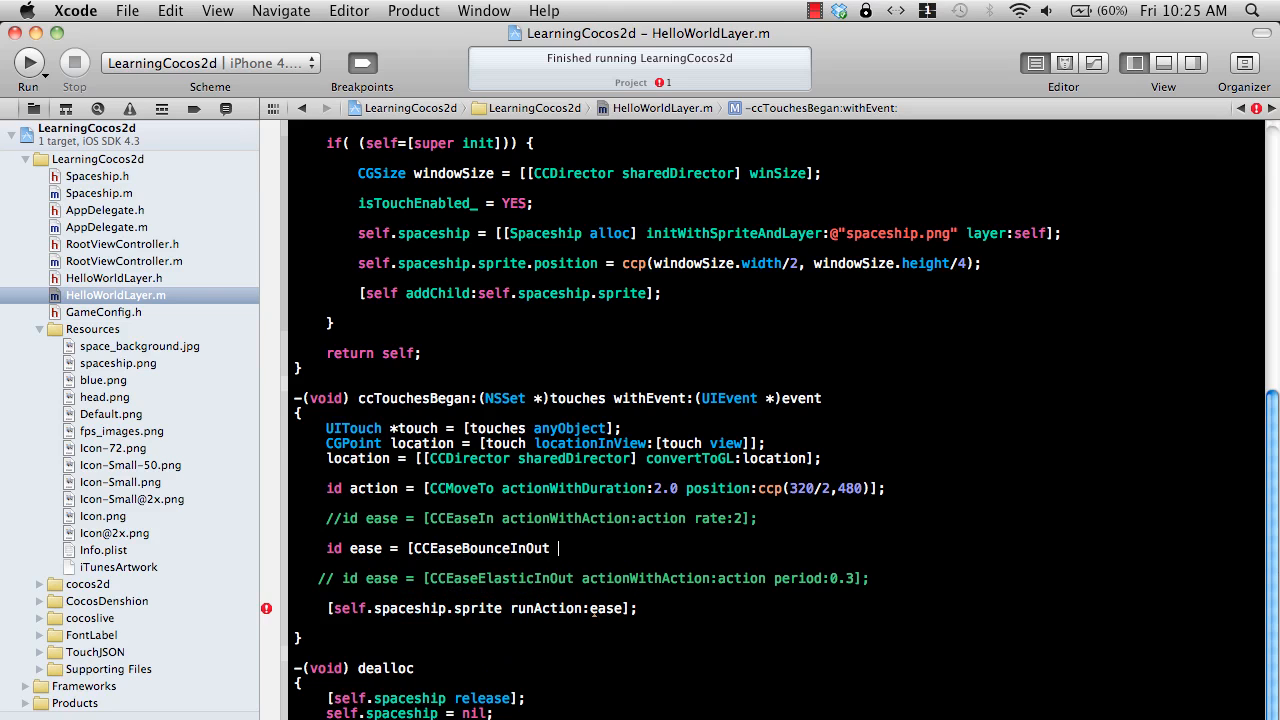
pyautogui.write('actionWithAction:')
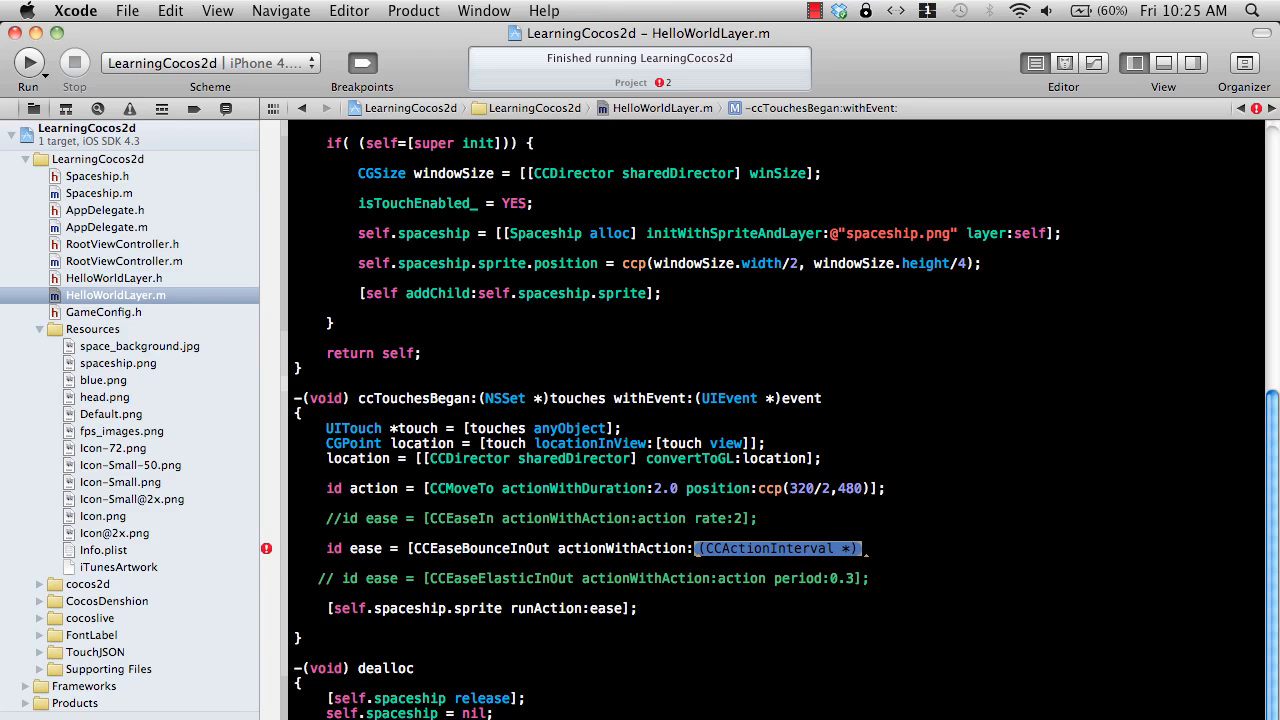
pyautogui.write('ac')
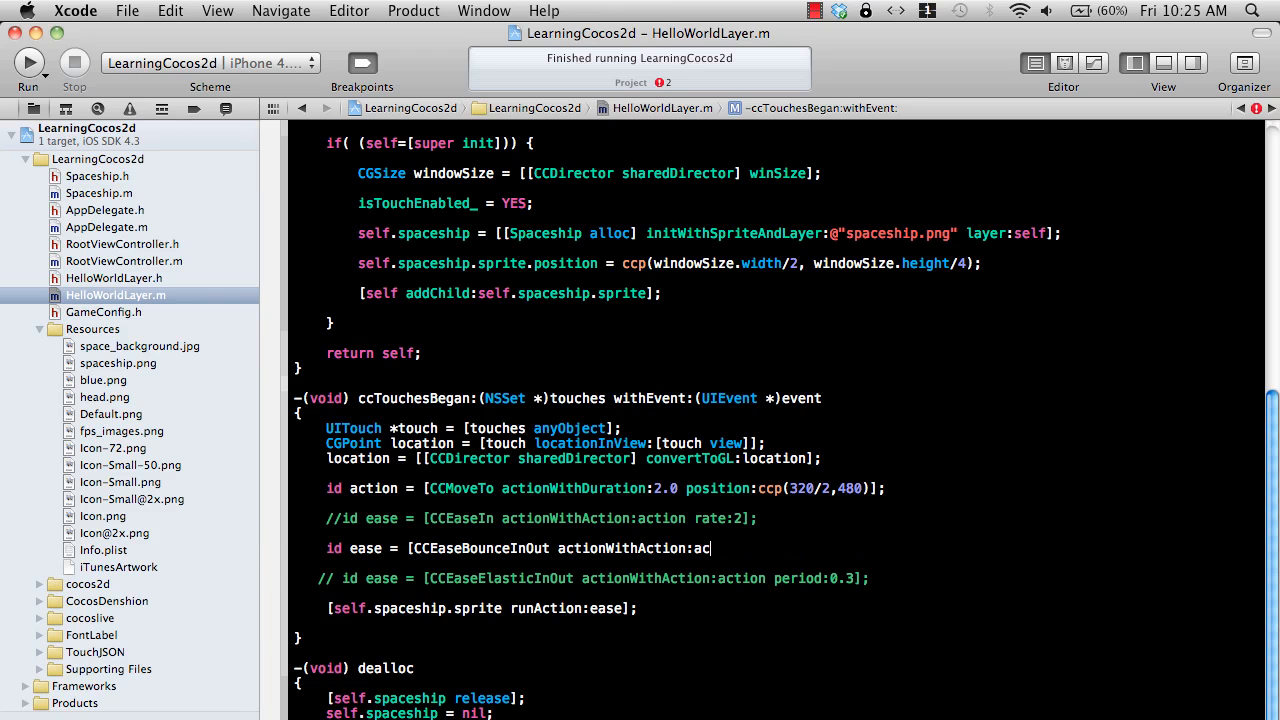
pyautogui.write('tion];')
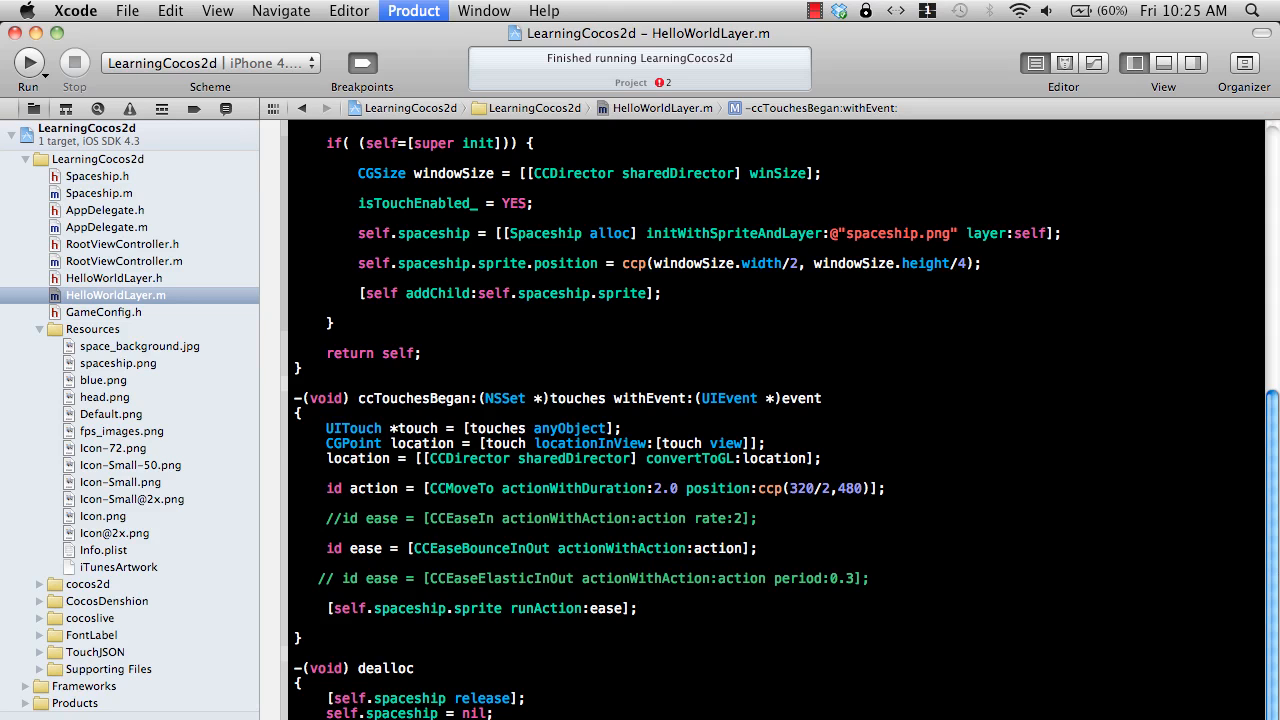
pyautogui.click(28, 62)
pyautogui.write('id action = [CCRotateBy actionWithDuration:(ccTime) angle:(float')
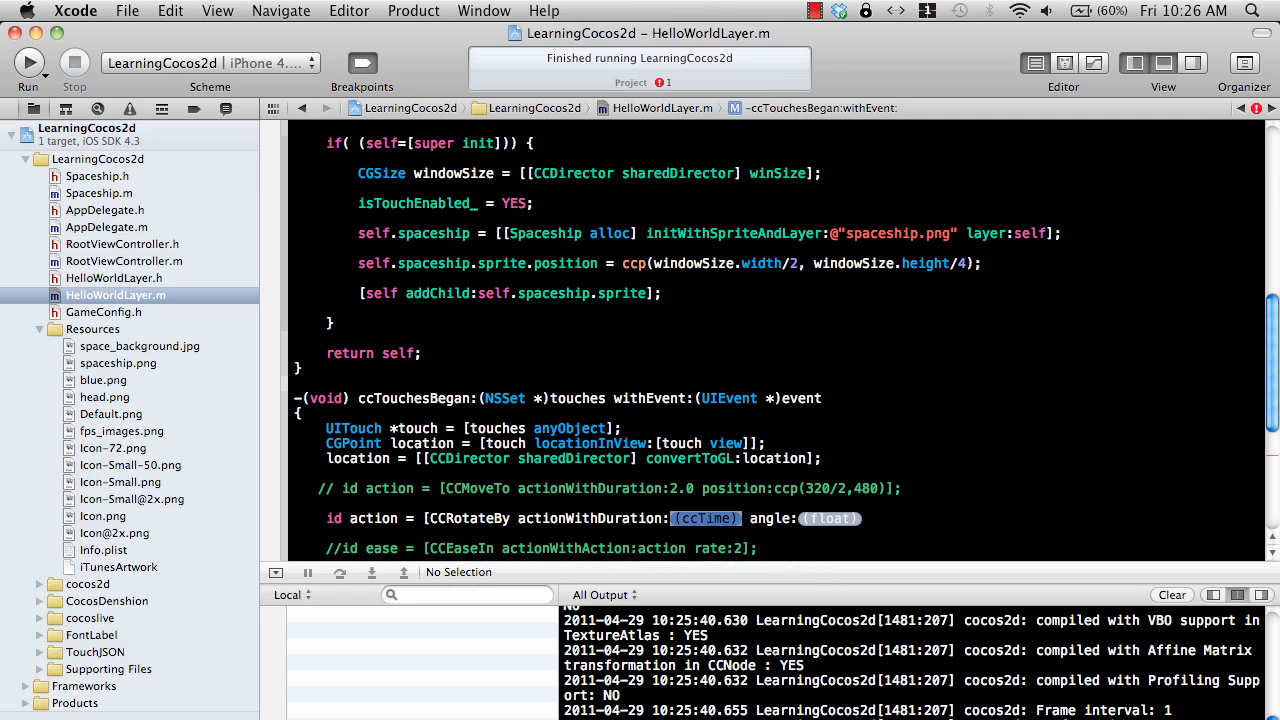
# Complete the CCRotateBy as 5.0 seconds by 360 degrees and run it in the Simulator.
pyautogui.write('5.0')
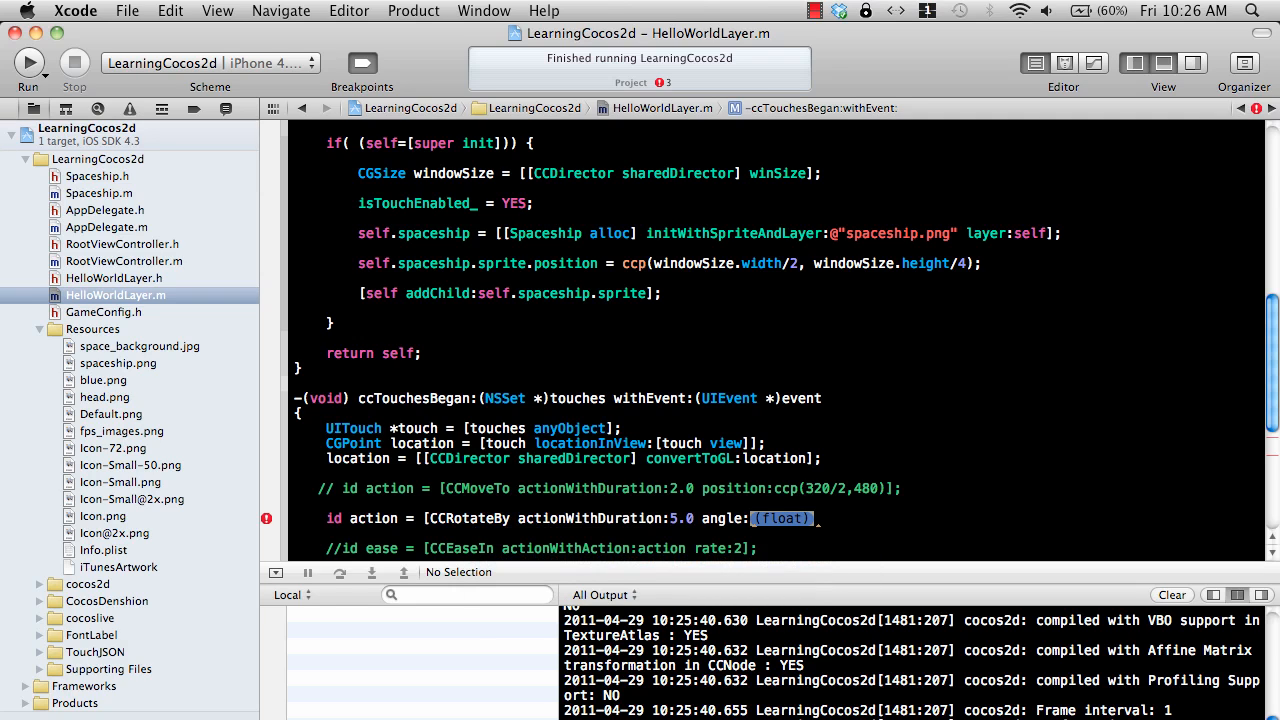
pyautogui.write('360];')
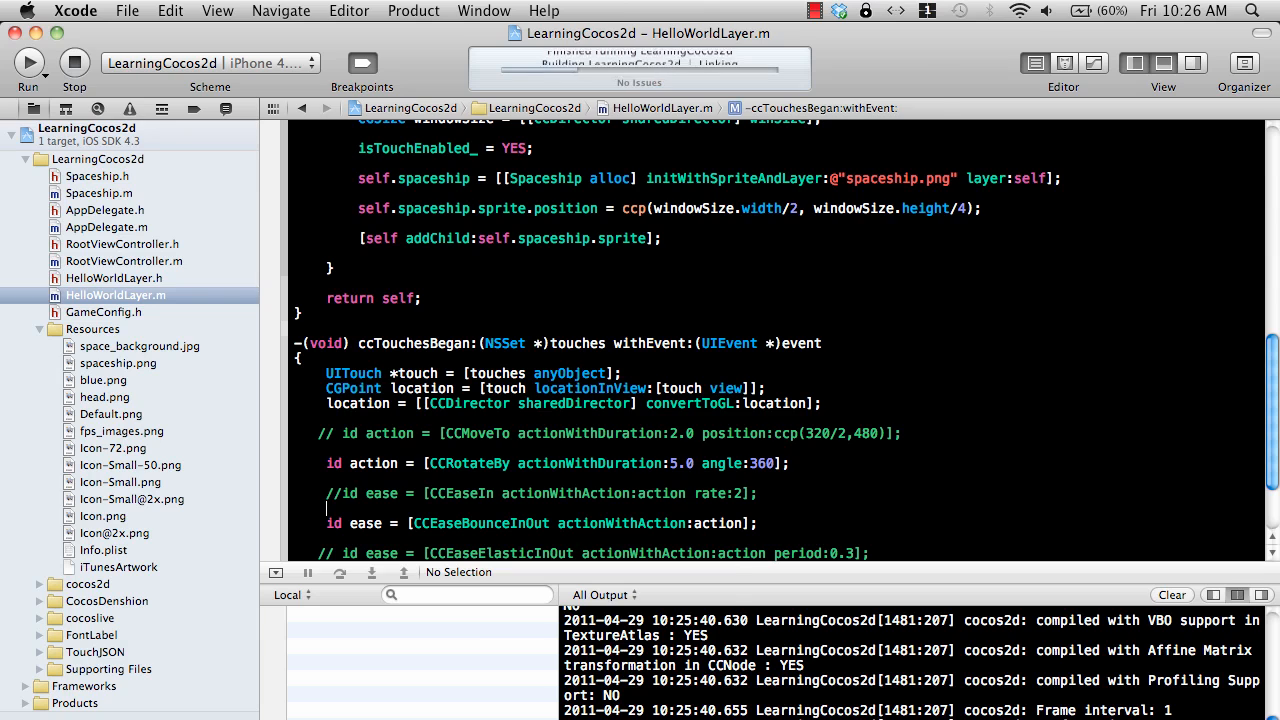
pyautogui.click(28, 62)
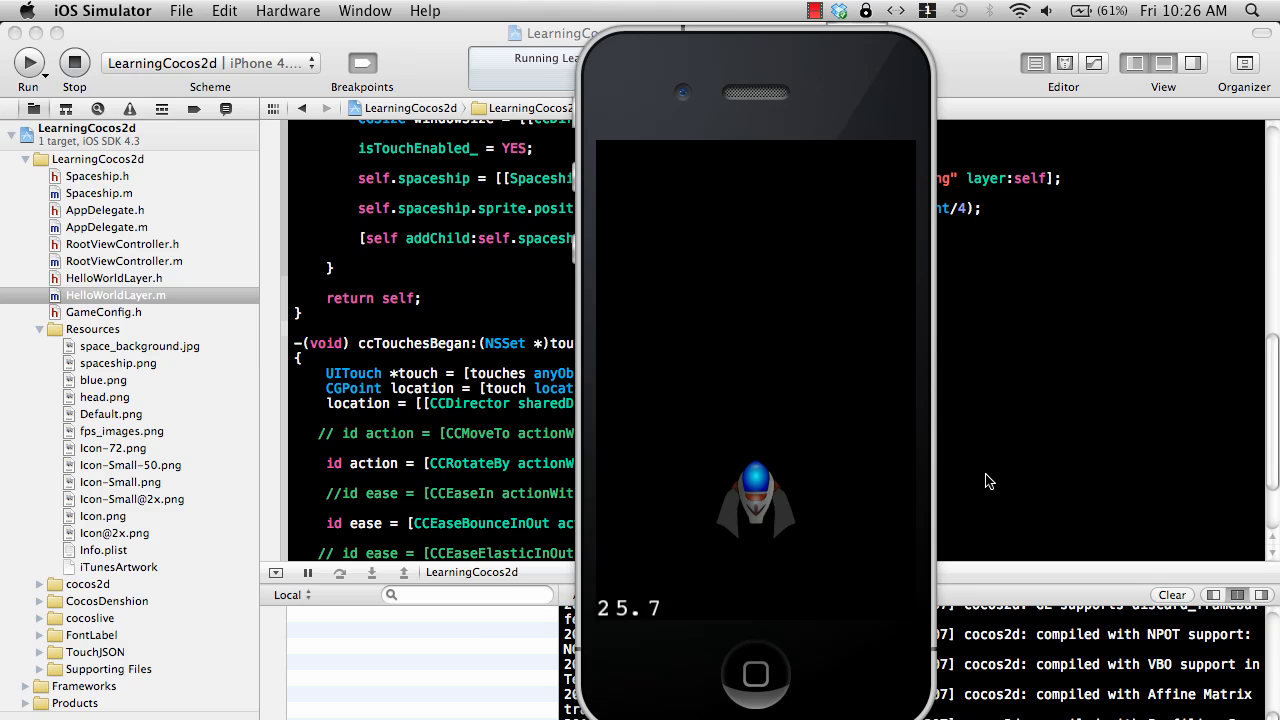
pyautogui.click(74, 62)
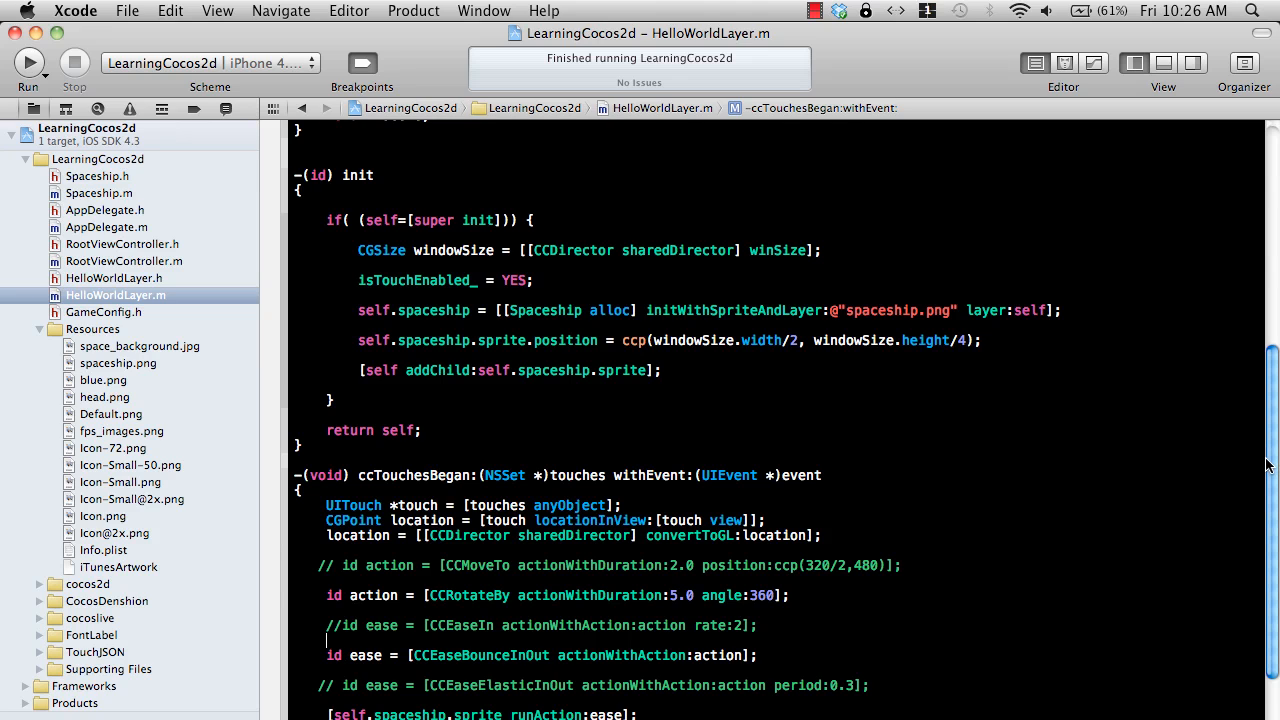
# Begin a new line in +scene declaring CCSprite *background = [CCSprite ...
pyautogui.scroll(-3)
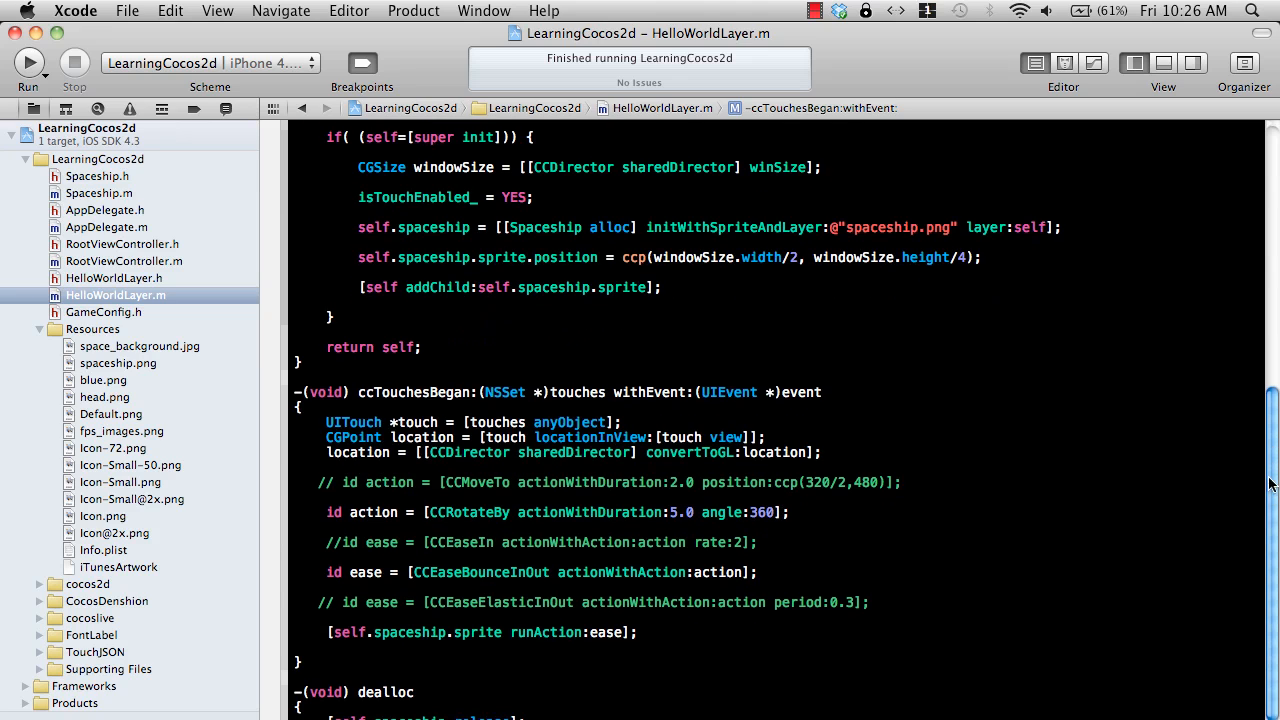
pyautogui.scroll(3)
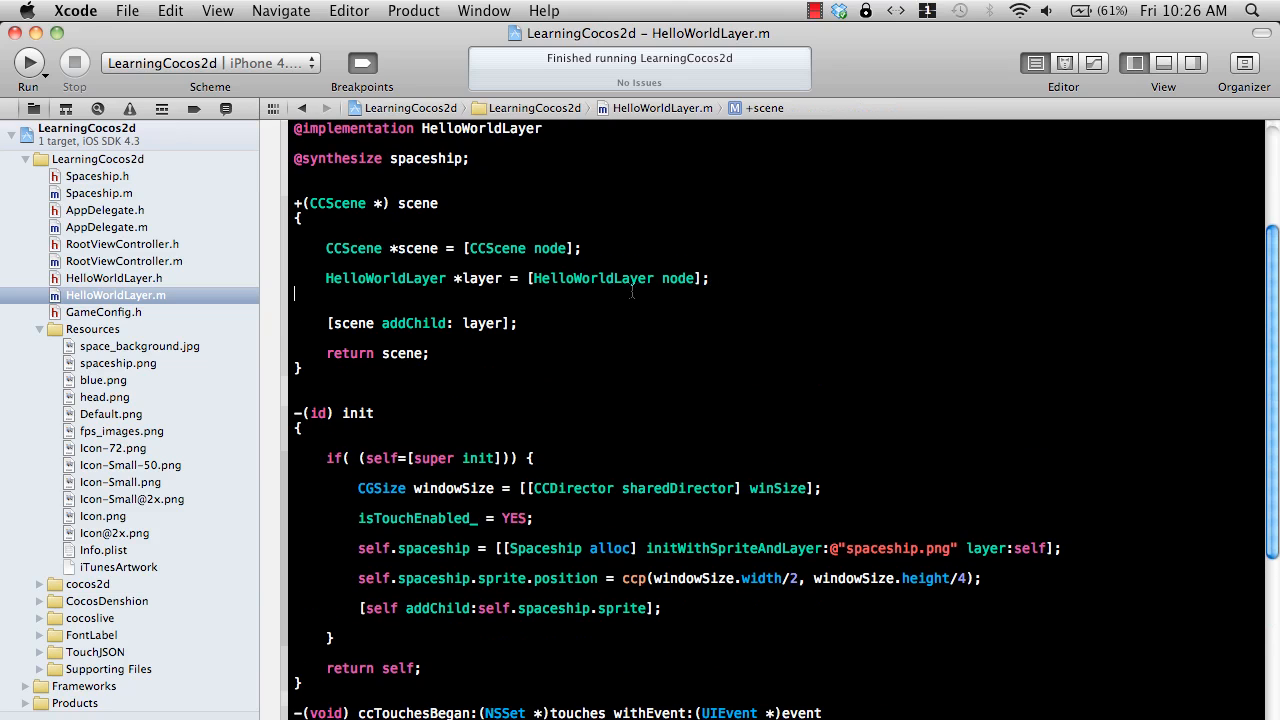
pyautogui.press('Return')
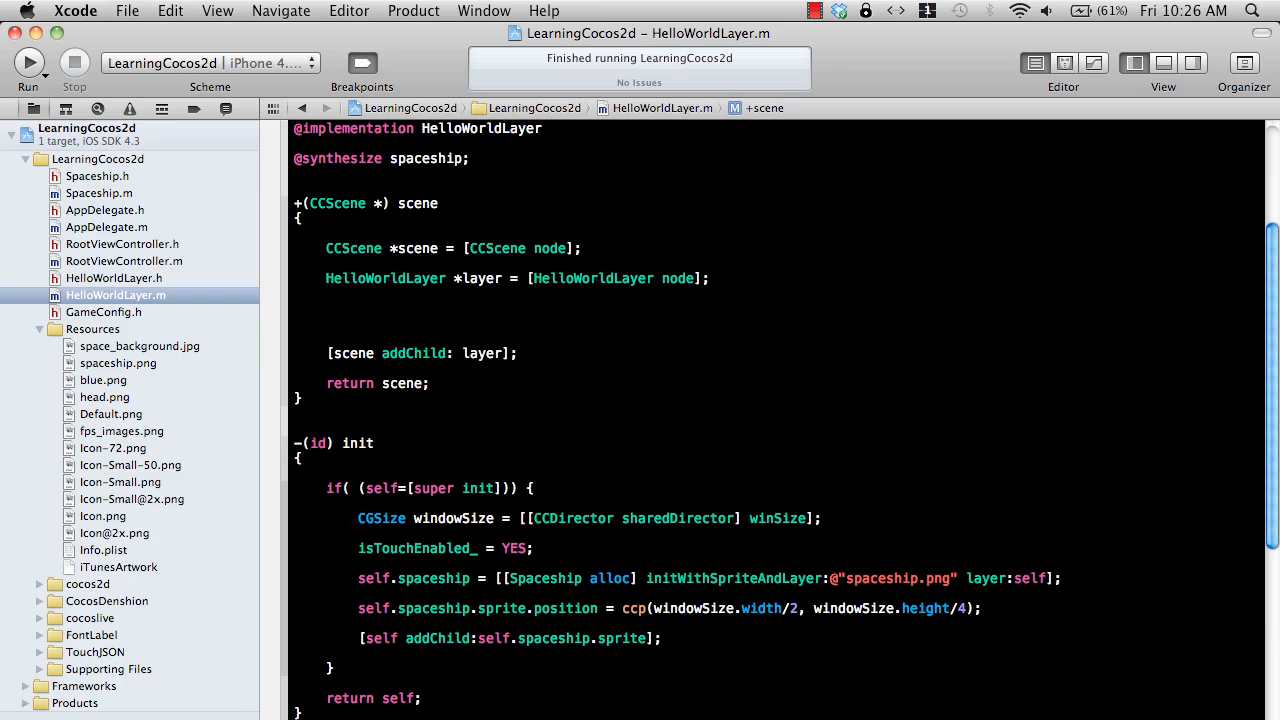
pyautogui.write('CCSprite')
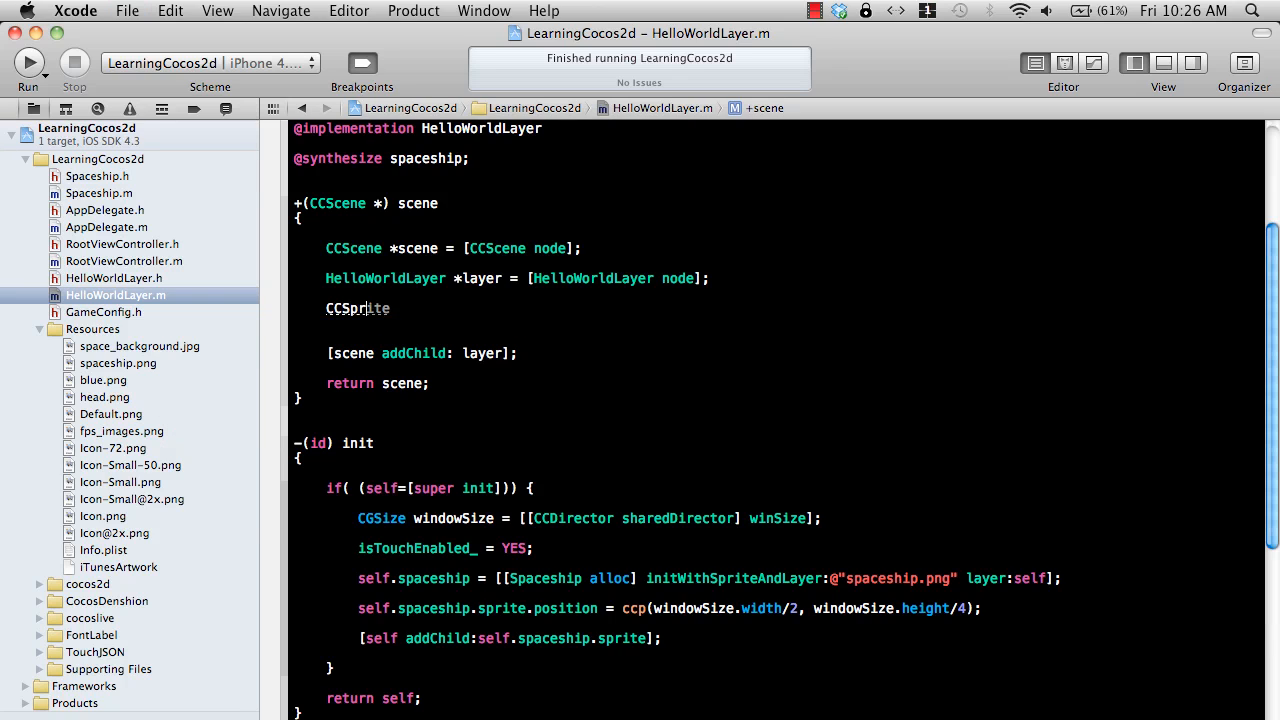
pyautogui.write('*backgr')
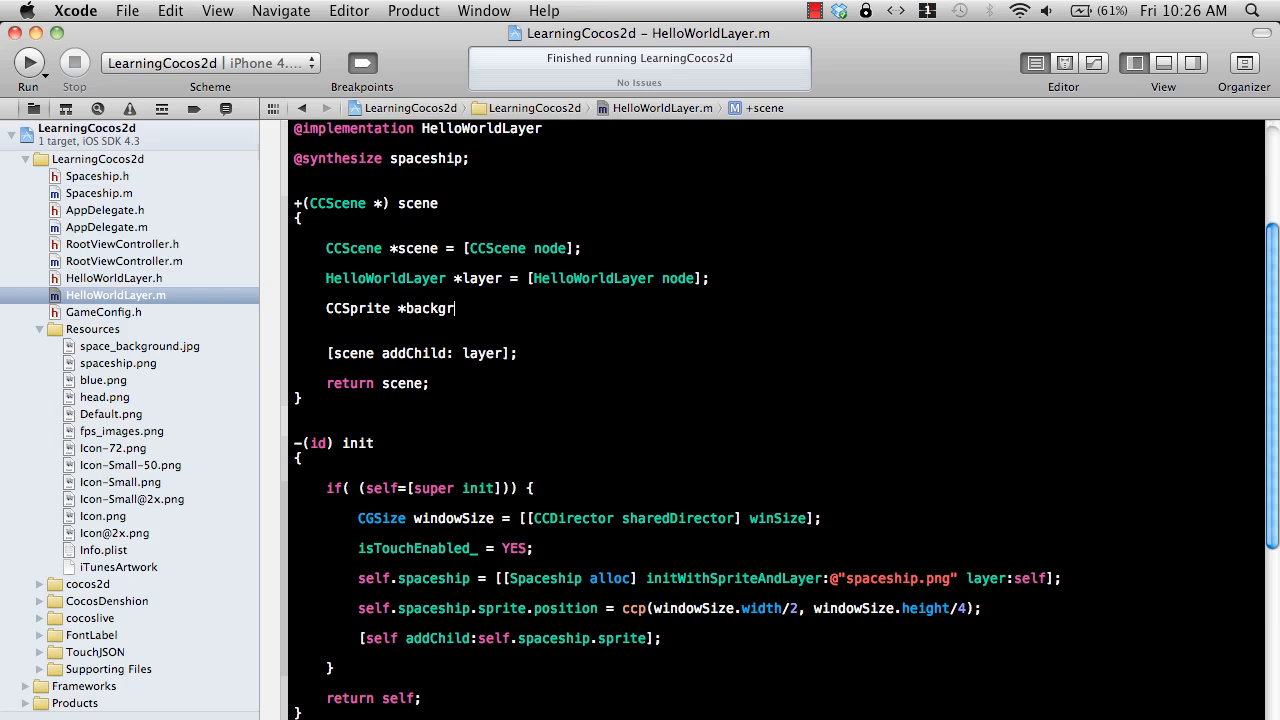
pyautogui.write('ound = [')
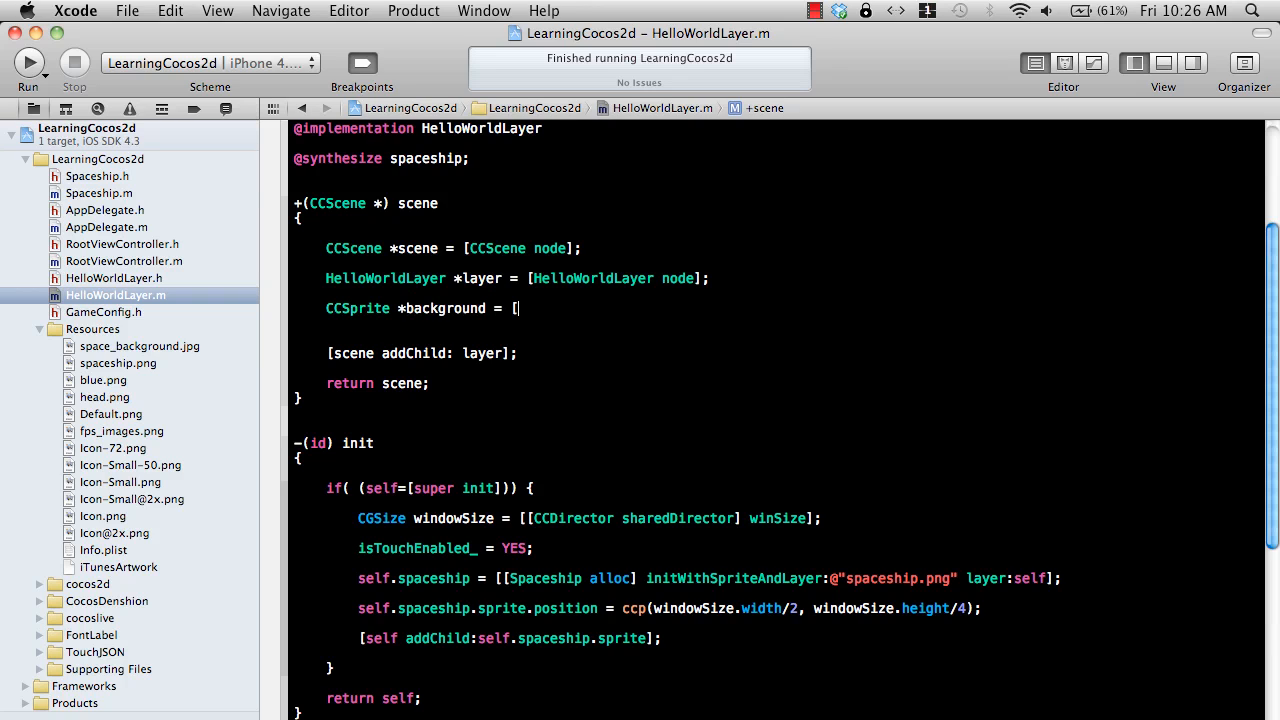
pyautogui.write('CCSprite spriteWithFile:@""];')
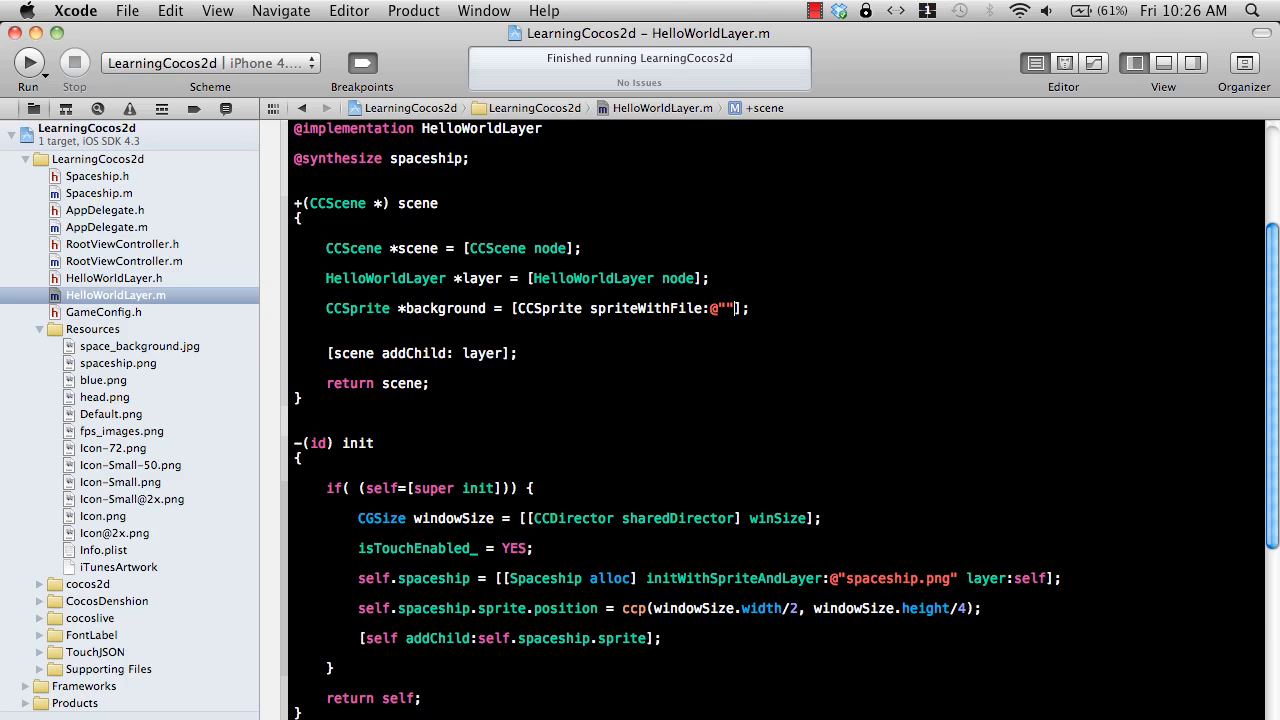
# Finish the declaration with spriteWithFile:@"space_background.png".
pyautogui.write('s')
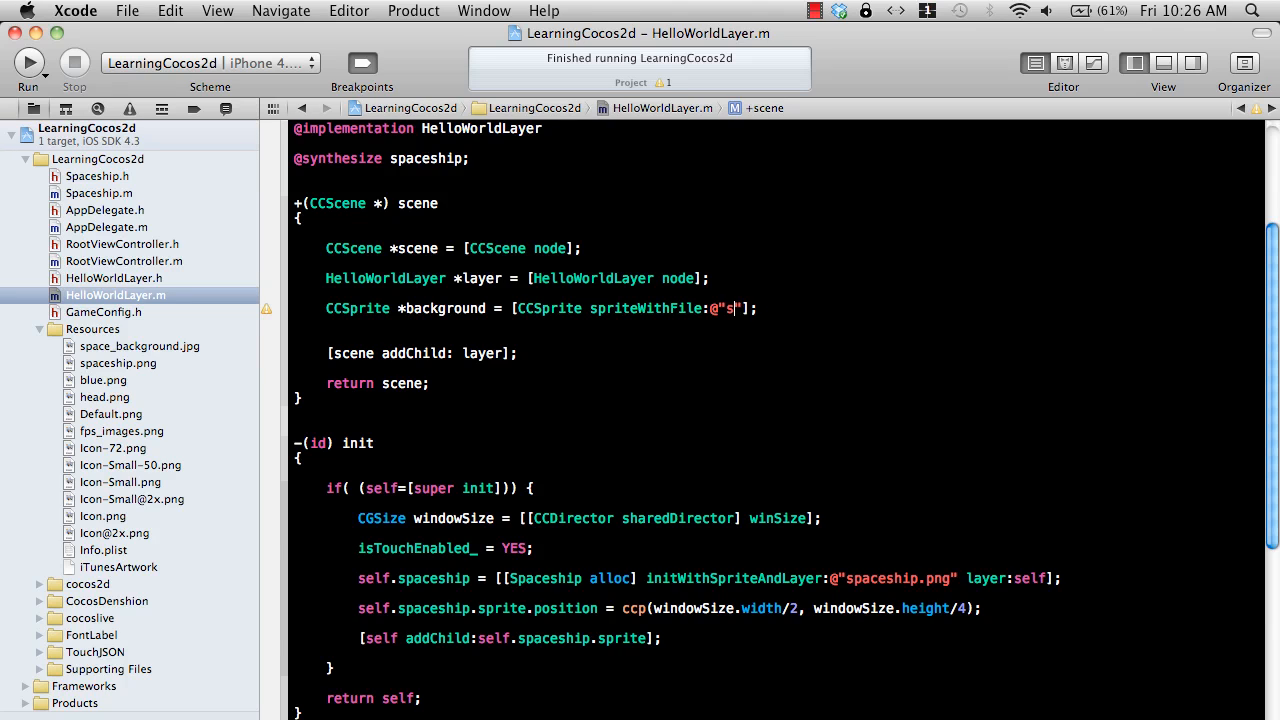
pyautogui.write('pace_b')
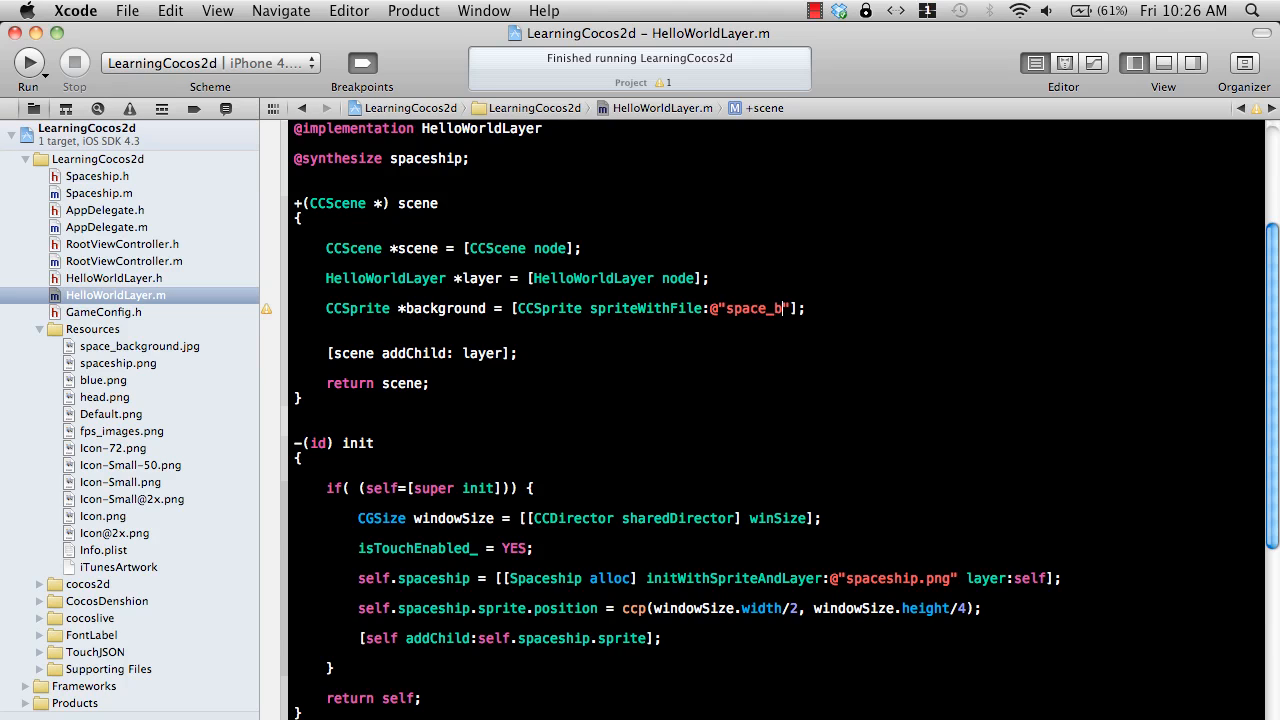
pyautogui.write('ackground')
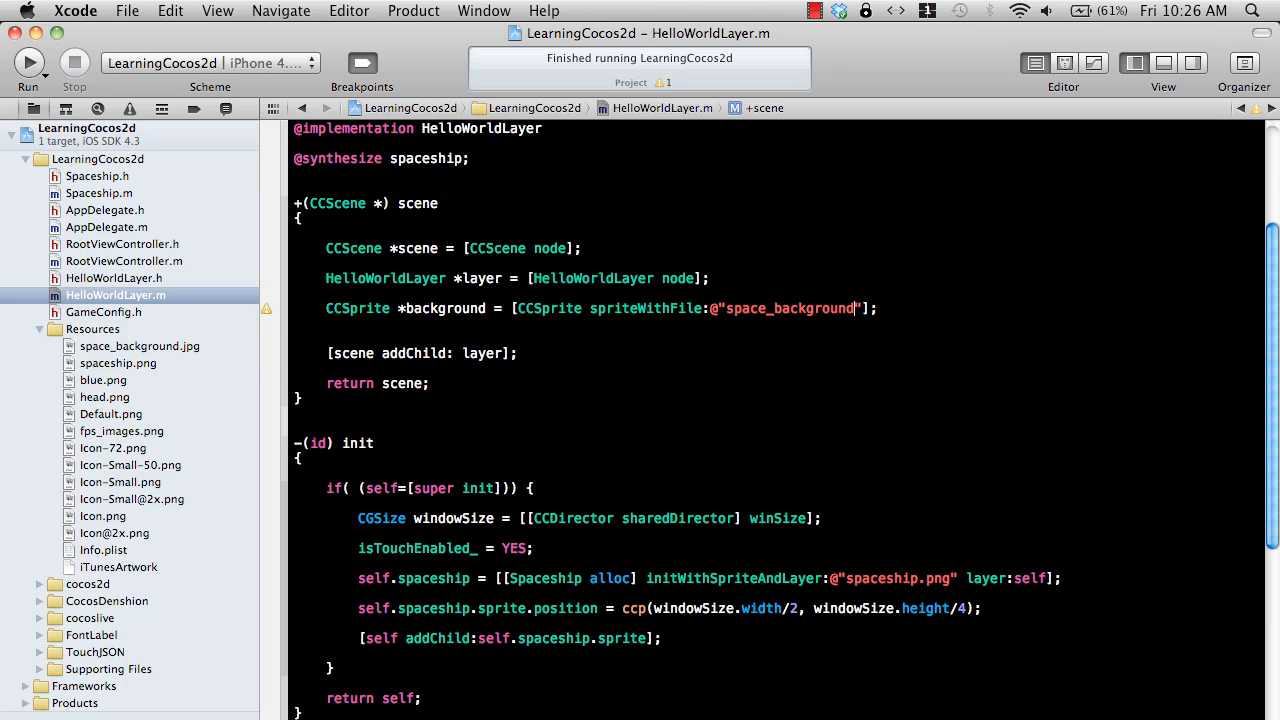
pyautogui.write('.png')
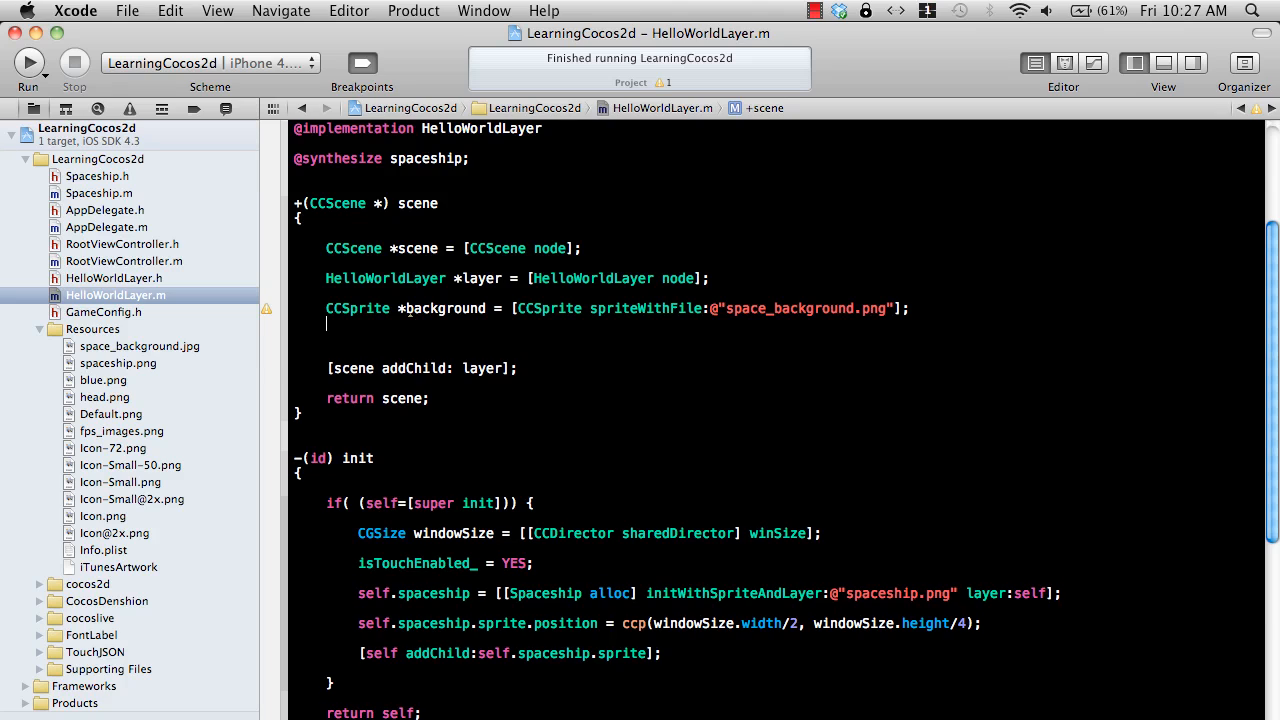
# Add the line [layer addChild:background z:-1 tag:100]; after the sprite creation.
pyautogui.write('[self.')
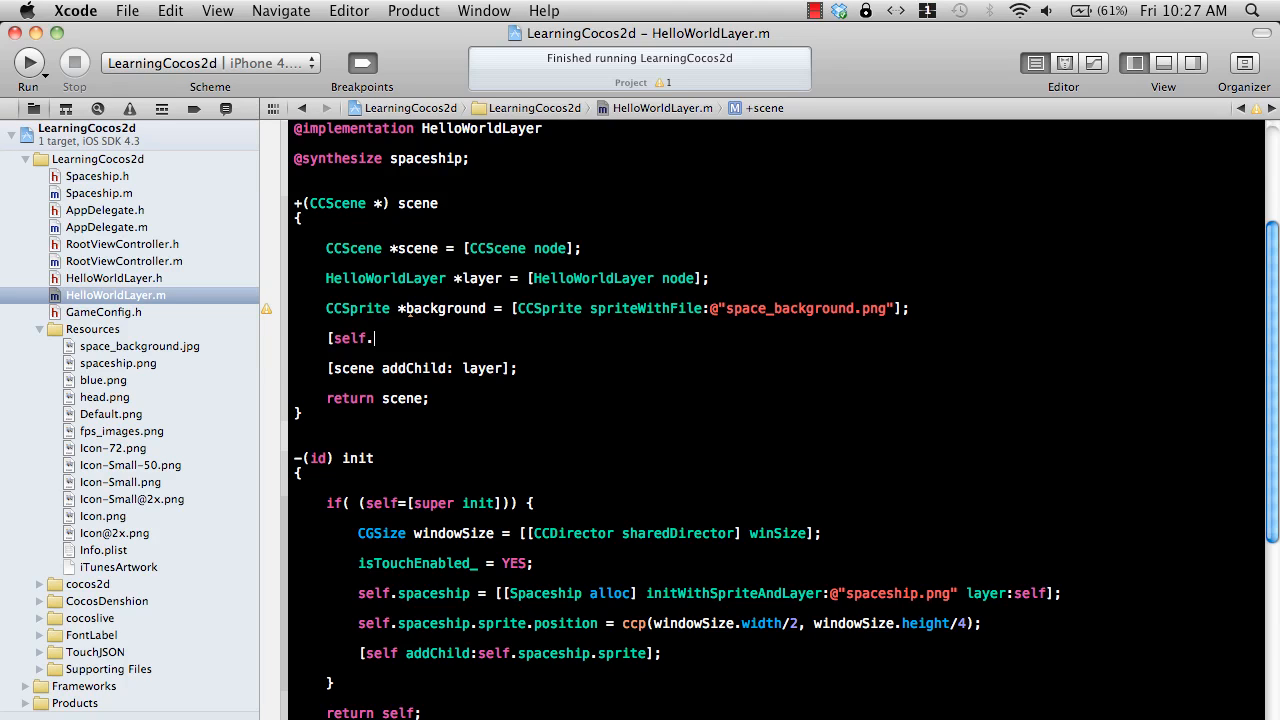
pyautogui.write('add')
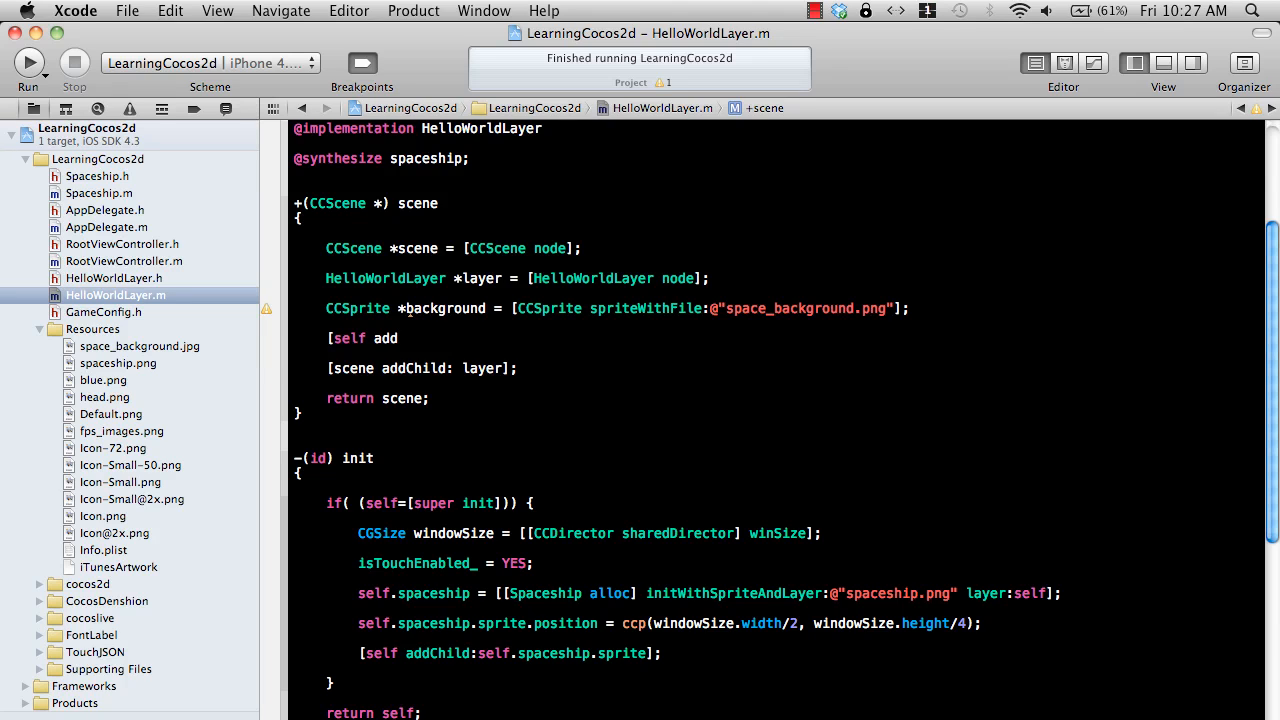
pyautogui.write('alloc')
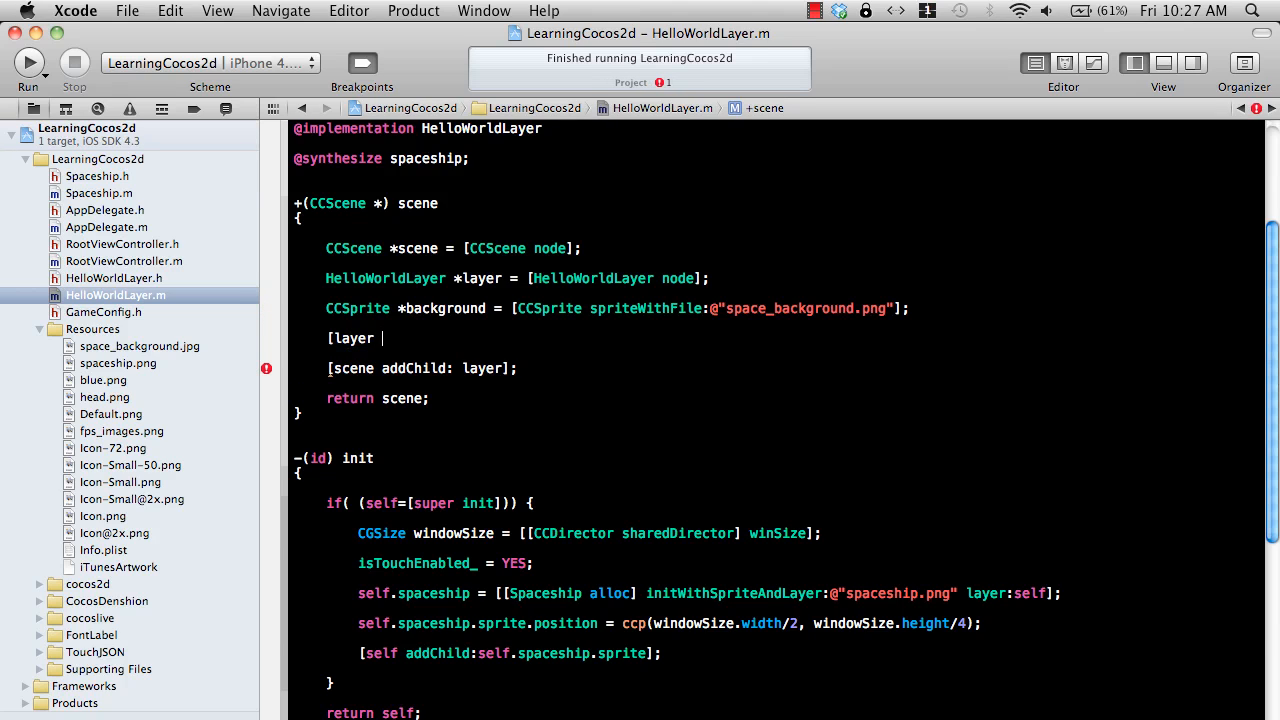
pyautogui.write('addChild:back')
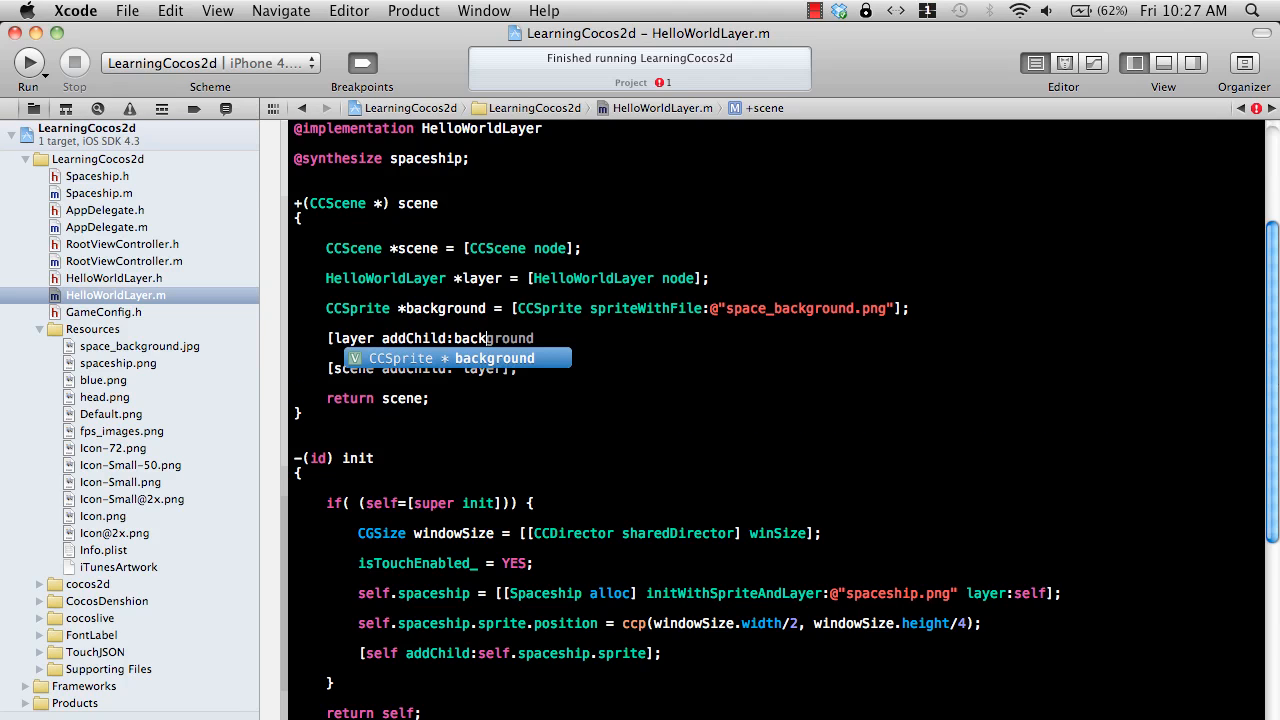
pyautogui.write('z')
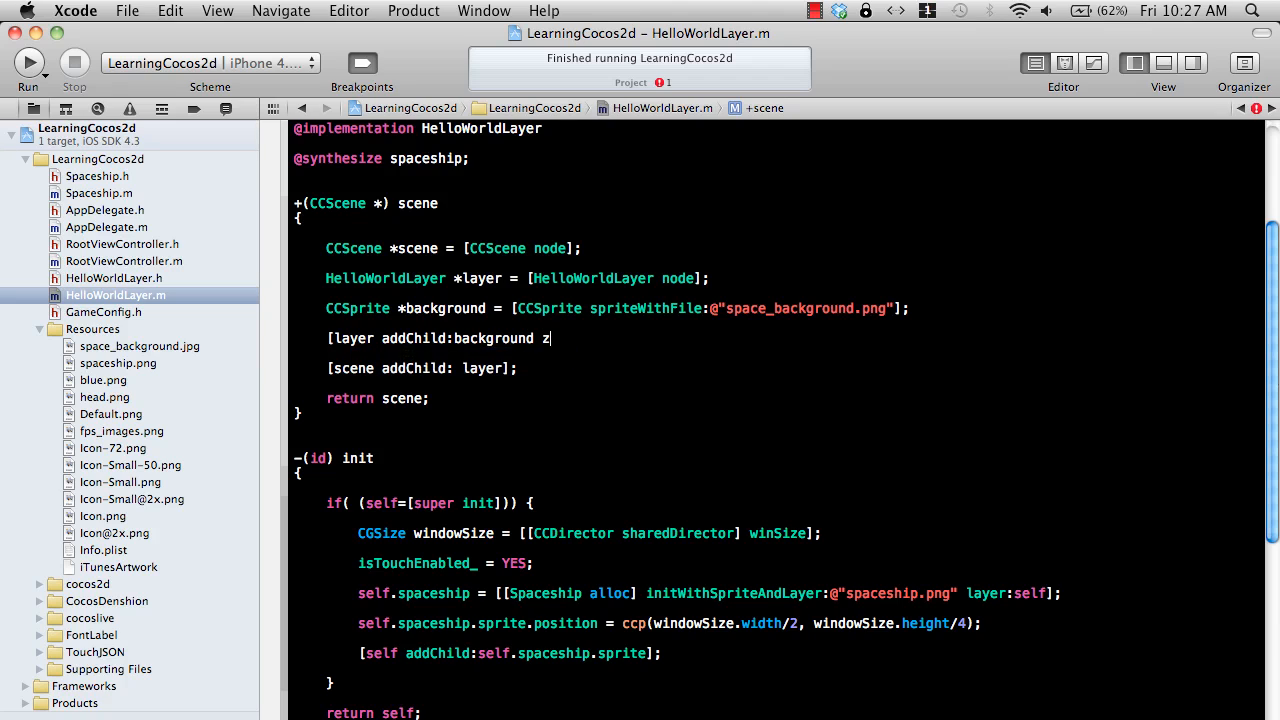
pyautogui.write(':-1')
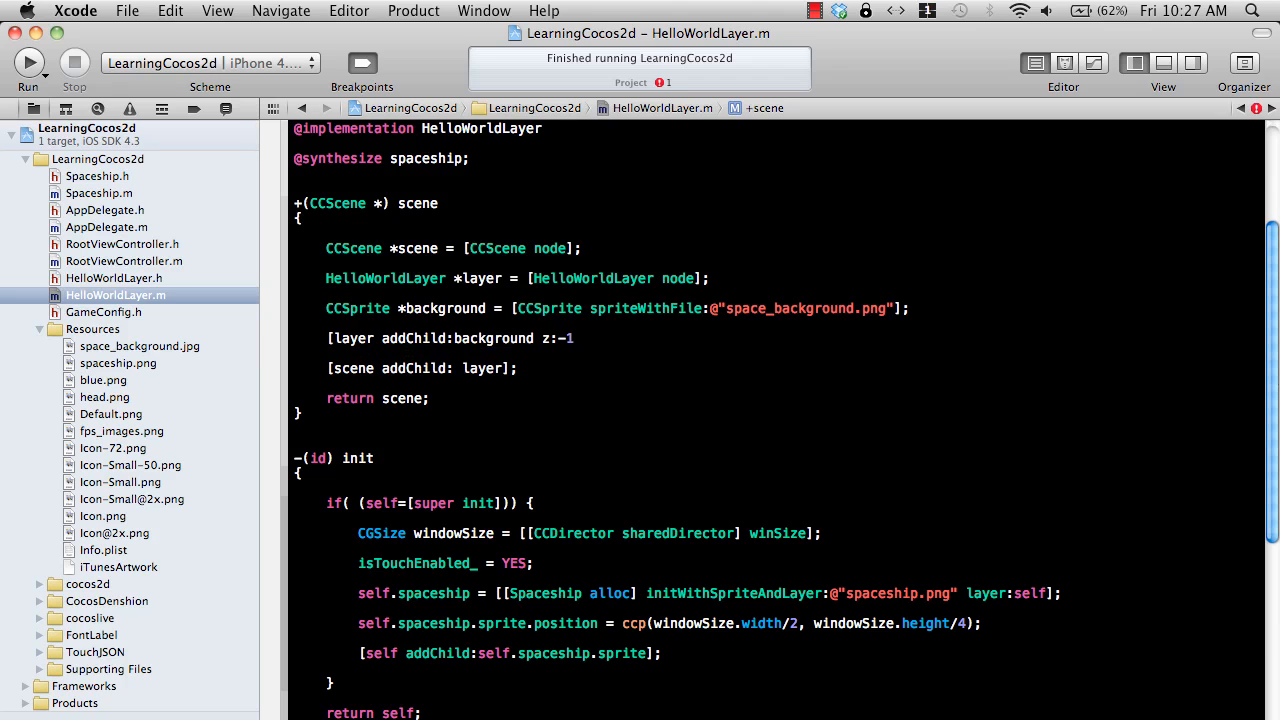
pyautogui.write('tag:100')
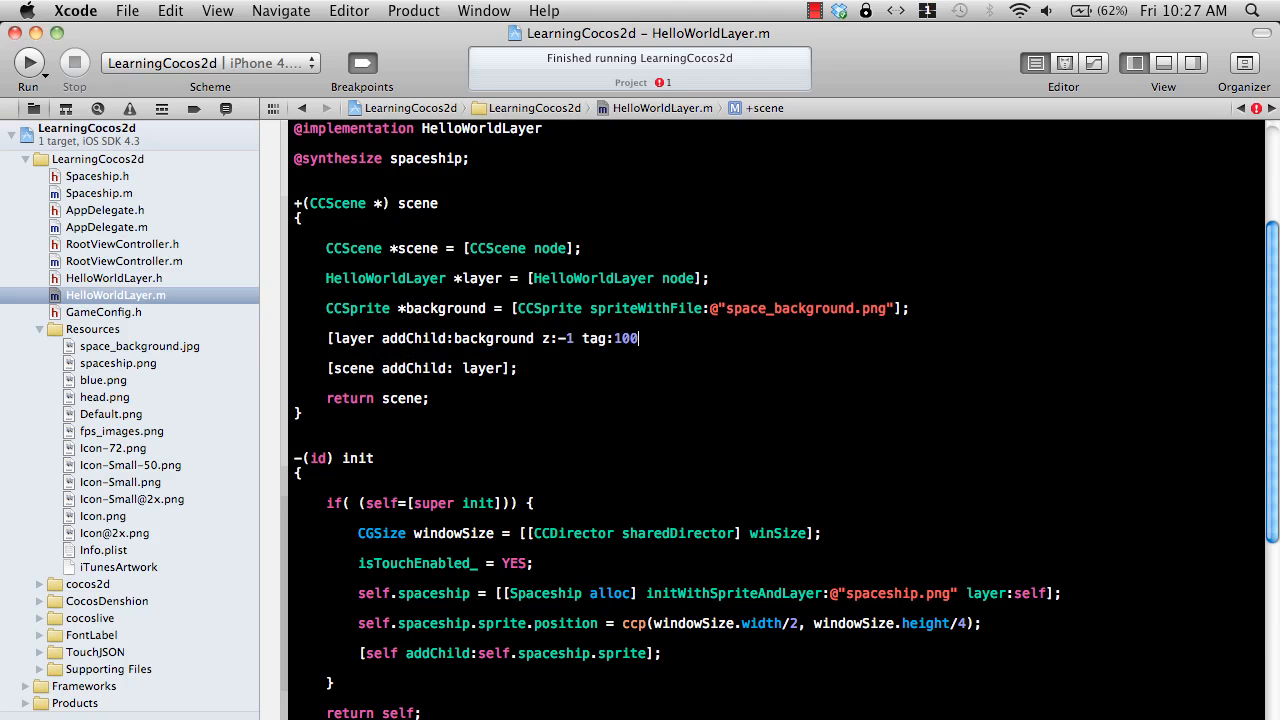
pyautogui.write('];')
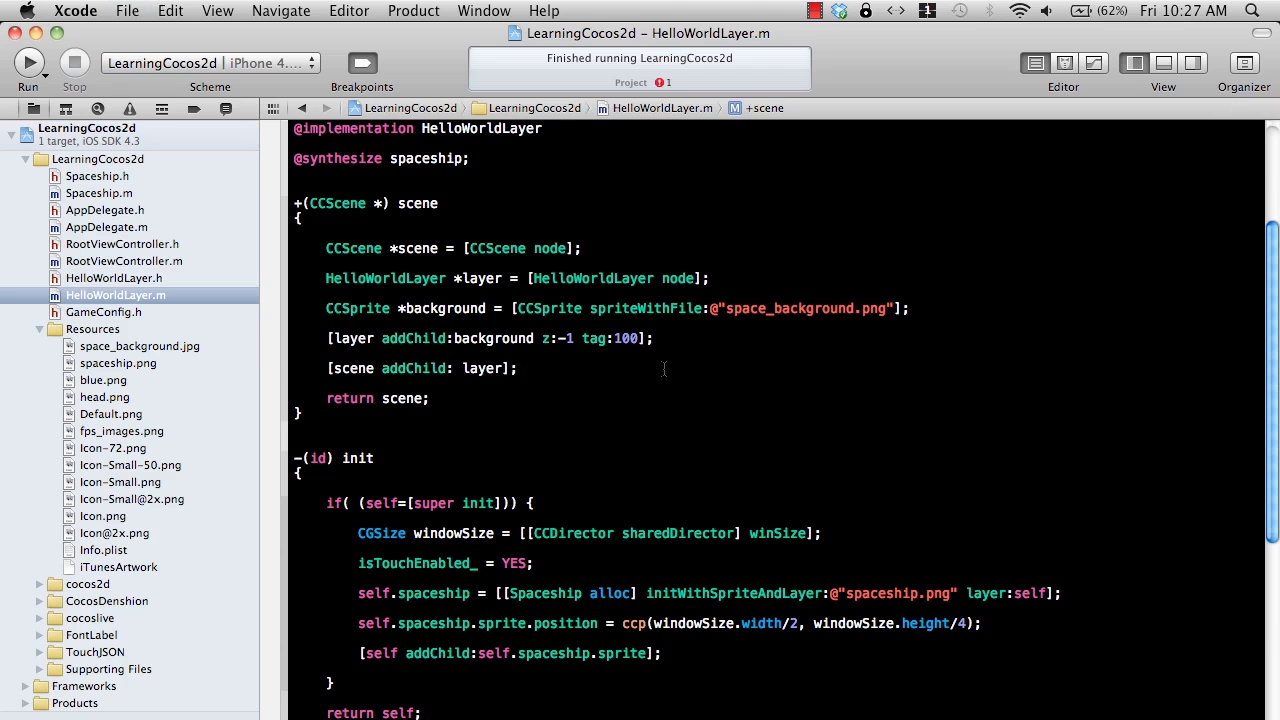
# Run the app, hit the addChild non-nil assertion in CCNode.m, and stop it.
pyautogui.click(28, 62)
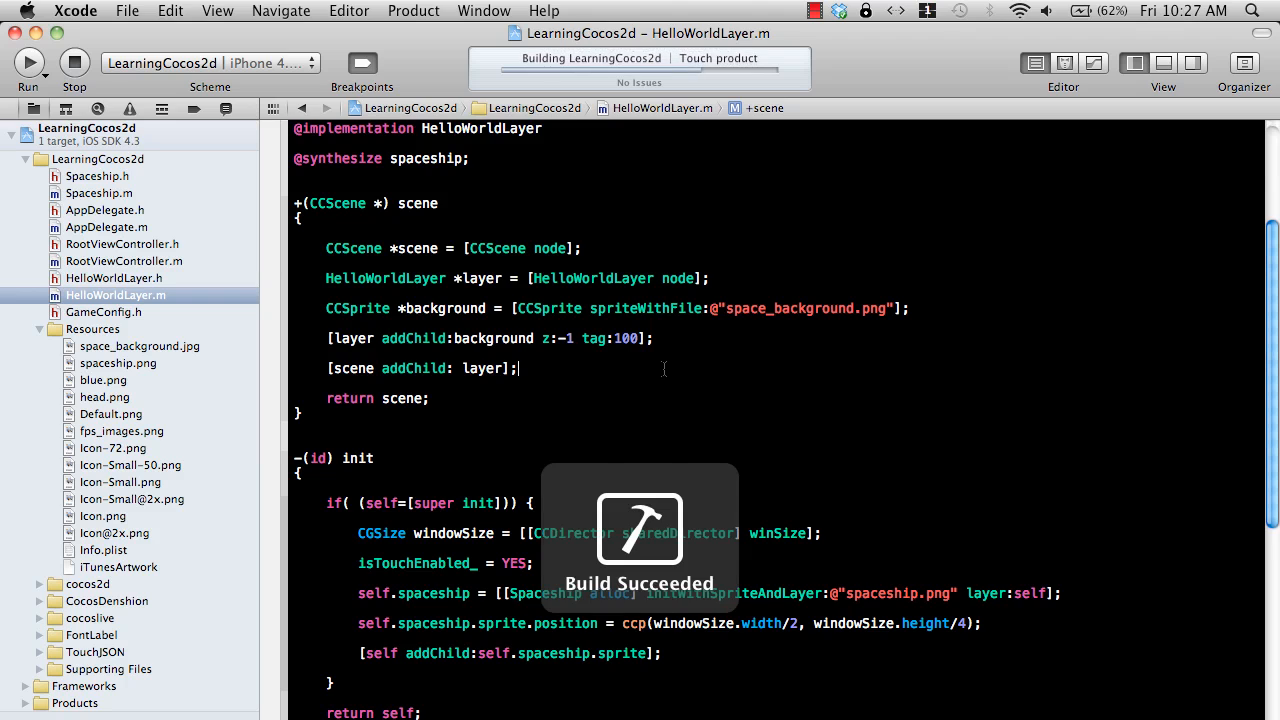
pyautogui.click(28, 62)
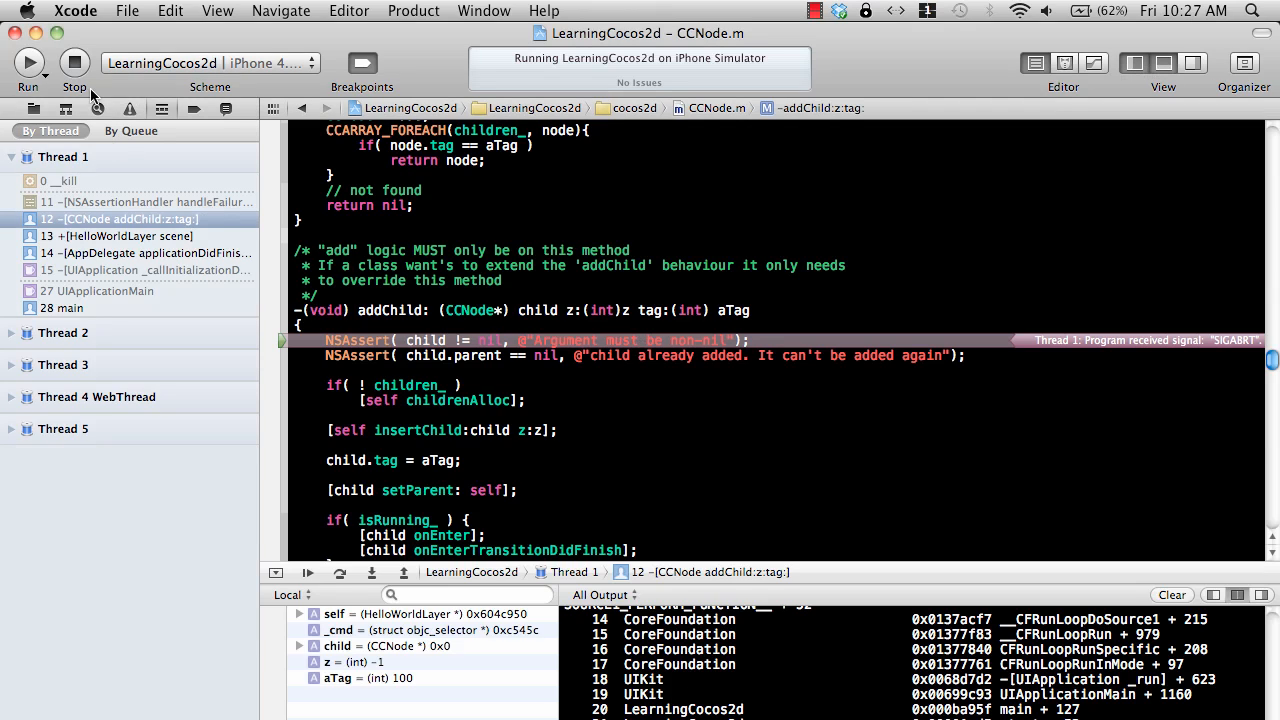
pyautogui.click(74, 62)
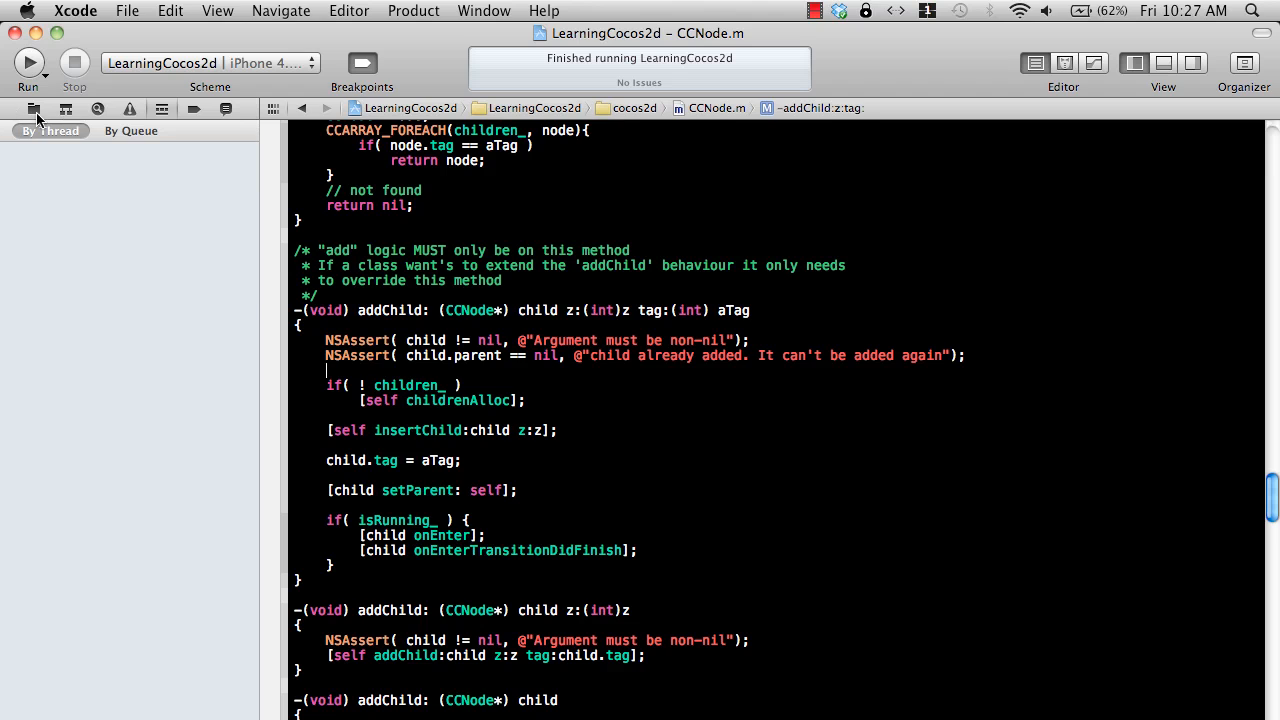
# Reopen HelloWorldLayer.m and change the sprite file to space_background.jpg.
pyautogui.click(32, 108)
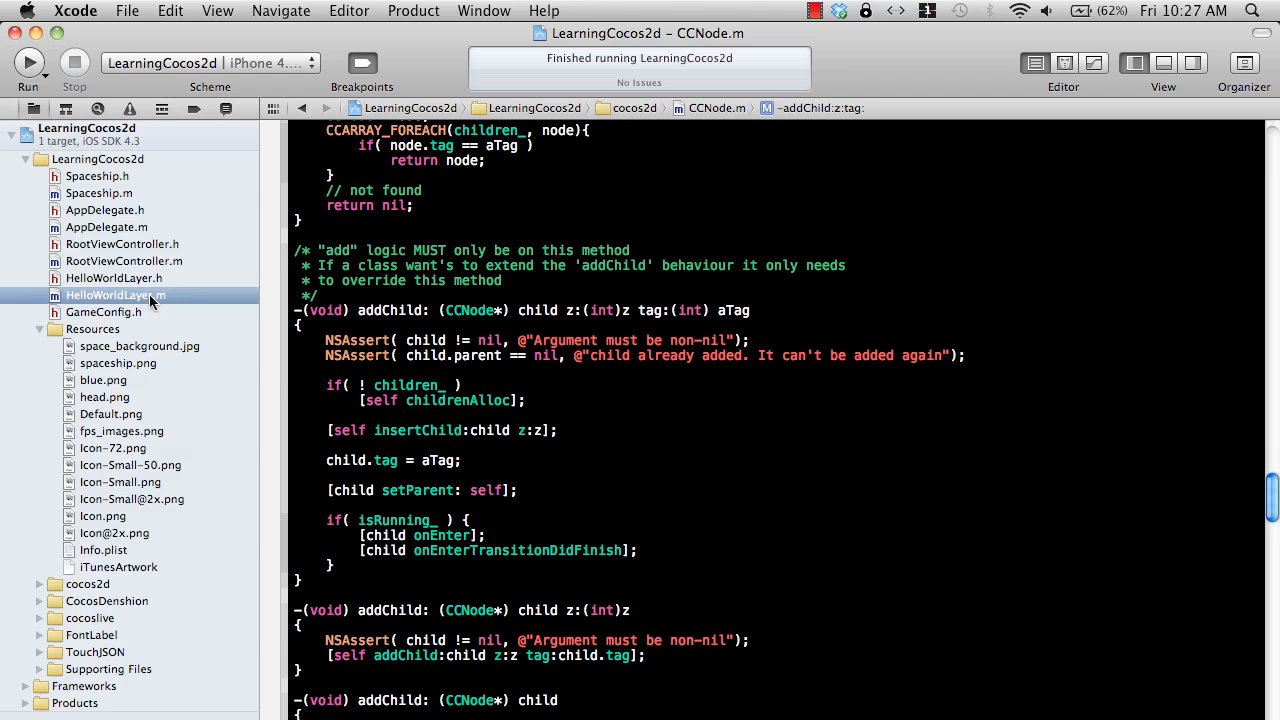
pyautogui.click(116, 296)
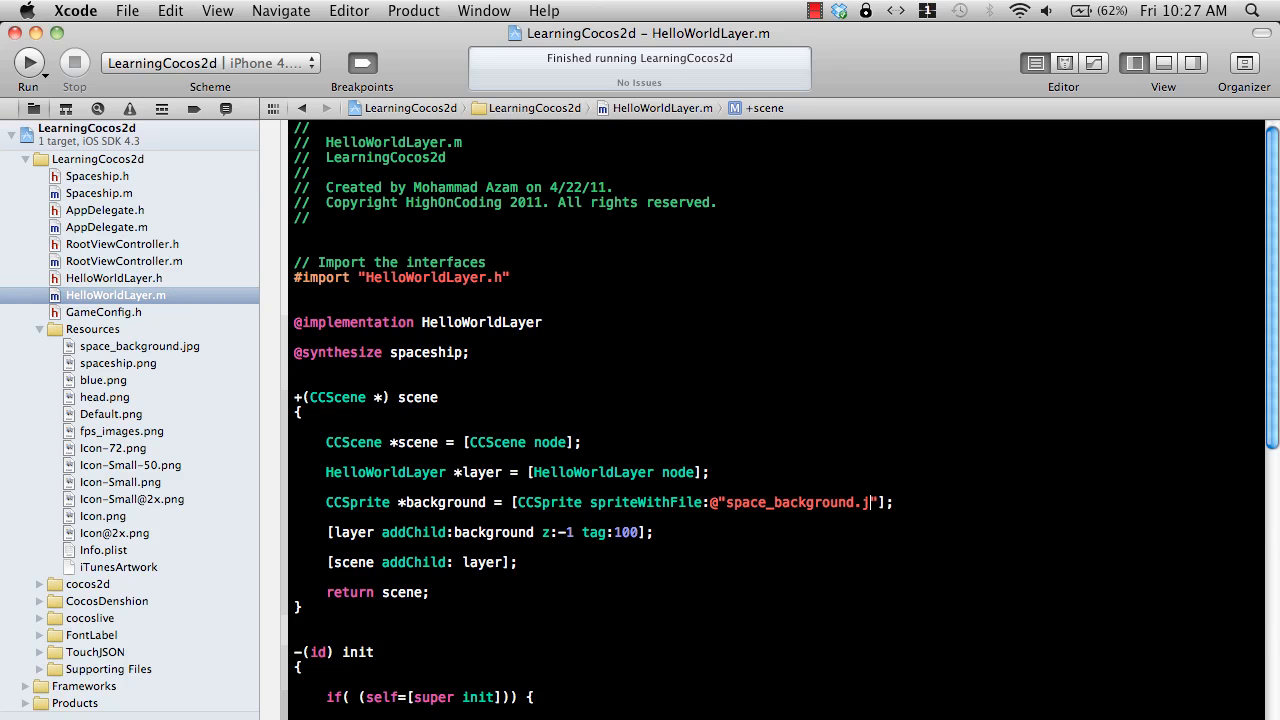
pyautogui.write('pg')
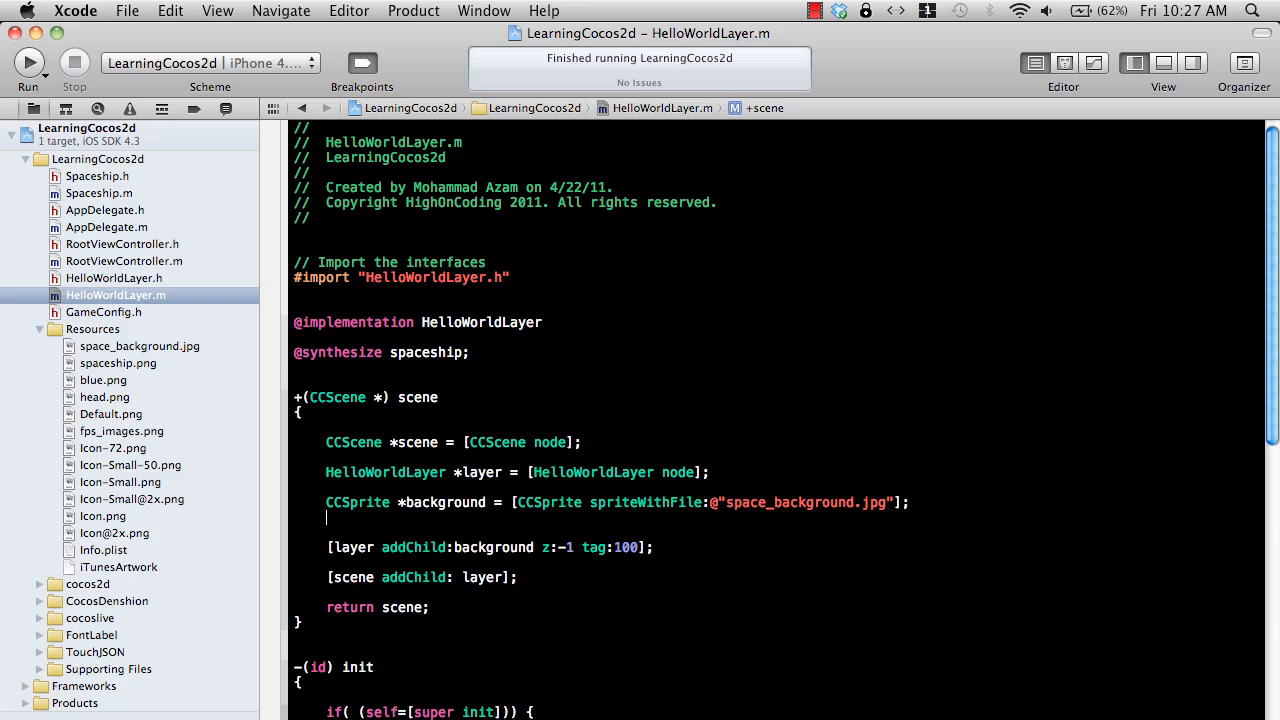
# Add background.anchorPoint = ccp(0,0); and run the updated app.
pyautogui.write('background.')
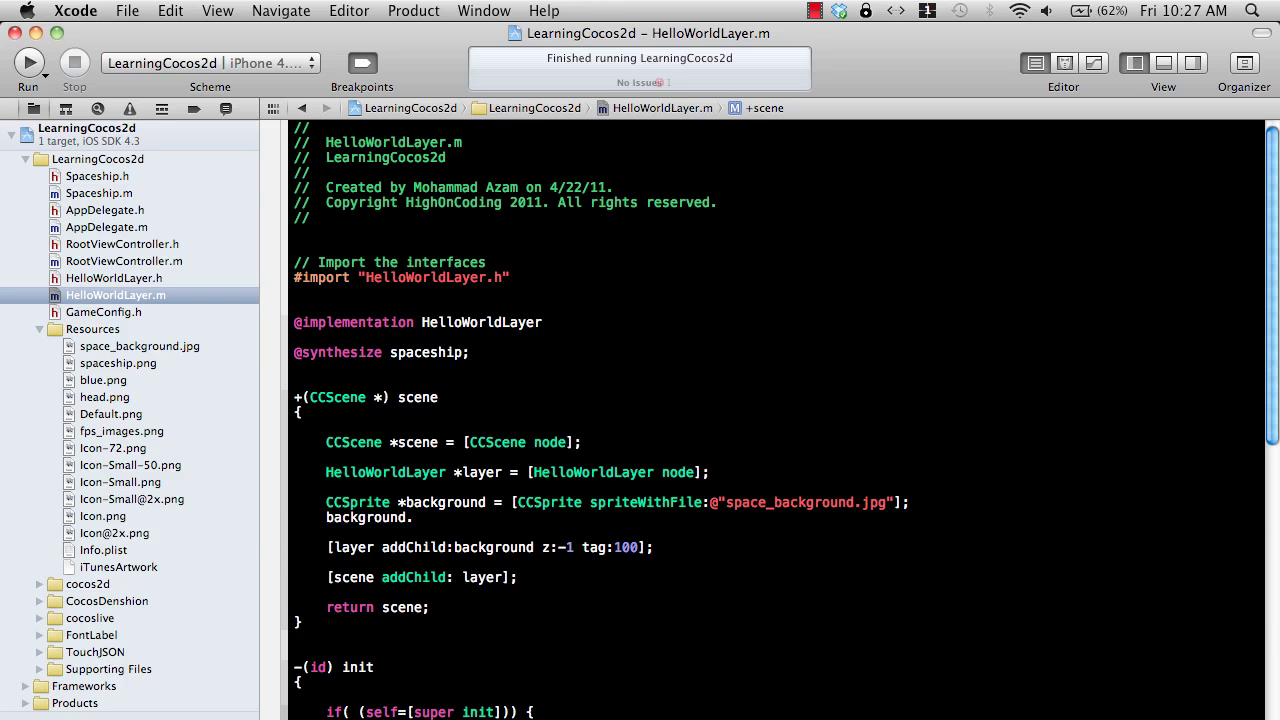
pyautogui.write('anchorPoint = ccp(0')
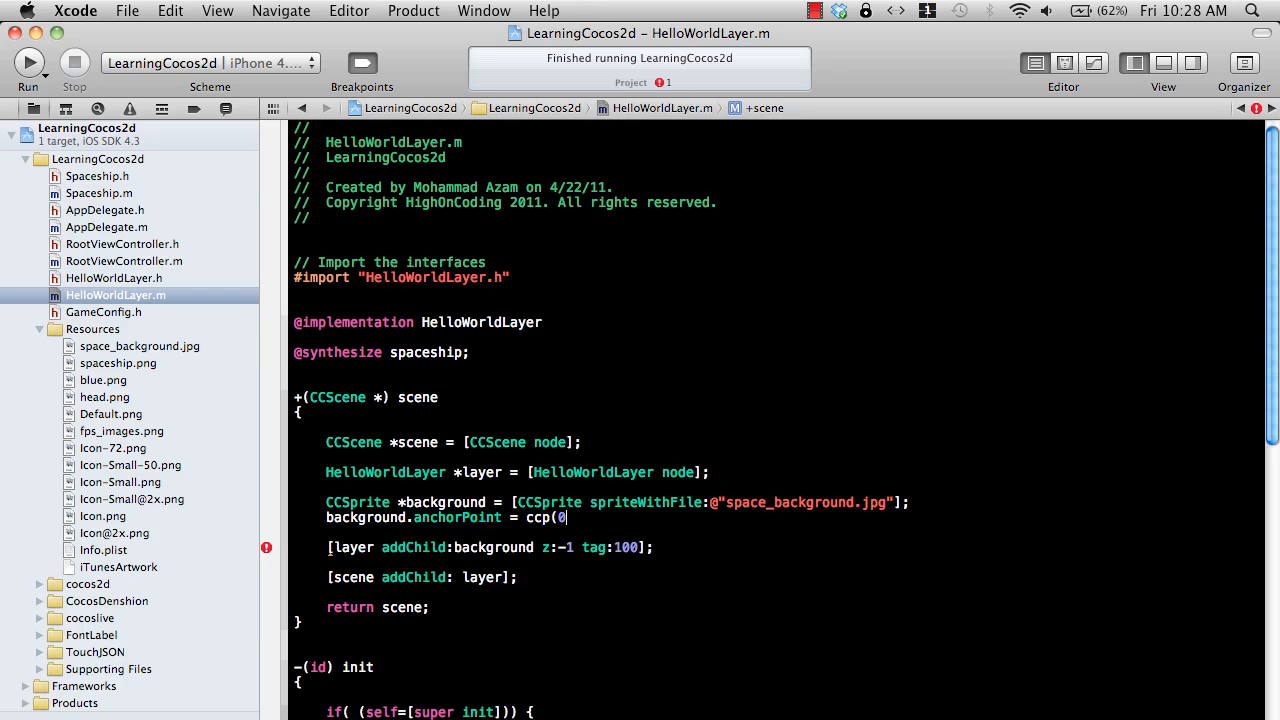
pyautogui.write(',0);')
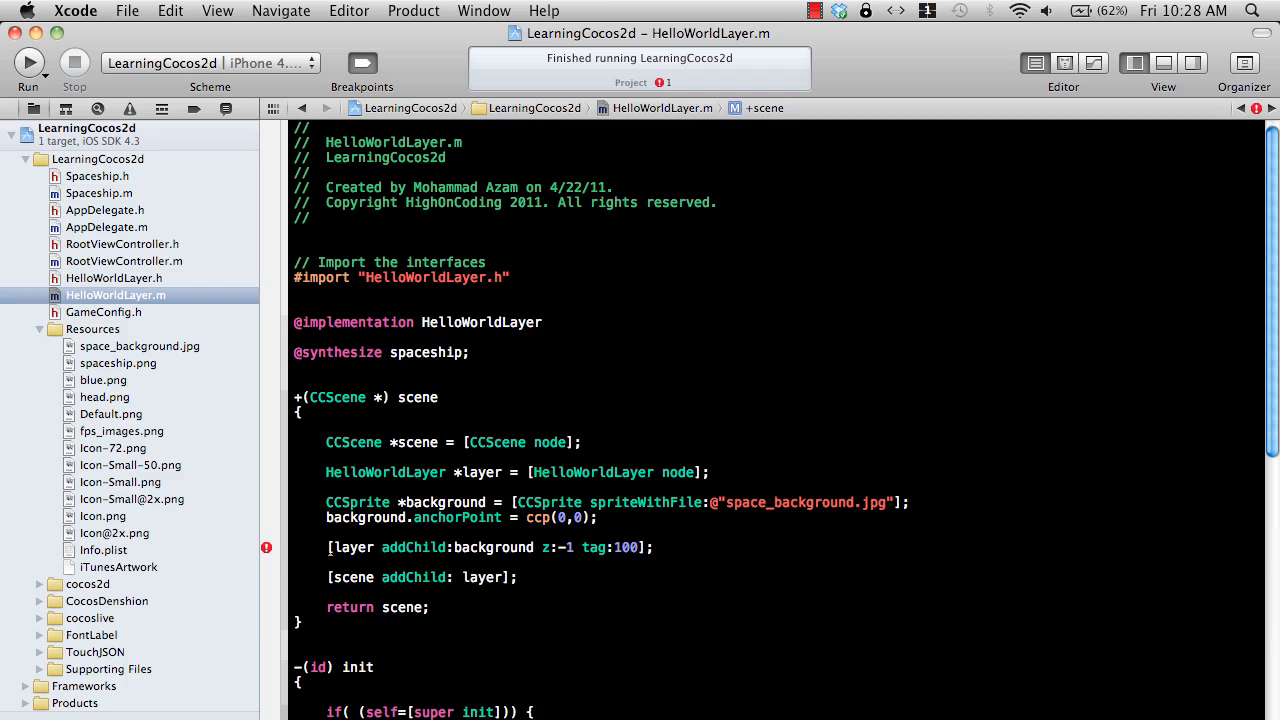
pyautogui.click(28, 62)
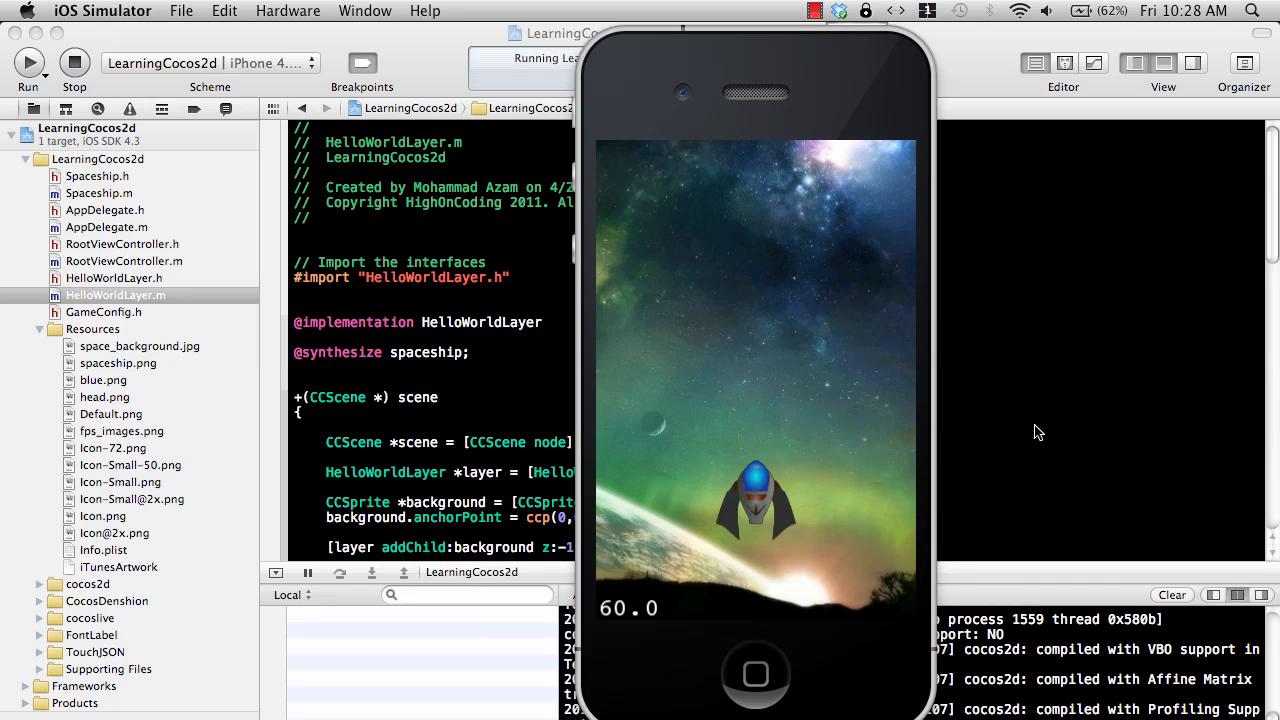
pyautogui.moveTo(756, 378)
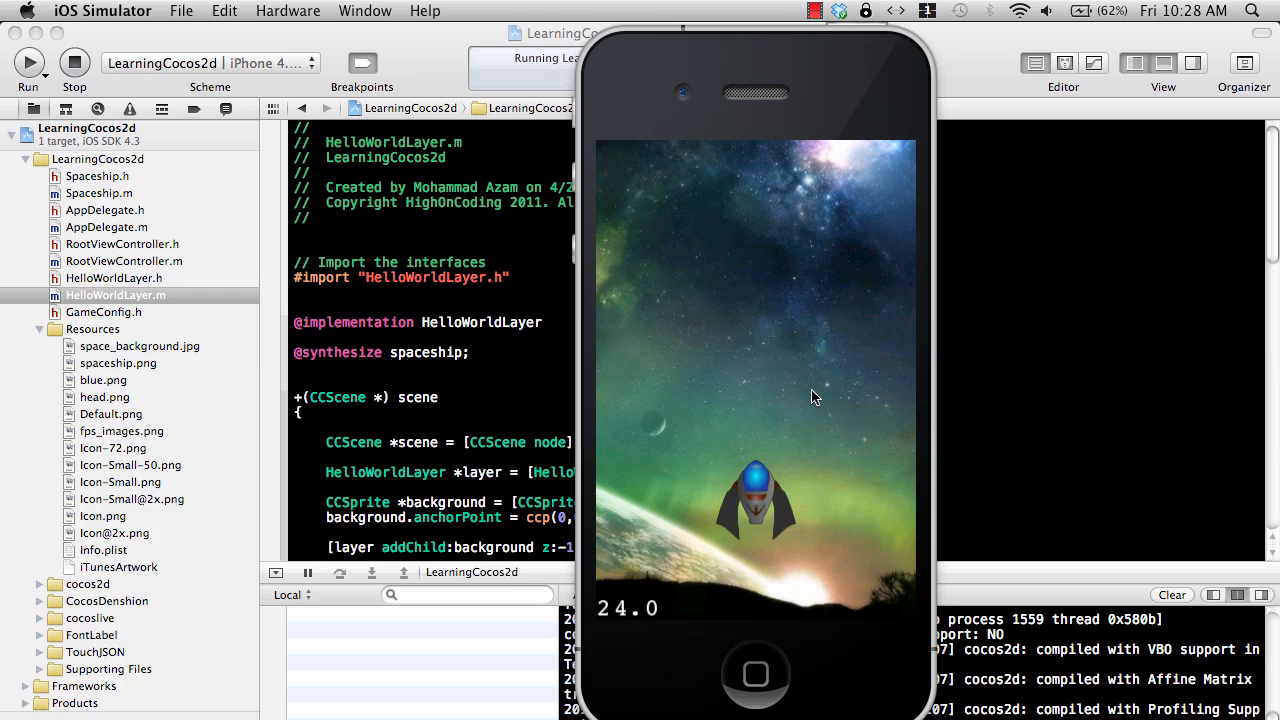
pyautogui.moveTo(758, 496)
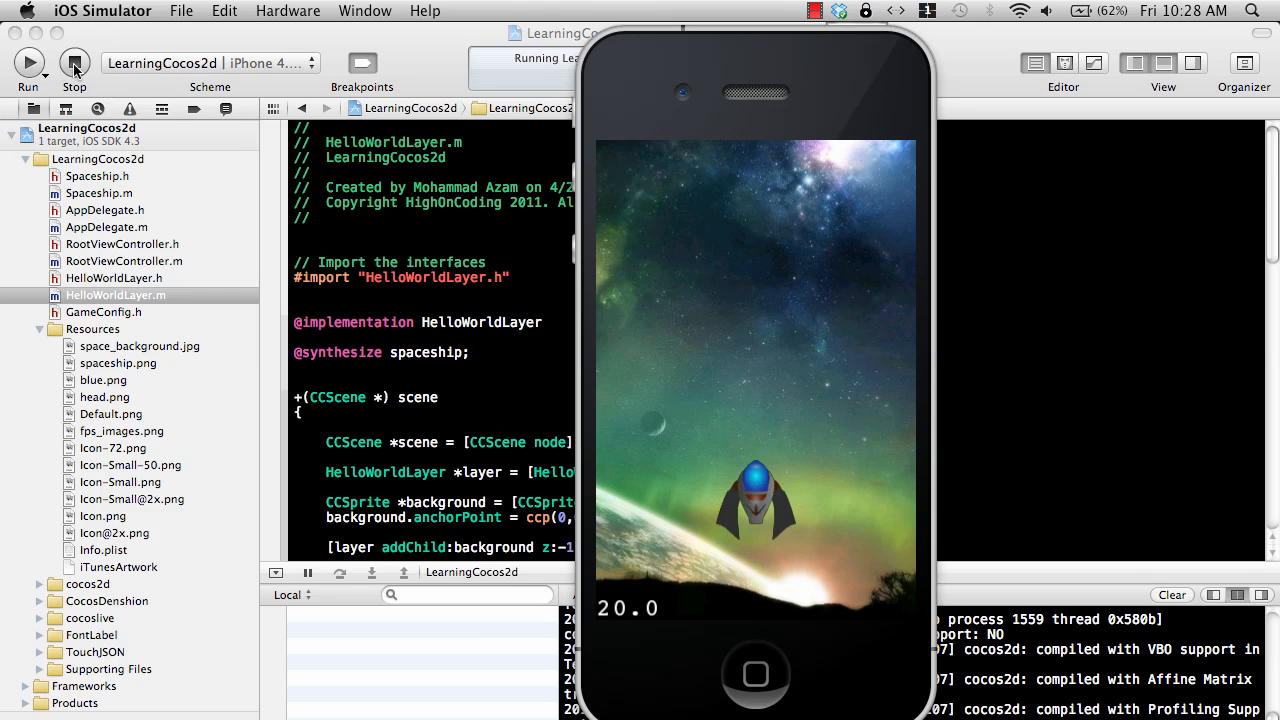
# Stop the space-background run from Xcode's toolbar.
pyautogui.click(74, 62)
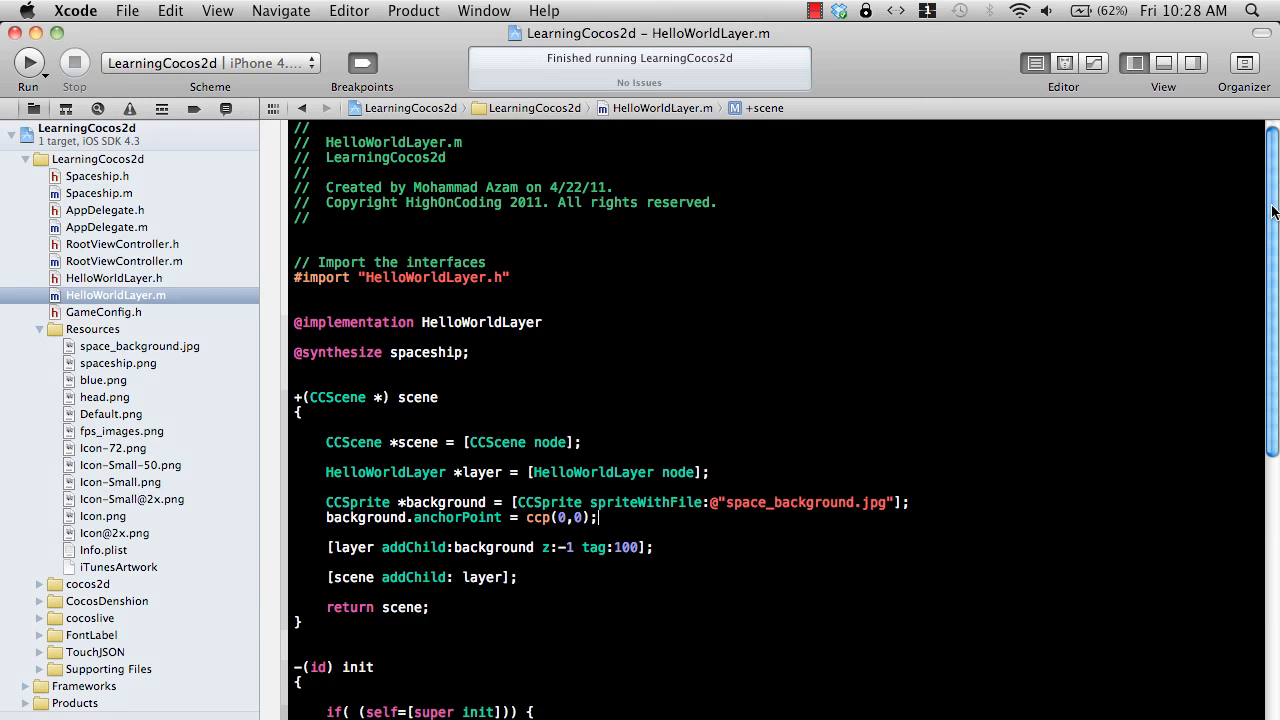
# Note the background's tag 100 and start a new line in ccTouchesBegan.
pyautogui.scroll(-3)
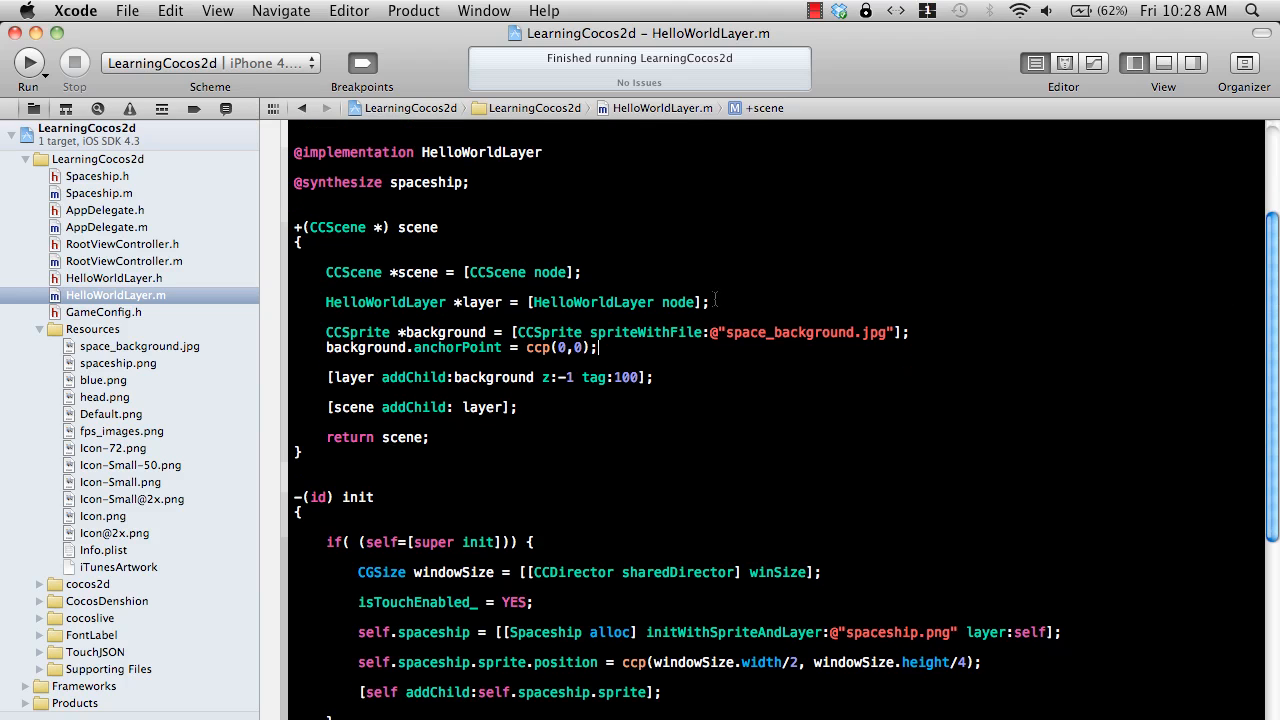
pyautogui.doubleClick(624, 376)
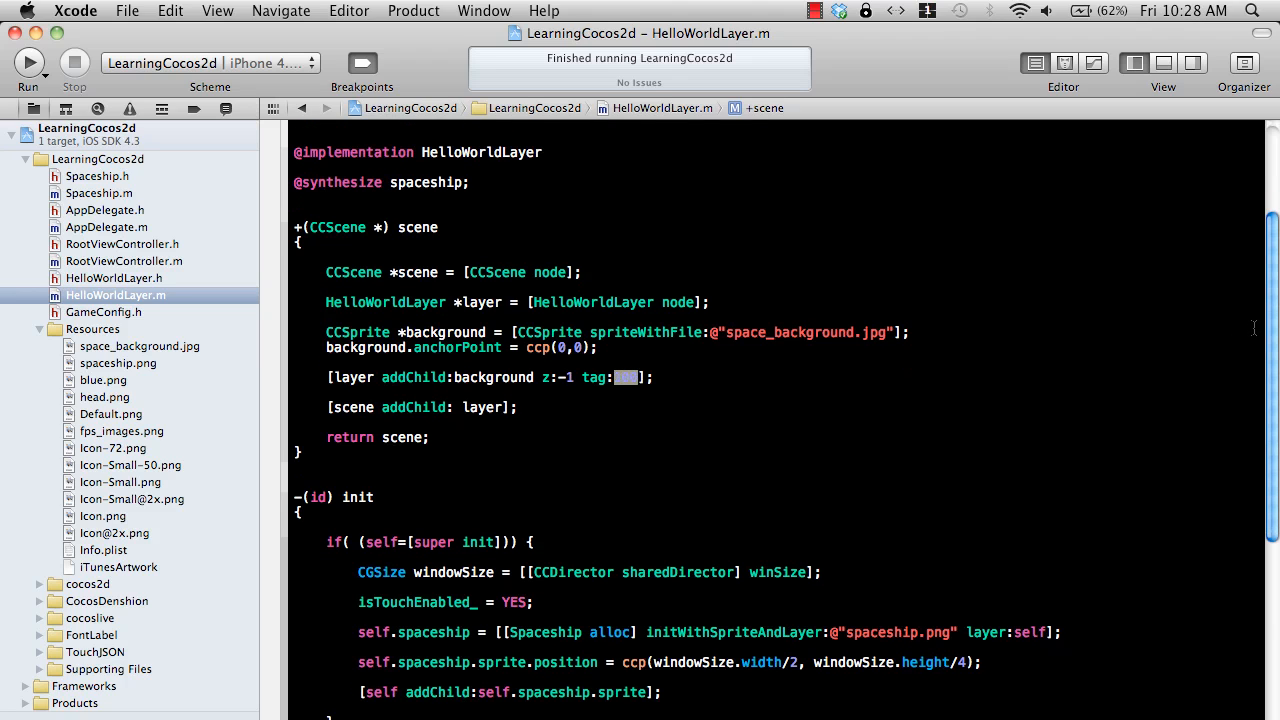
pyautogui.scroll(-3)
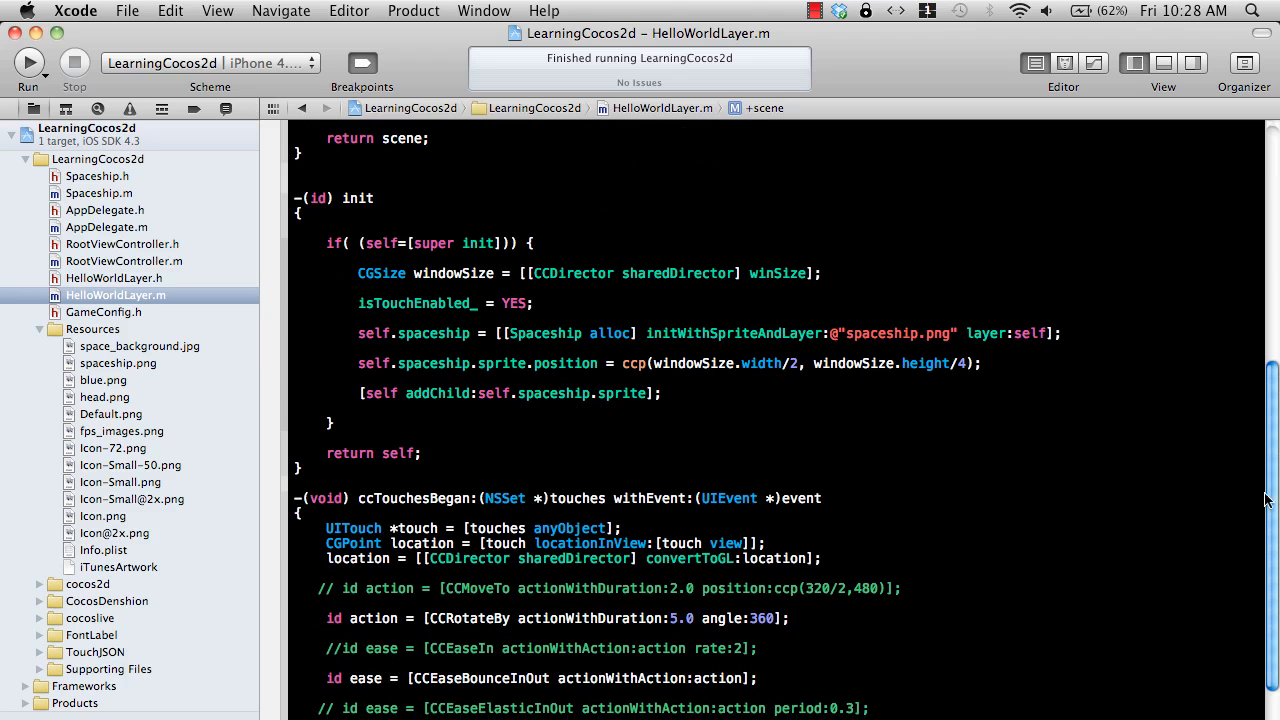
pyautogui.scroll(-3)
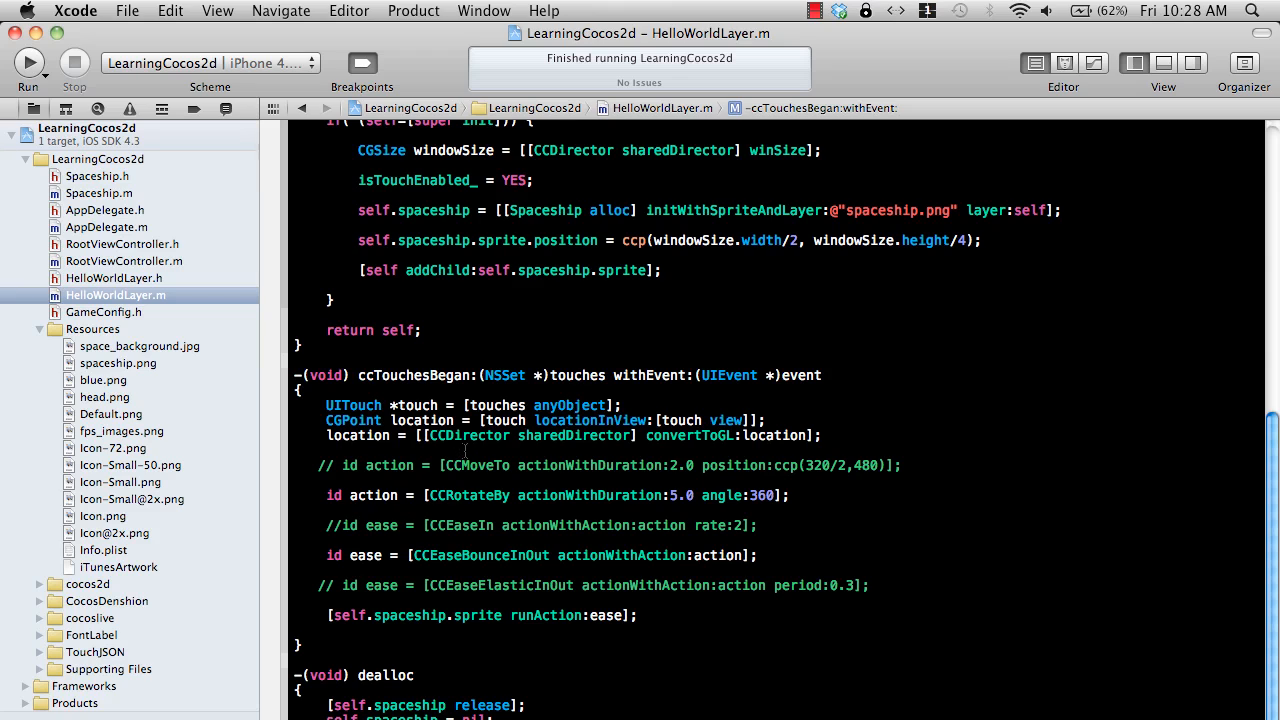
pyautogui.press('return')
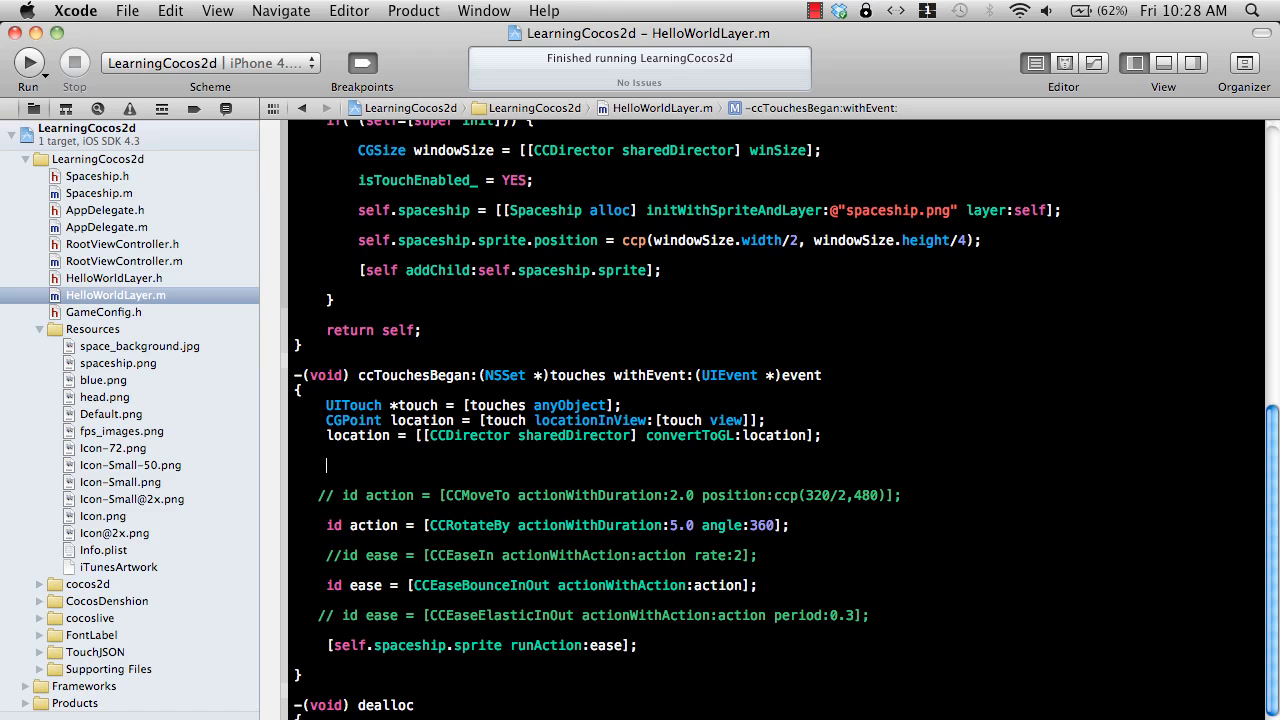
# Declare CCSprite *background = (CCSprite *)[self getChildByTag:100];.
pyautogui.write('CCSprite')
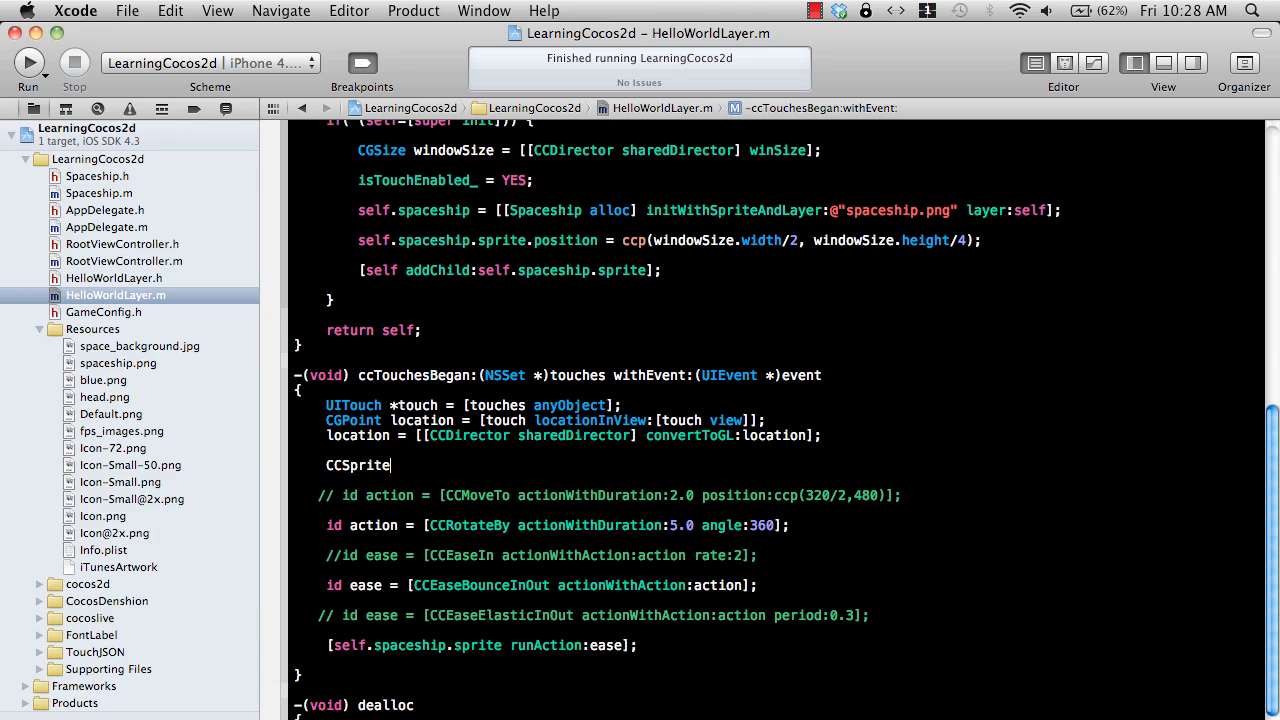
pyautogui.write('*background')
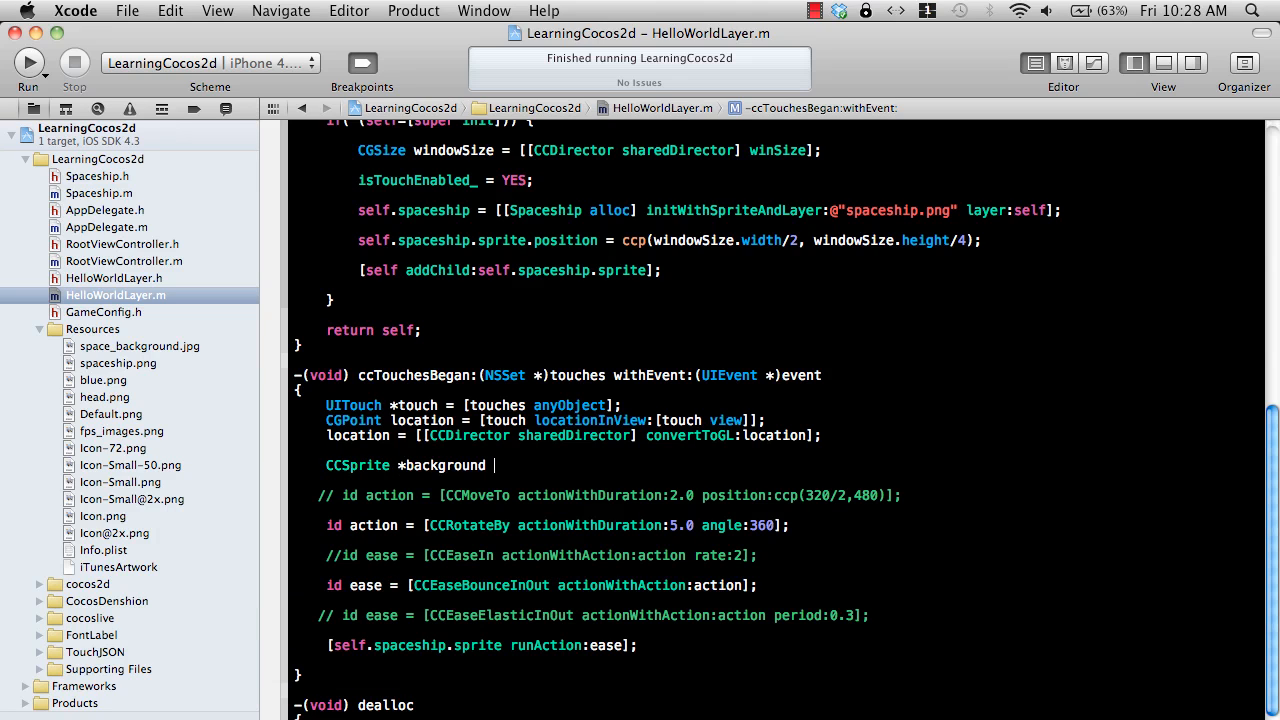
pyautogui.write('= [')
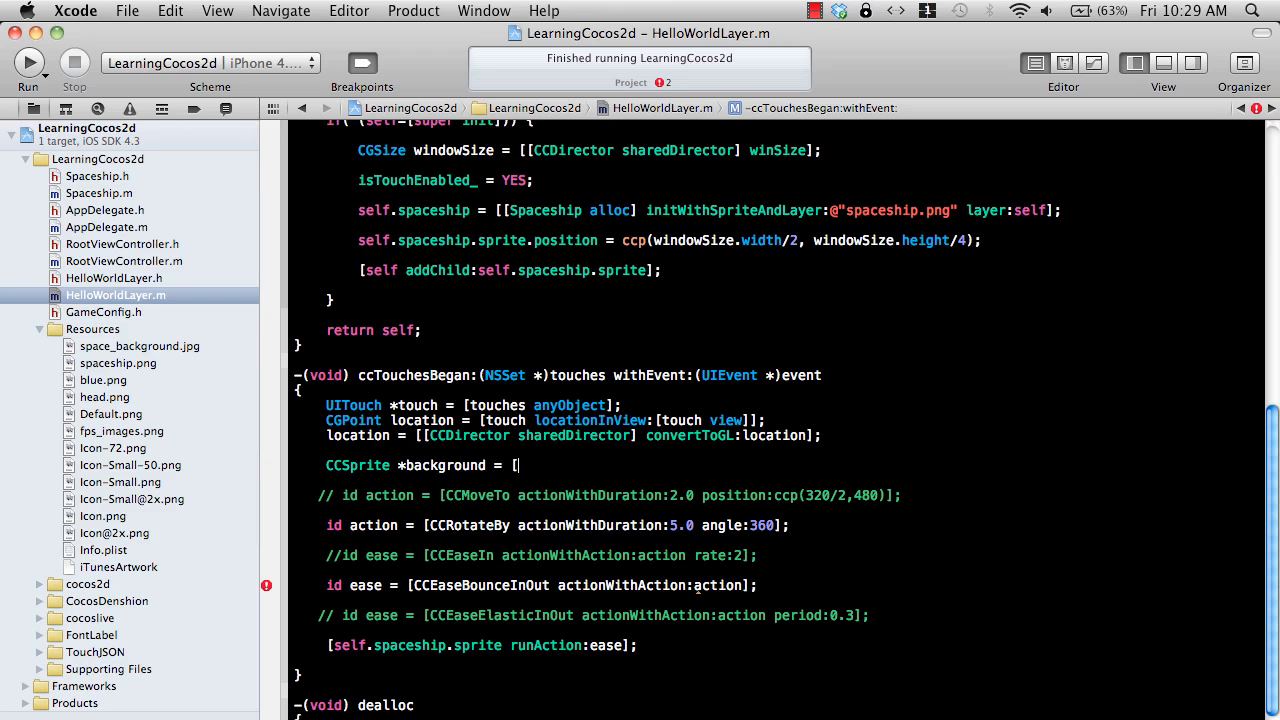
pyautogui.write('self getChildByTag:1')
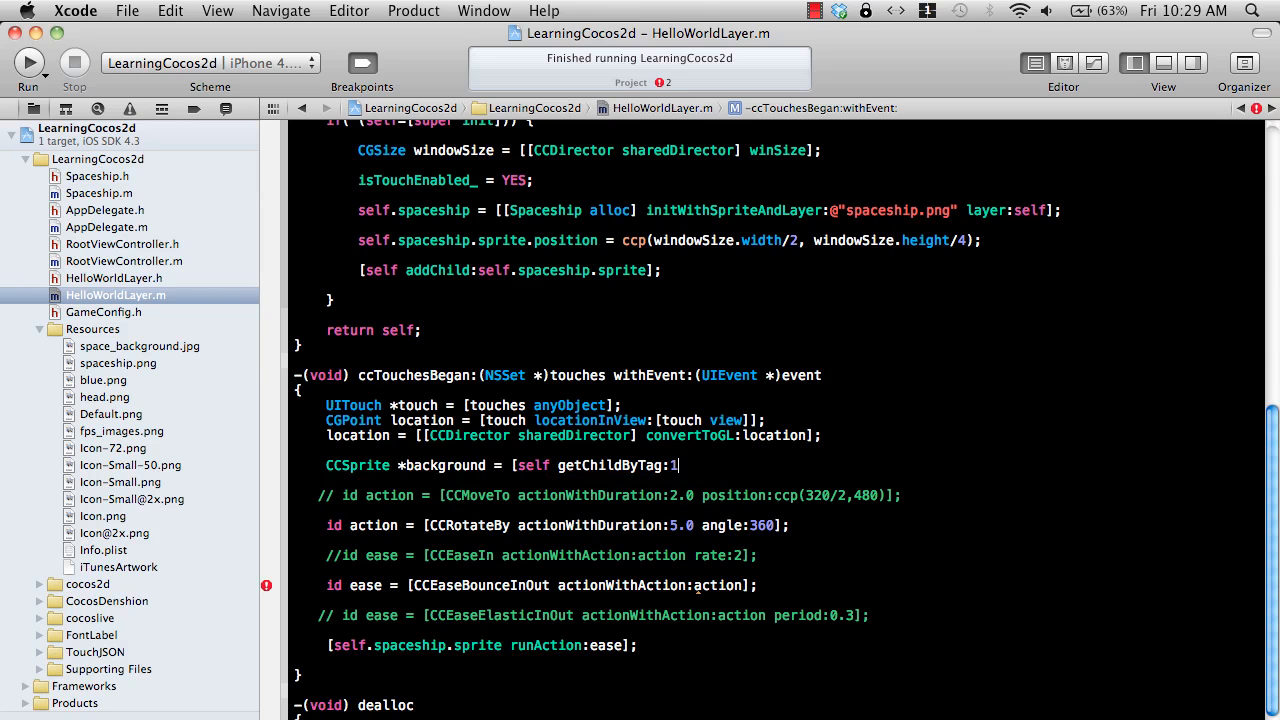
pyautogui.write('00];')
pyautogui.write('id e')
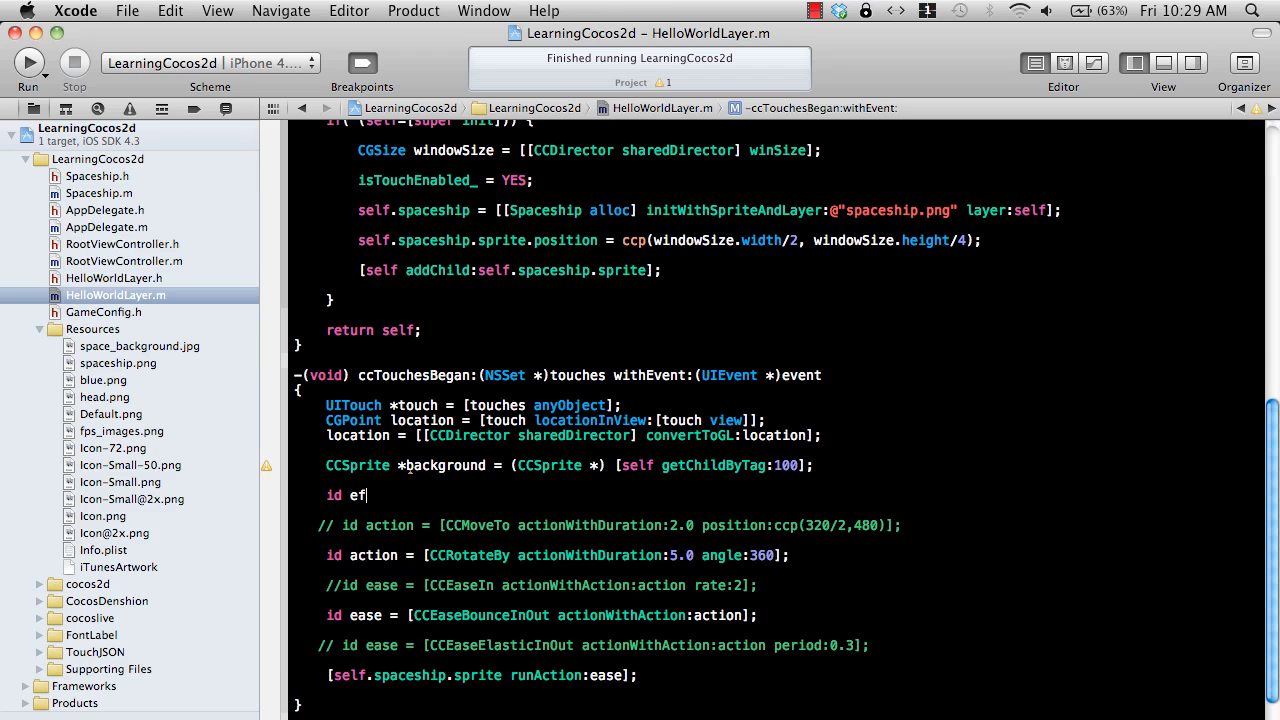
# Define id effect as CCWaves with 10 waves, amplitude 10, both axes, 10×10 grid, 3 seconds.
pyautogui.write('fect =')
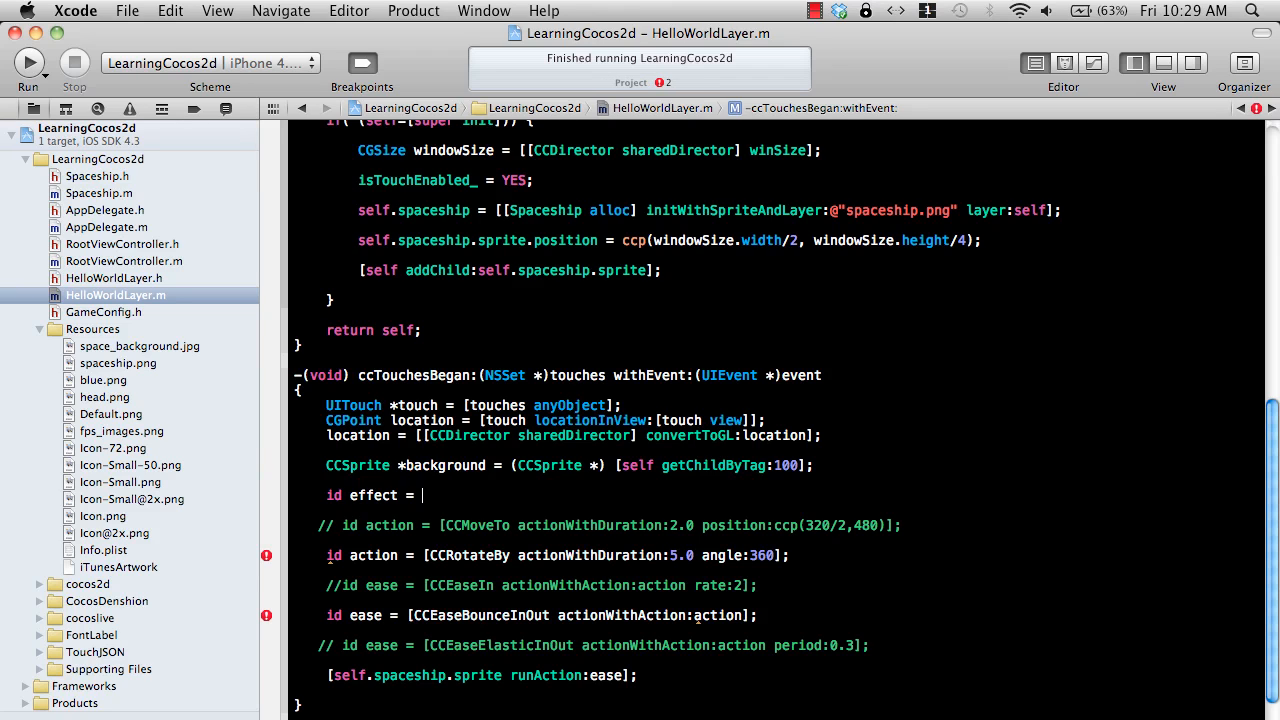
pyautogui.write('[CCWaves')
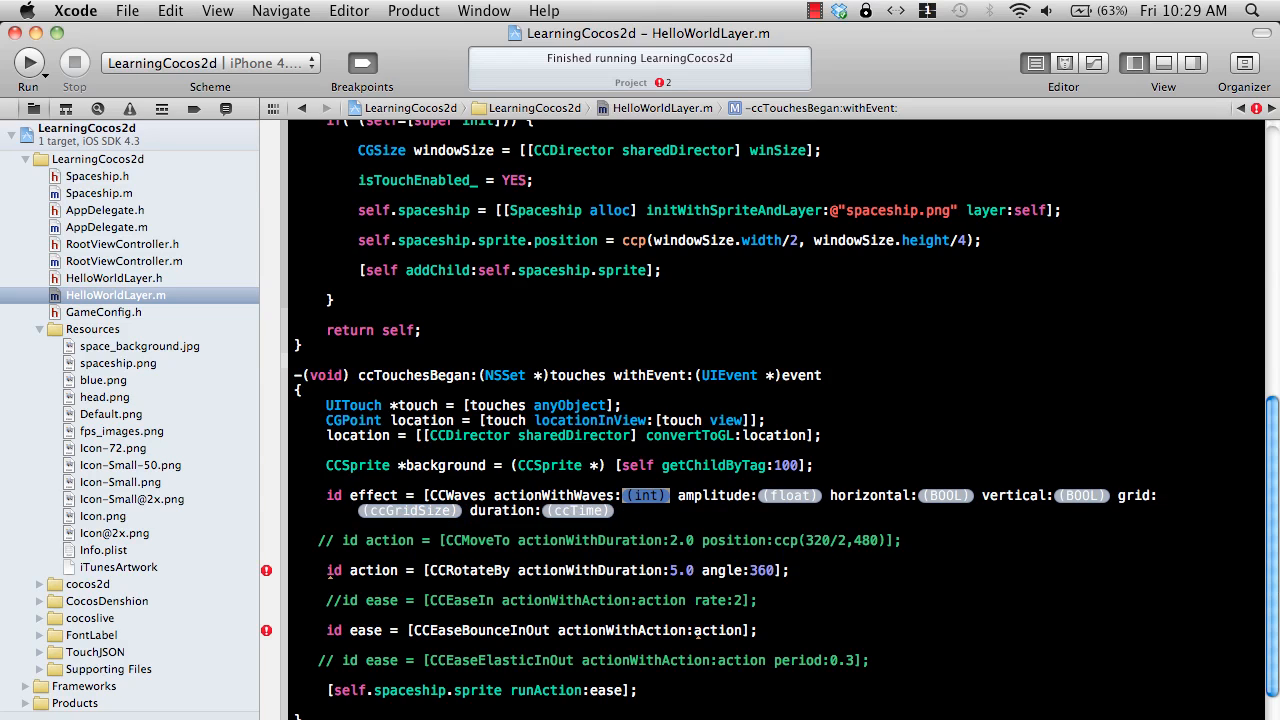
pyautogui.write('10')
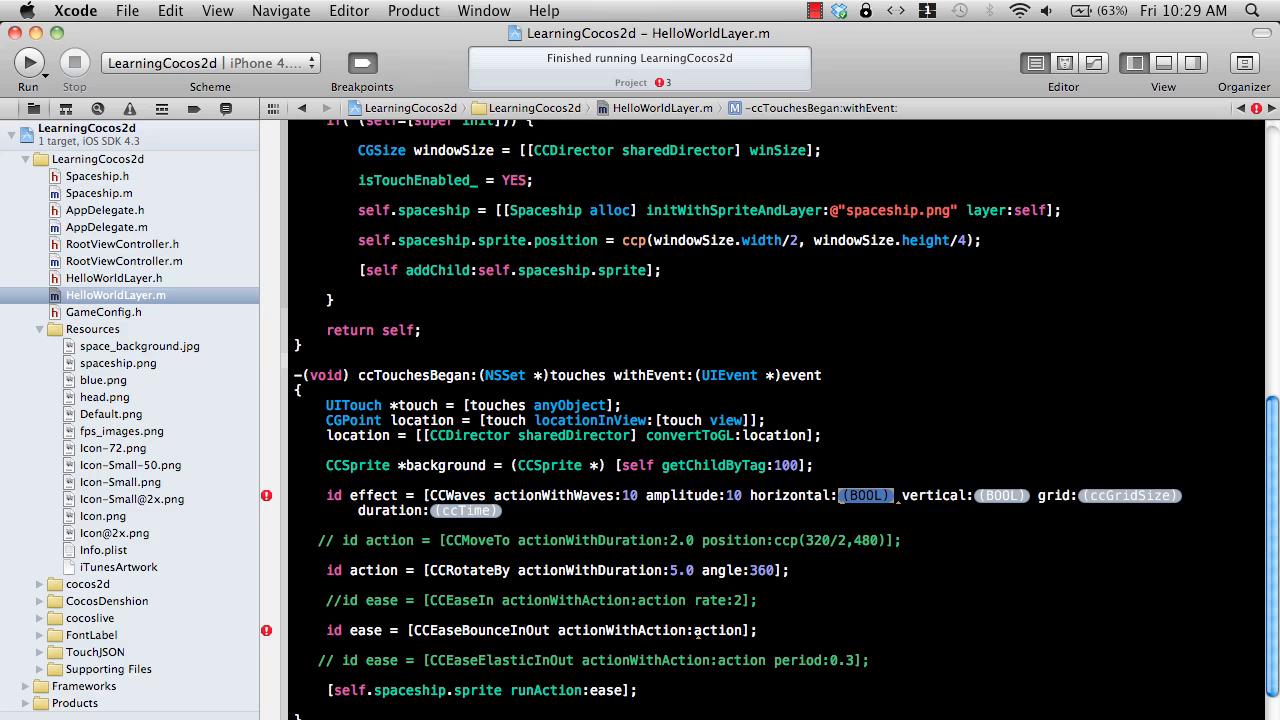
pyautogui.write('YES')
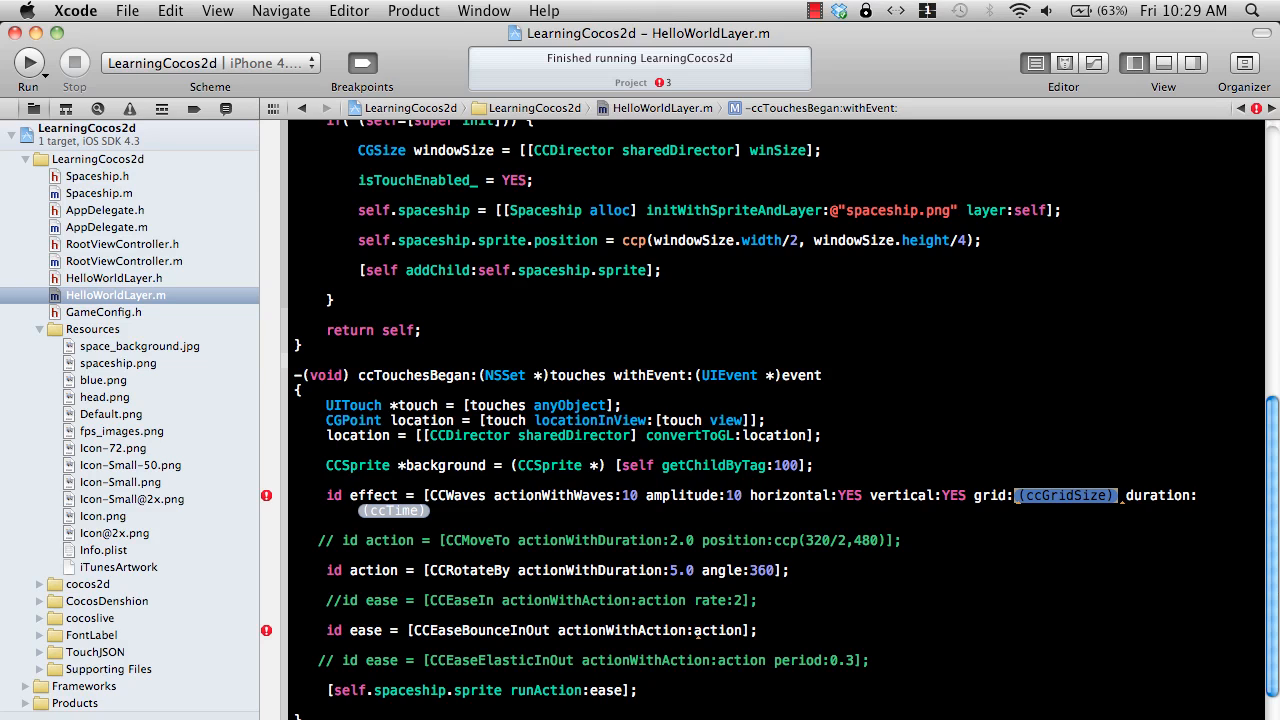
pyautogui.write('ccg(10,')
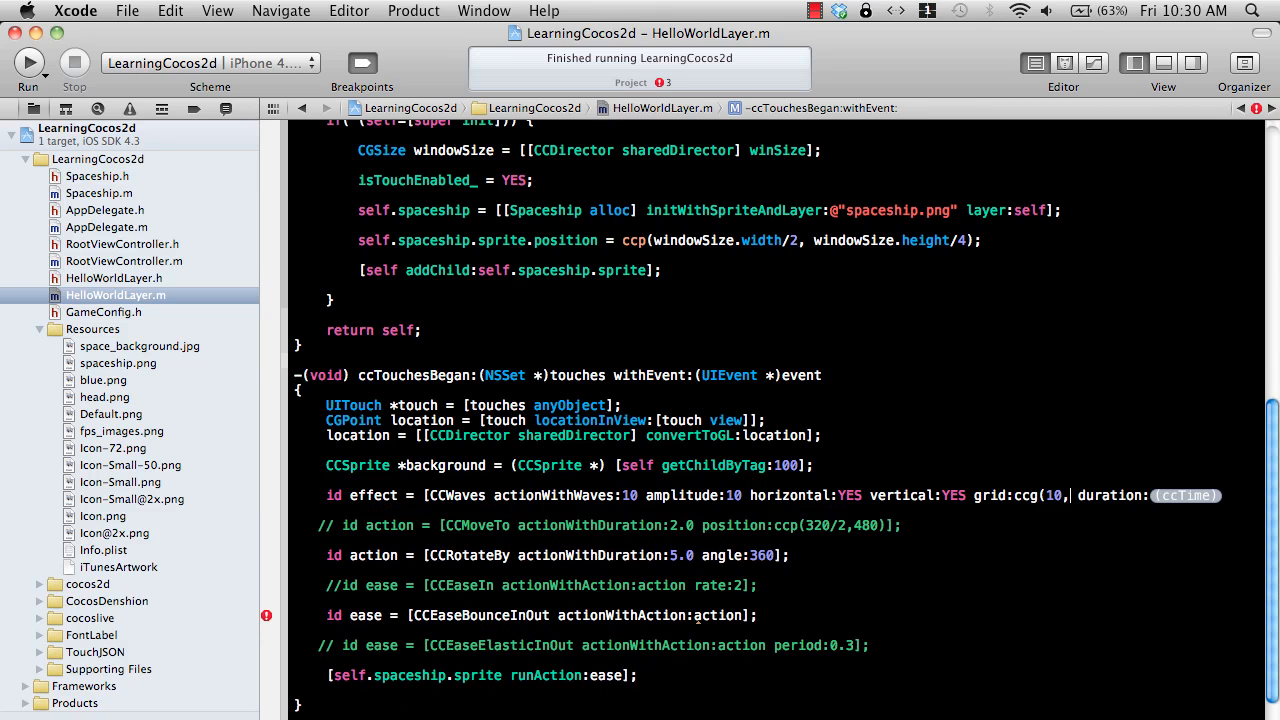
pyautogui.write('10)')
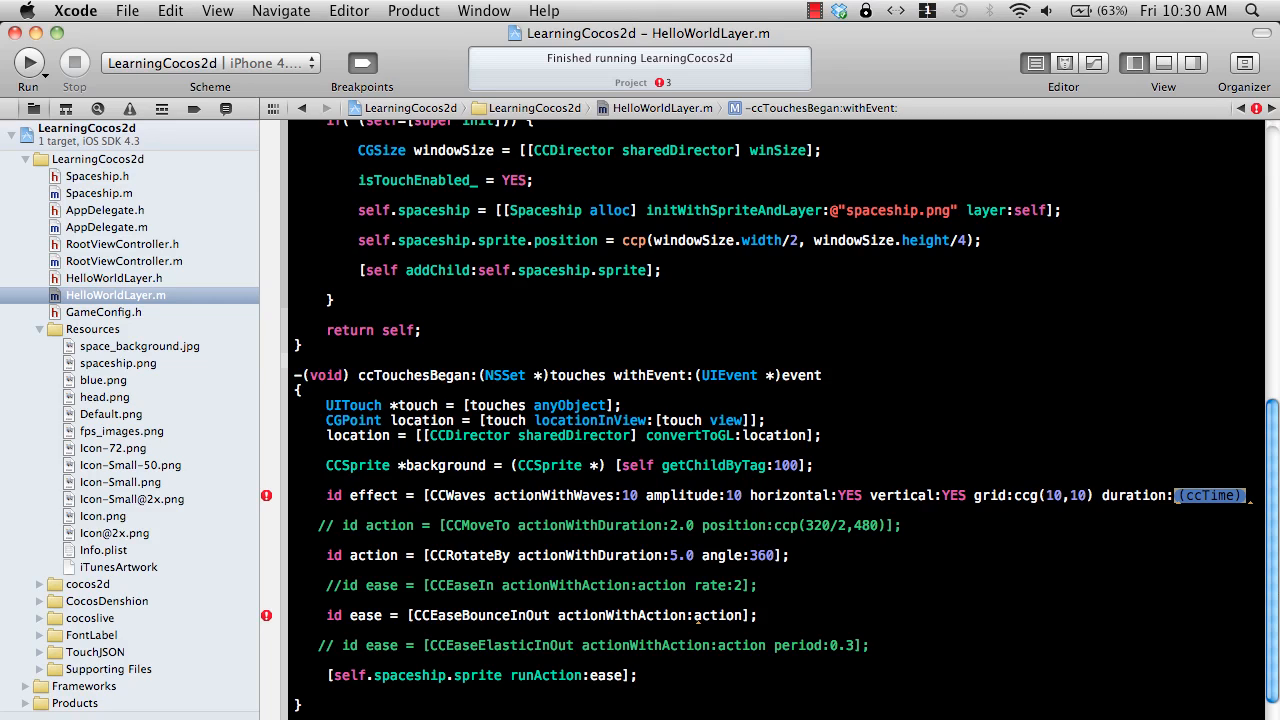
pyautogui.write('3];')
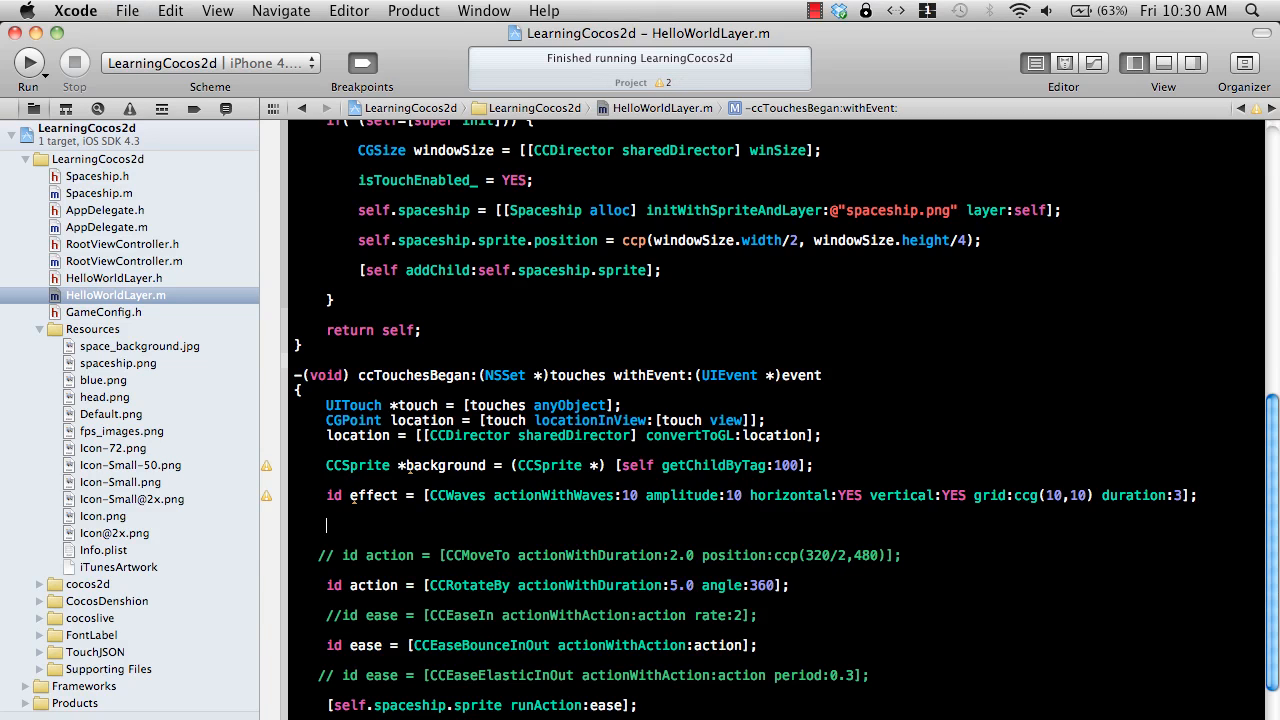
# Add [background runAction:effect]; and run the app in the Simulator.
pyautogui.write('[background run')
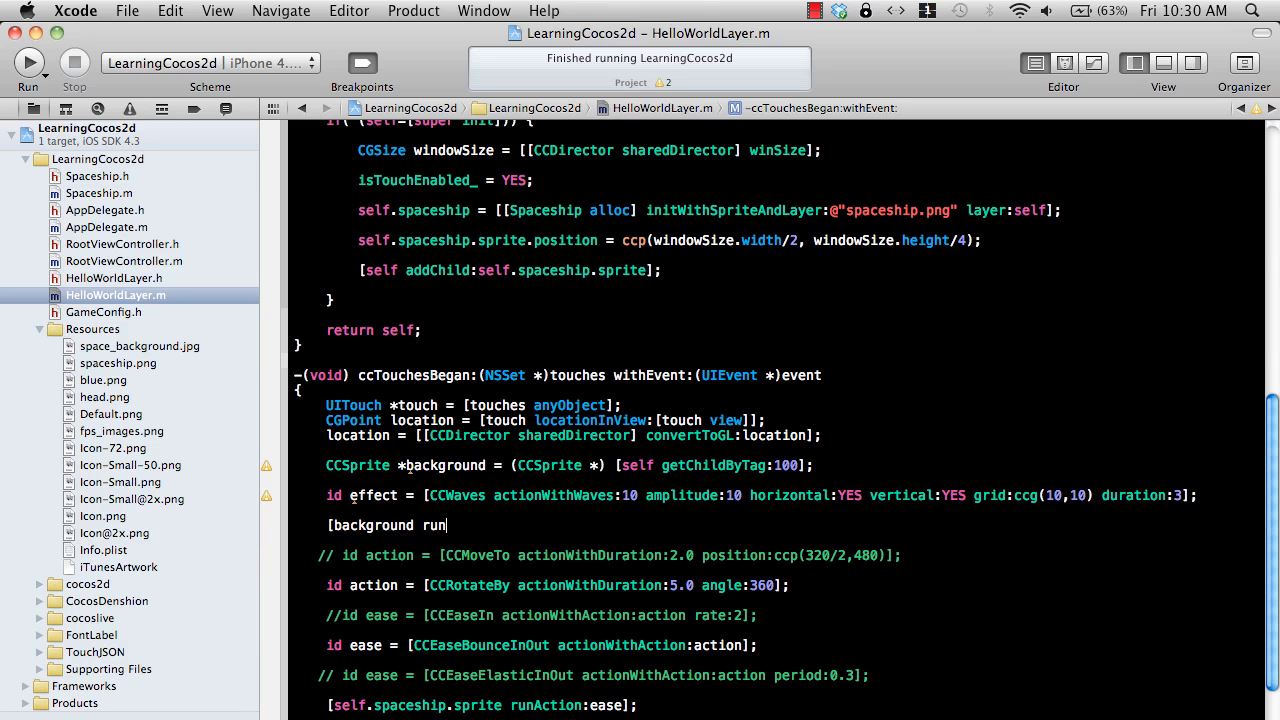
pyautogui.write('Action:effect];')
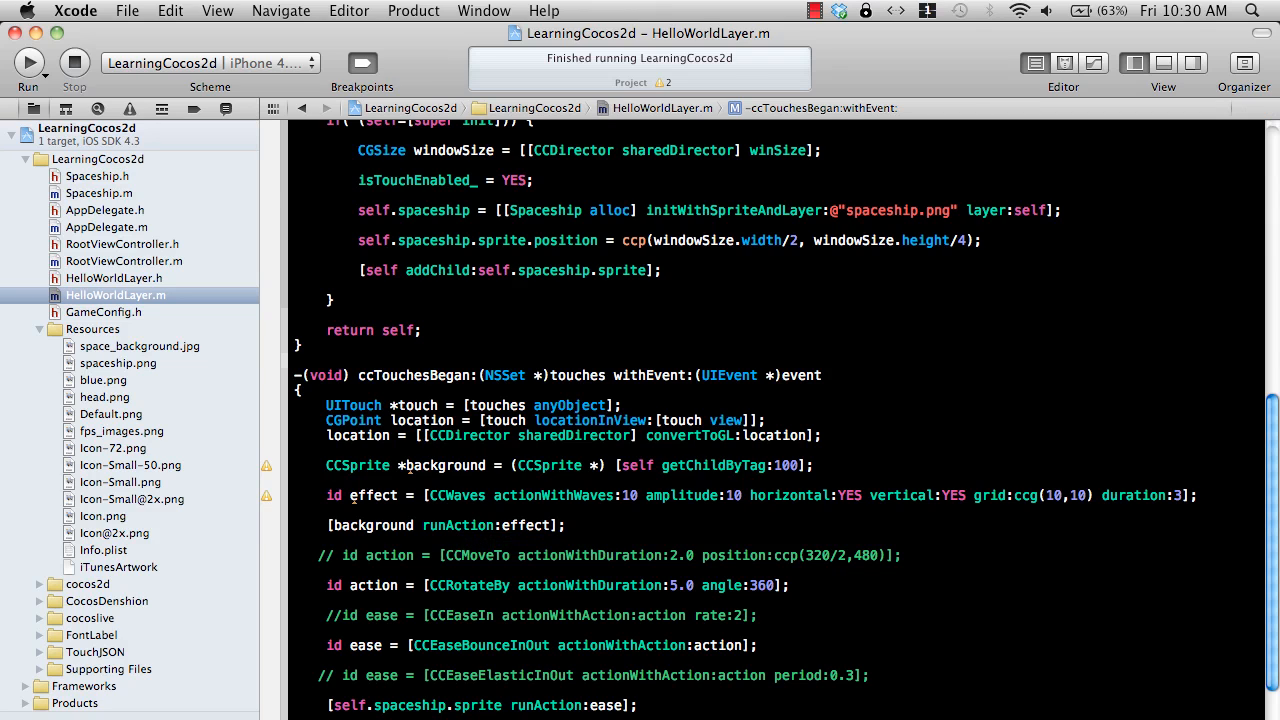
pyautogui.click(28, 62)
pyautogui.write('//')
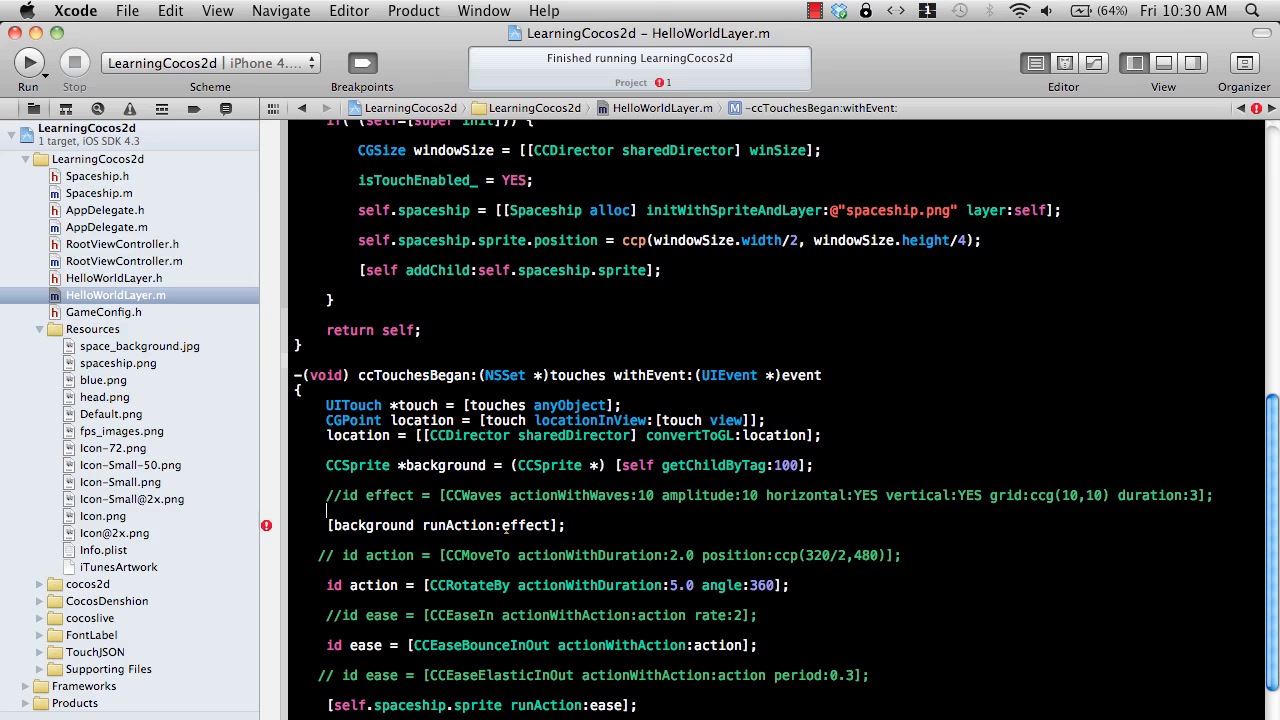
# Define id liquid as CCLiquid with 10 waves, amplitude 10, 10×10 grid, 3 seconds, and build.
pyautogui.write('id liq')
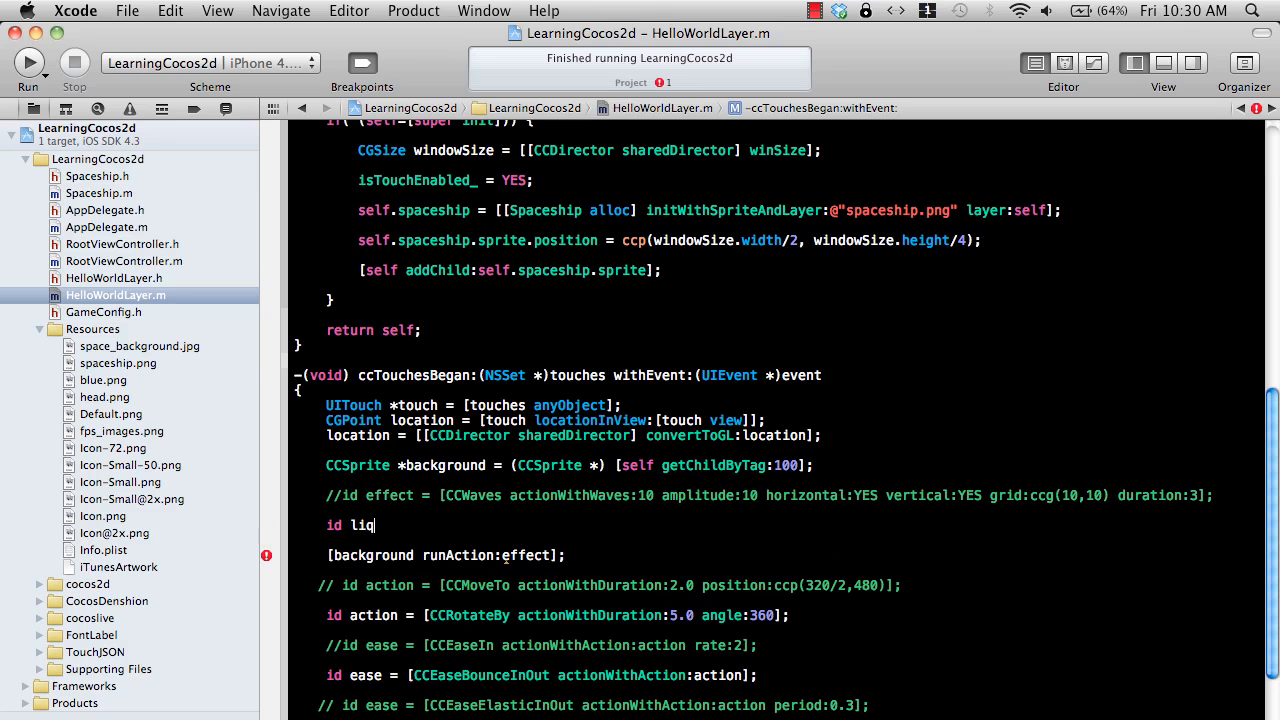
pyautogui.write('ui')
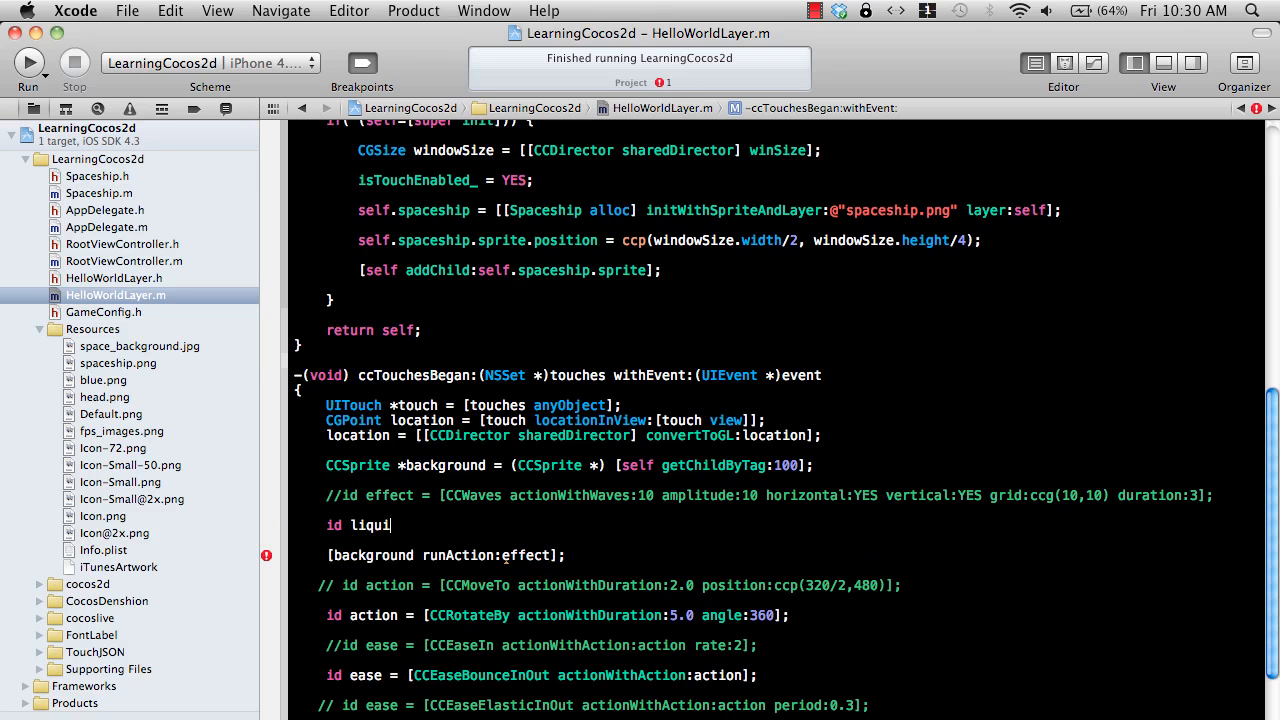
pyautogui.write('d = [')
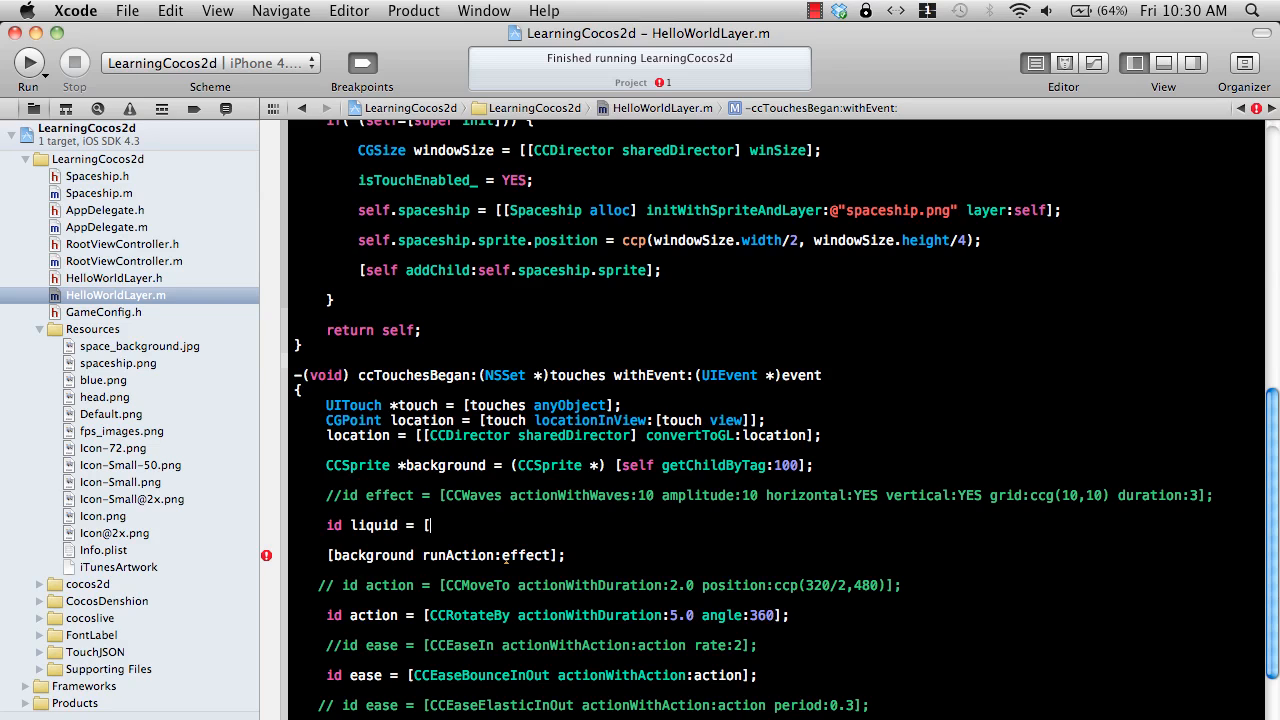
pyautogui.write('CCLiquid actionWithWaves:10 amplitude:10 grid:cc duration:')
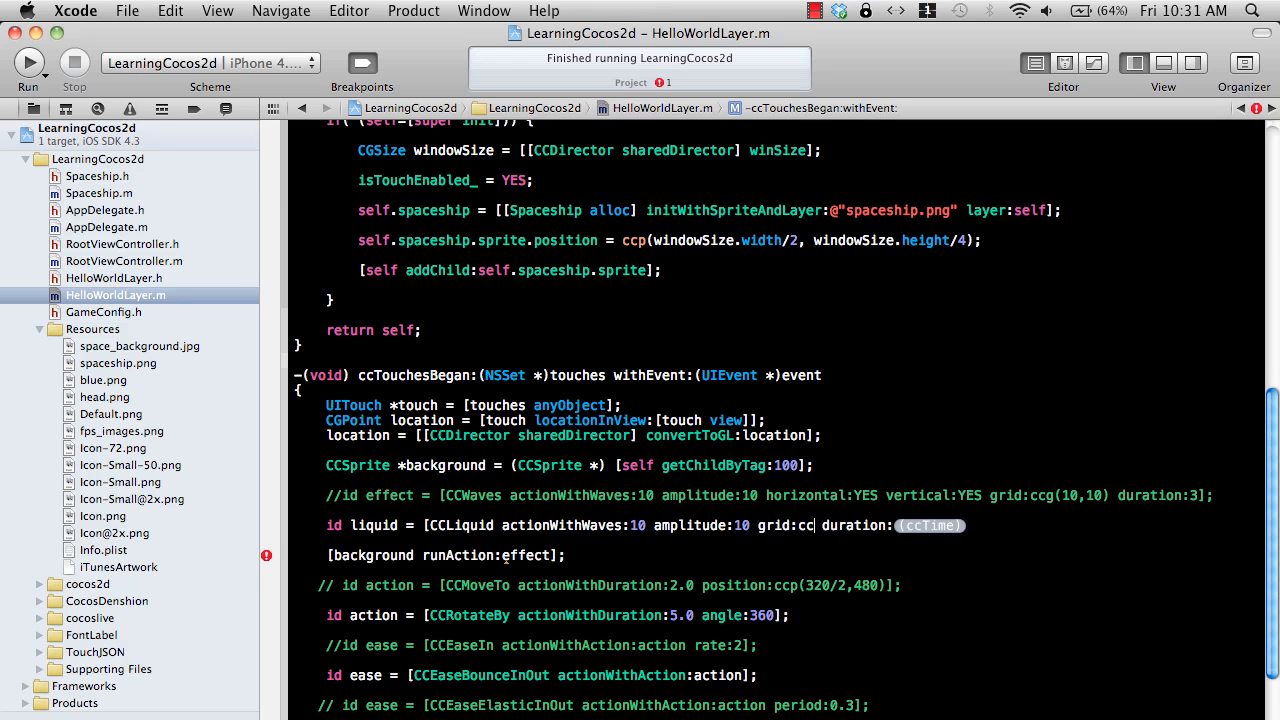
pyautogui.write('g(10,10')
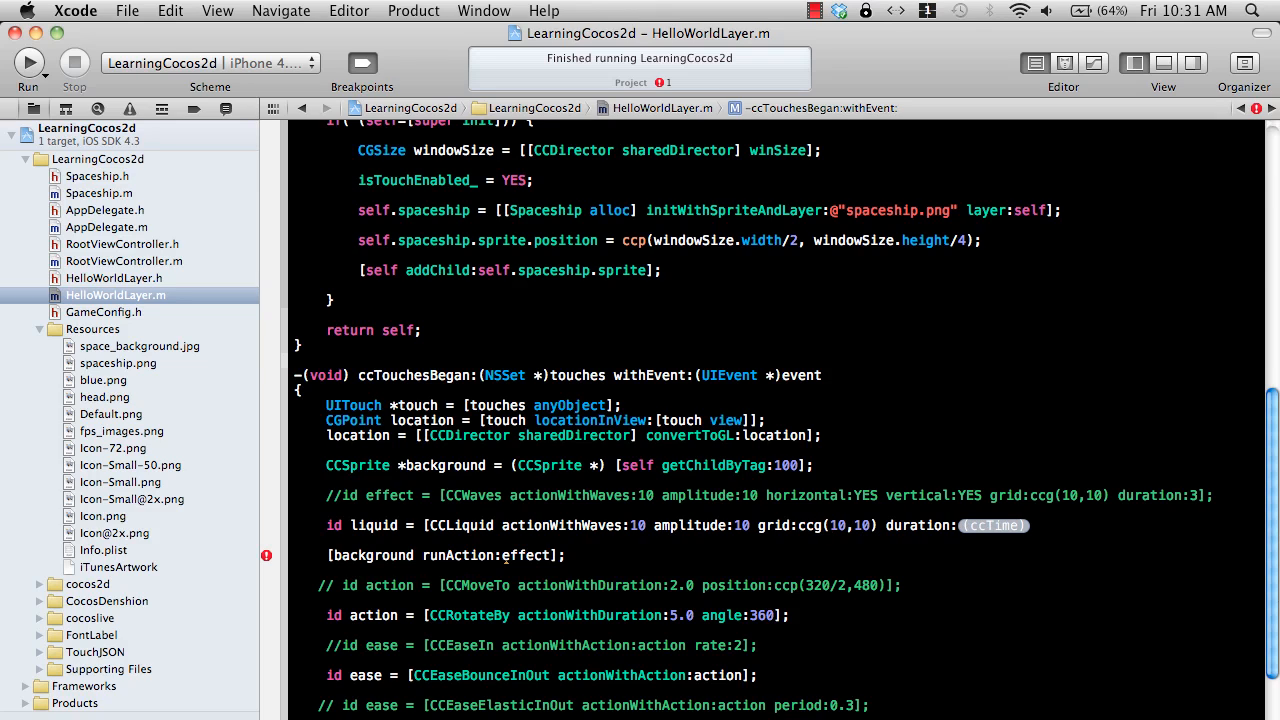
pyautogui.write('3];')
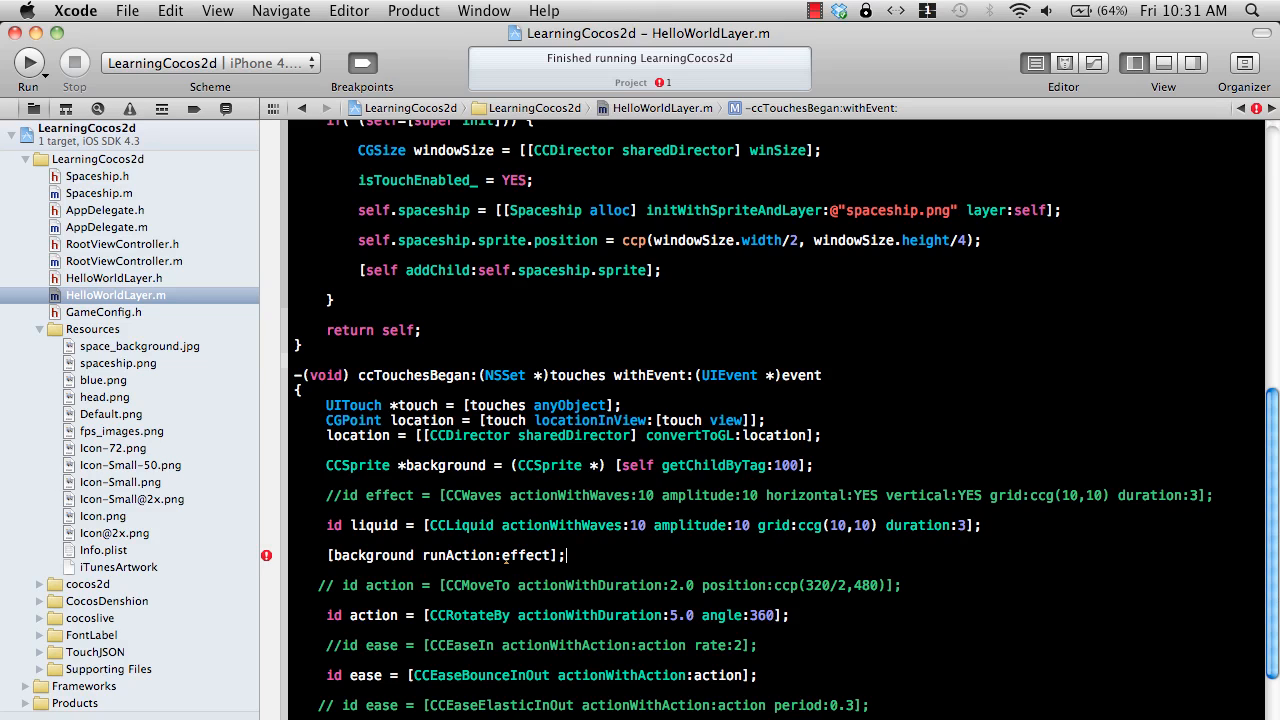
pyautogui.click(28, 64)
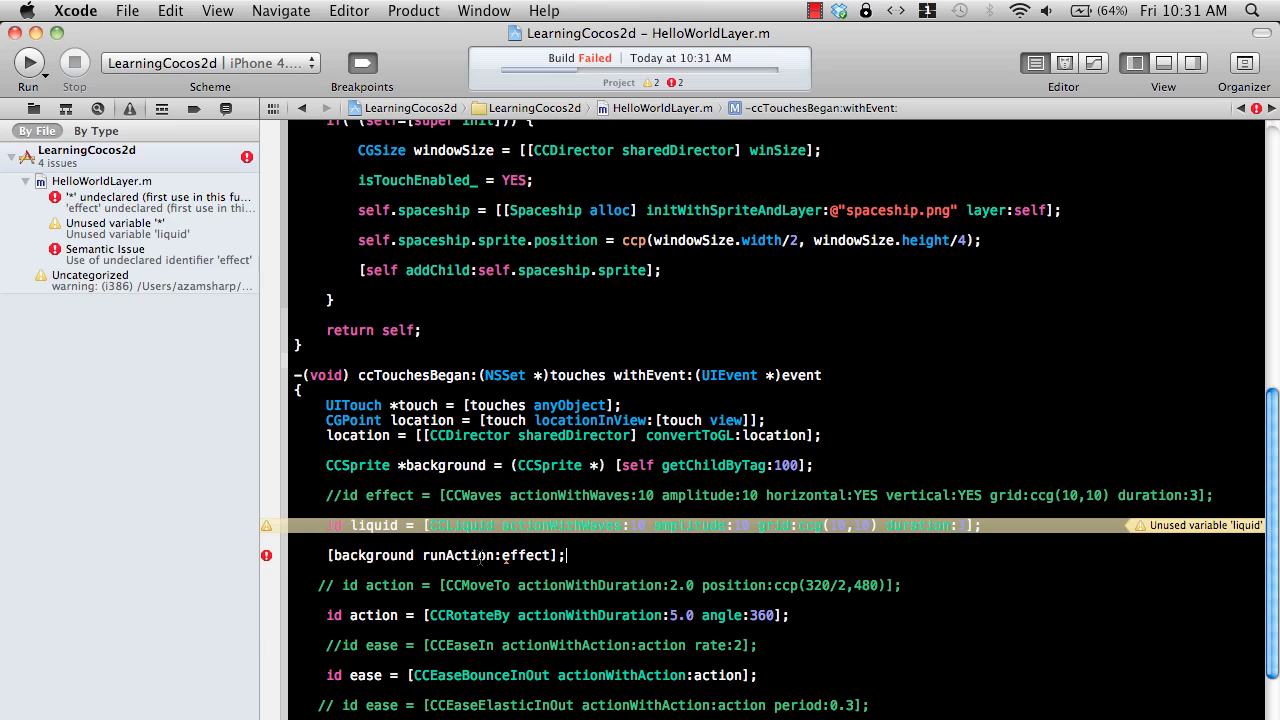
# Change runAction:effect to runAction:liquid and run the app again.
pyautogui.doubleClick(524, 556)
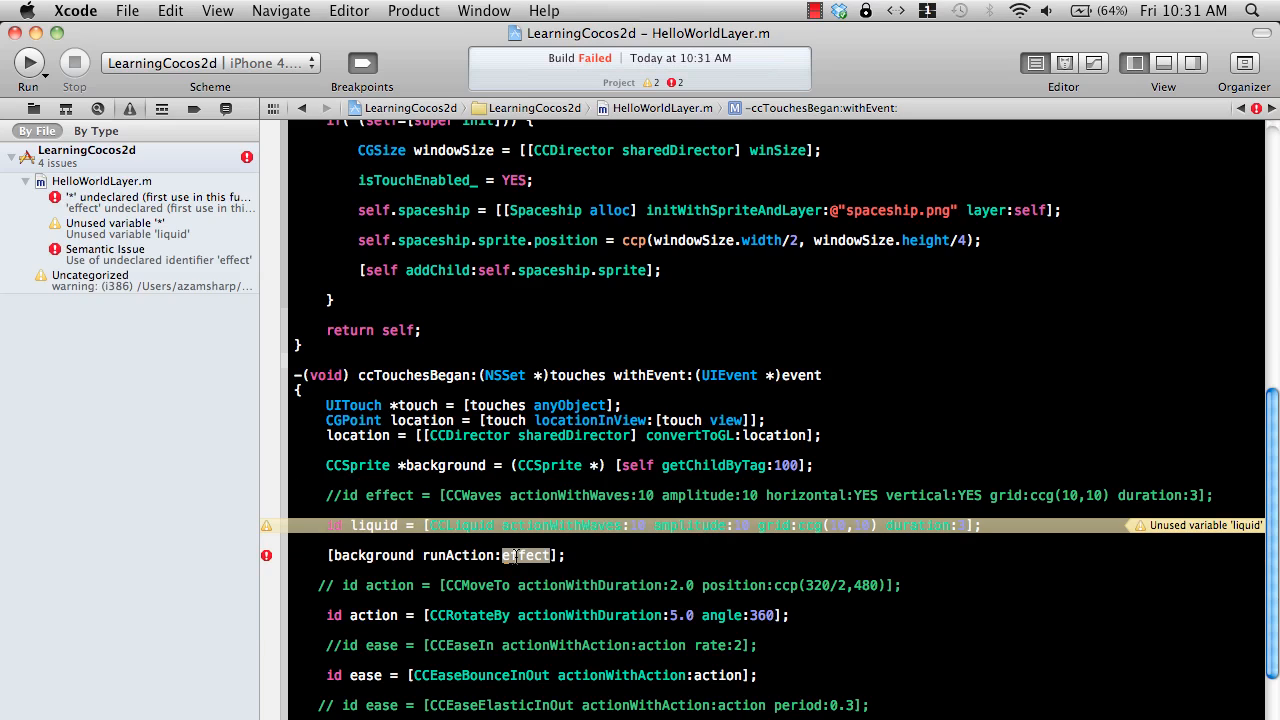
pyautogui.write('liquid')
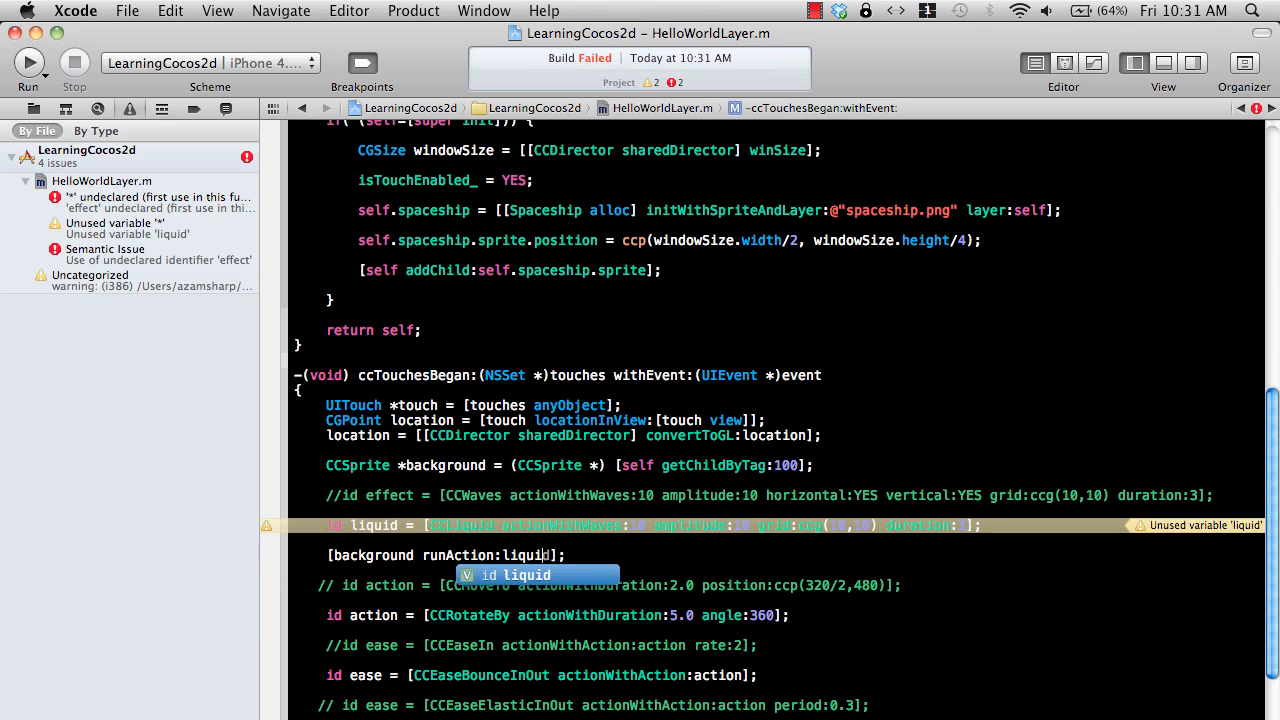
pyautogui.click(28, 62)
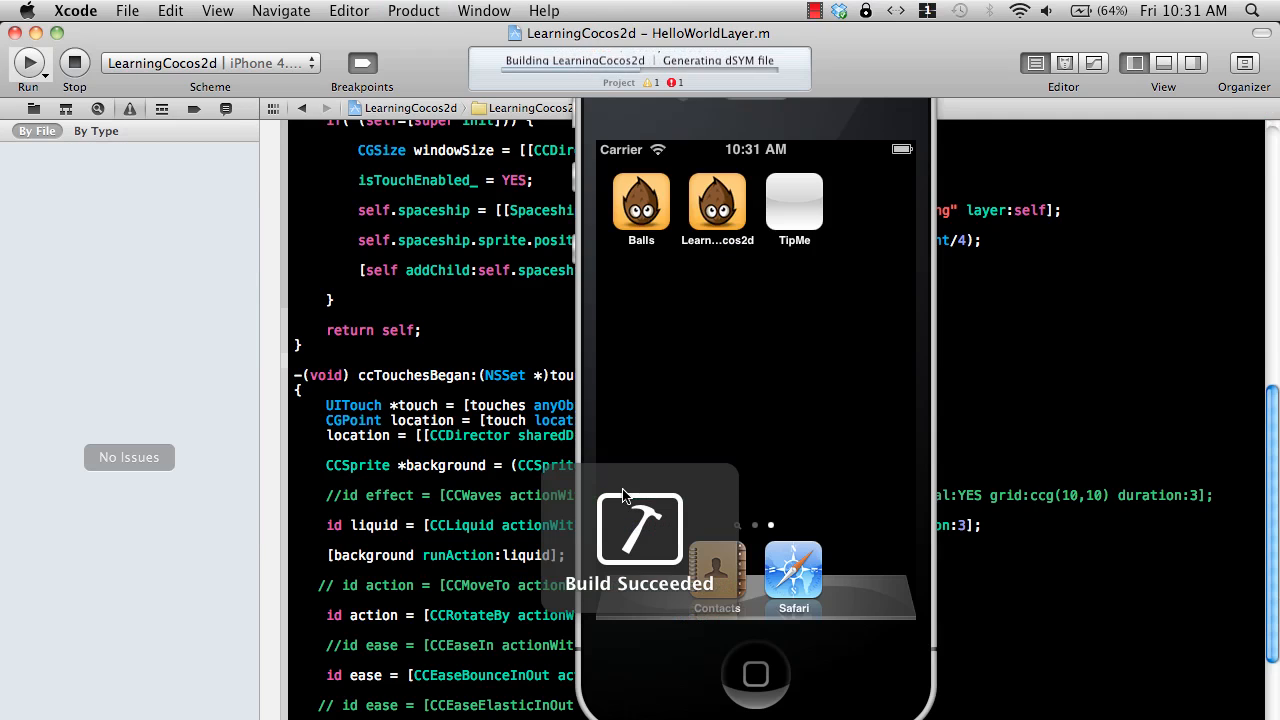